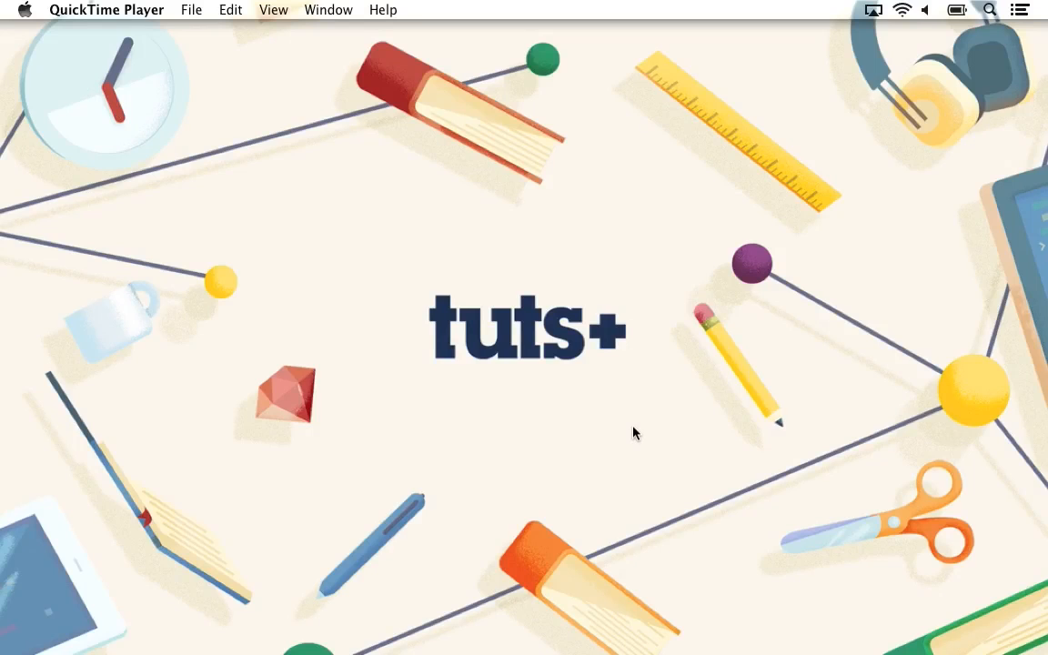
mouse_move(26, 27)
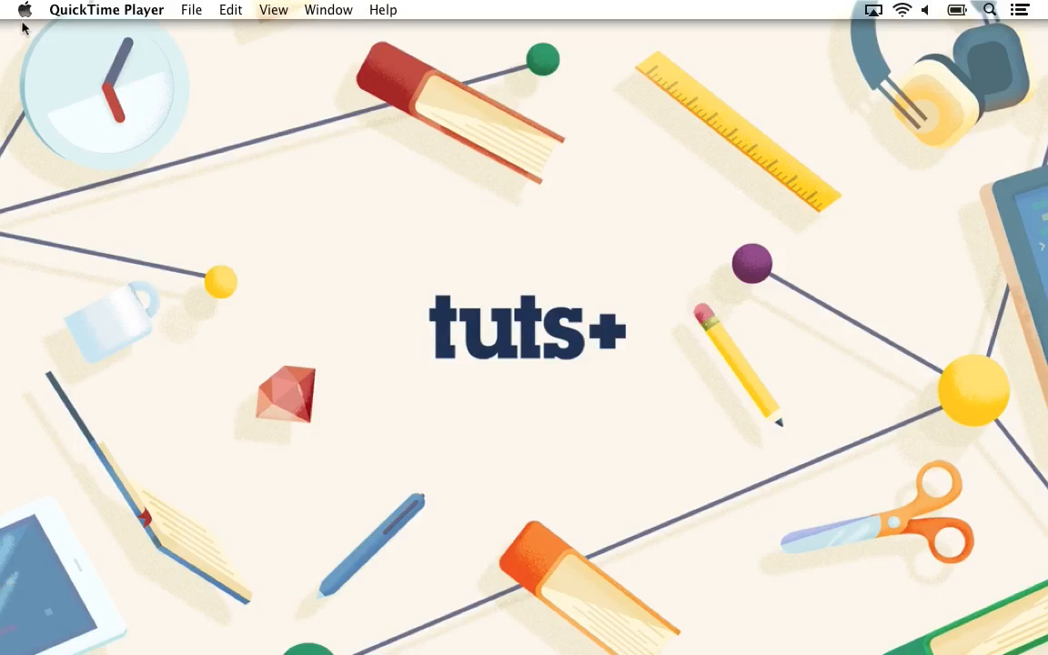
Step: Search the App Store for 'ibooks author' and show the iBooks Author product page
click(26, 11)
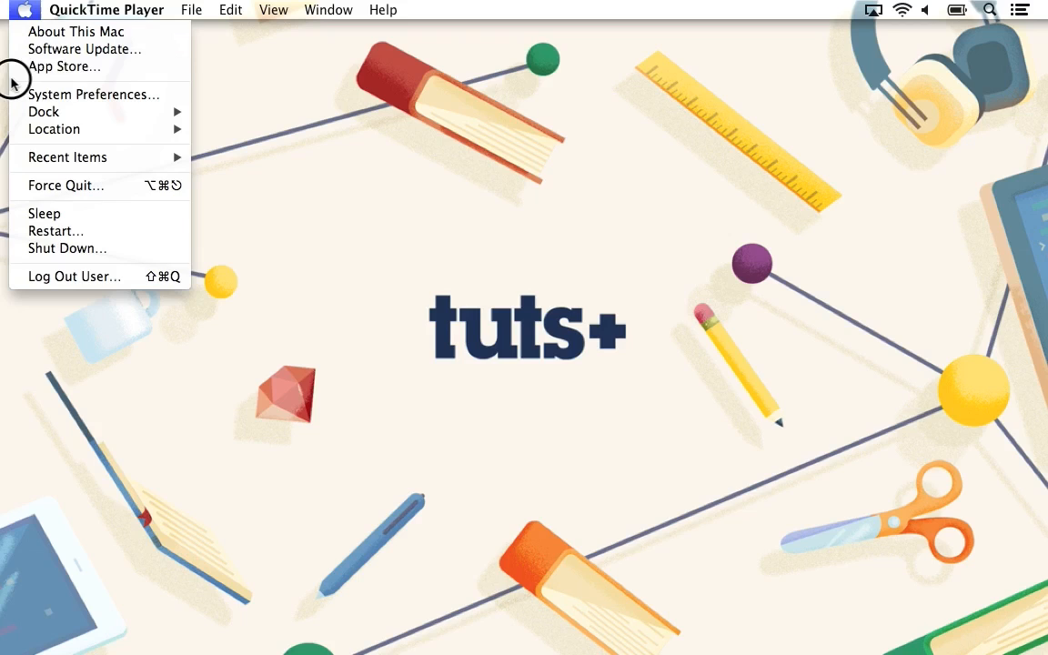
click(62, 65)
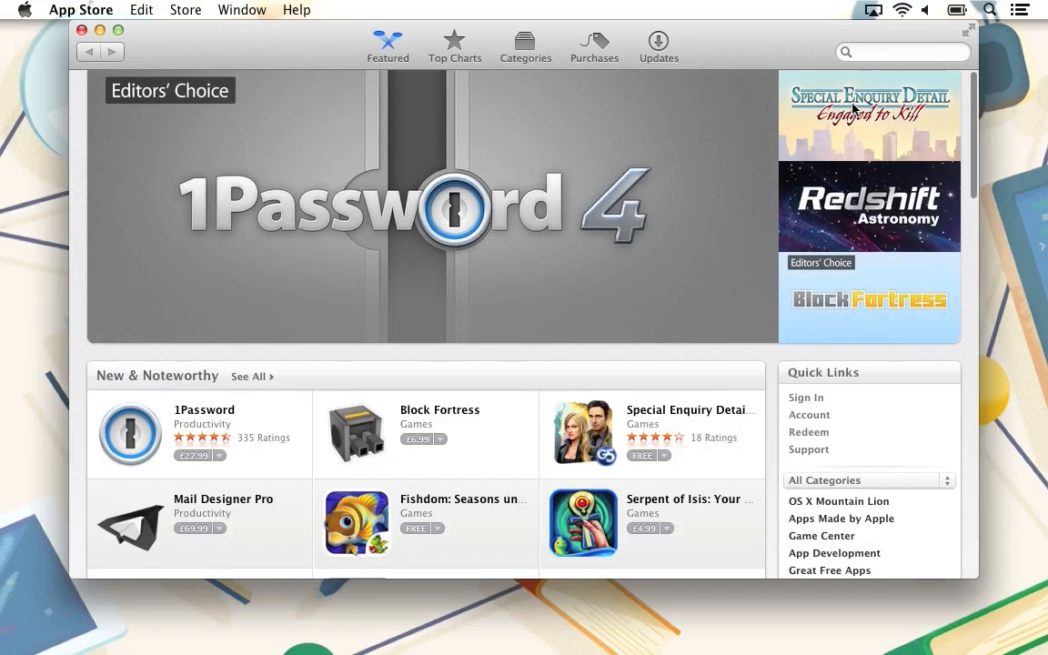
text(ib)
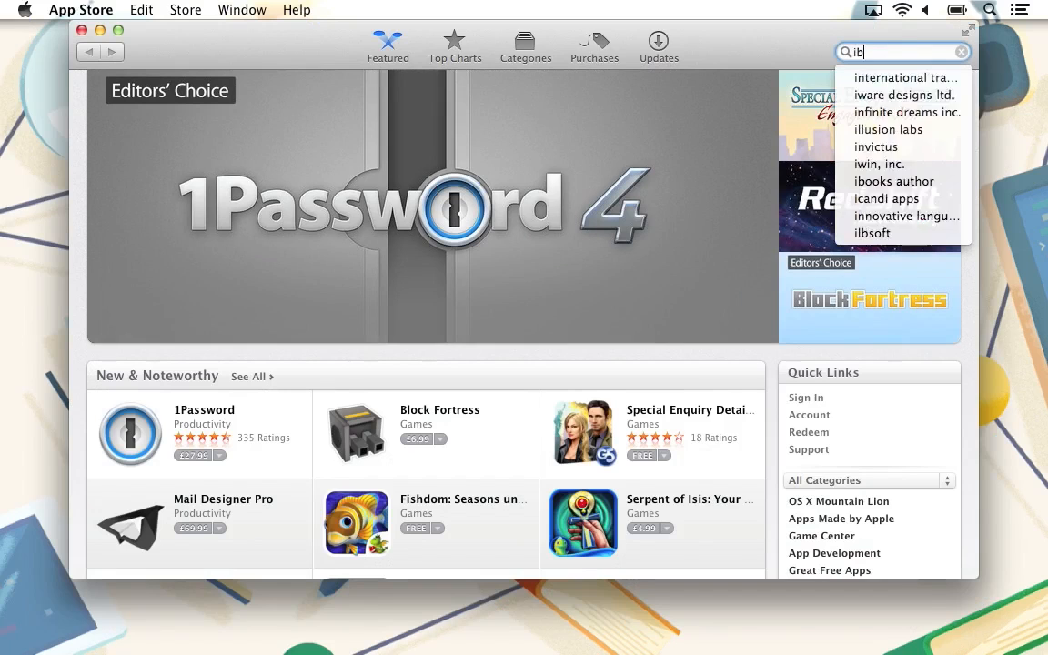
click(894, 182)
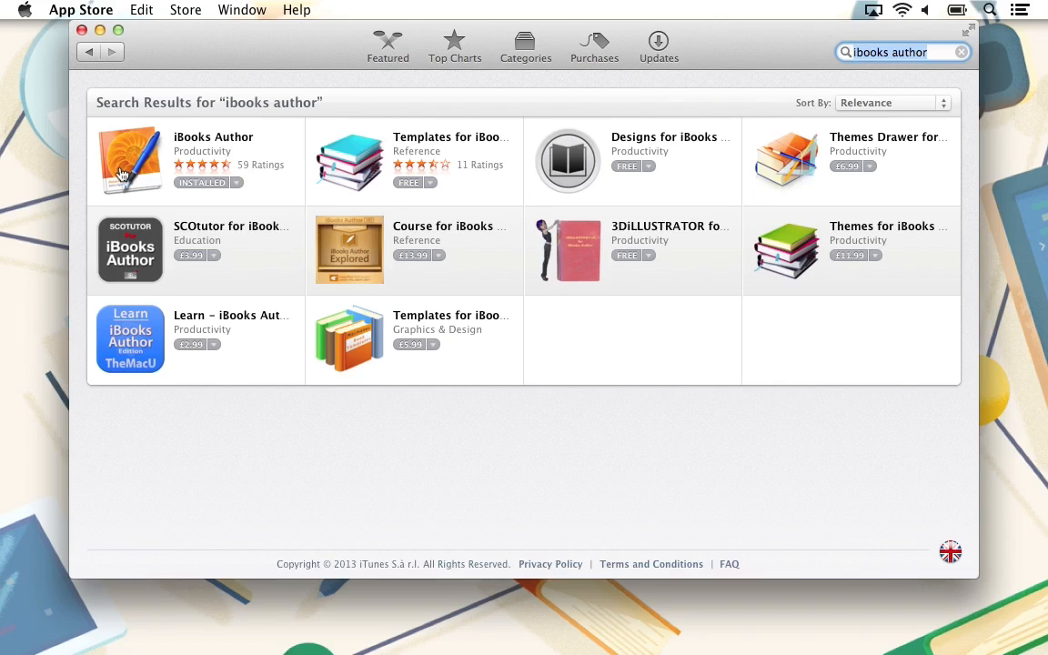
click(131, 160)
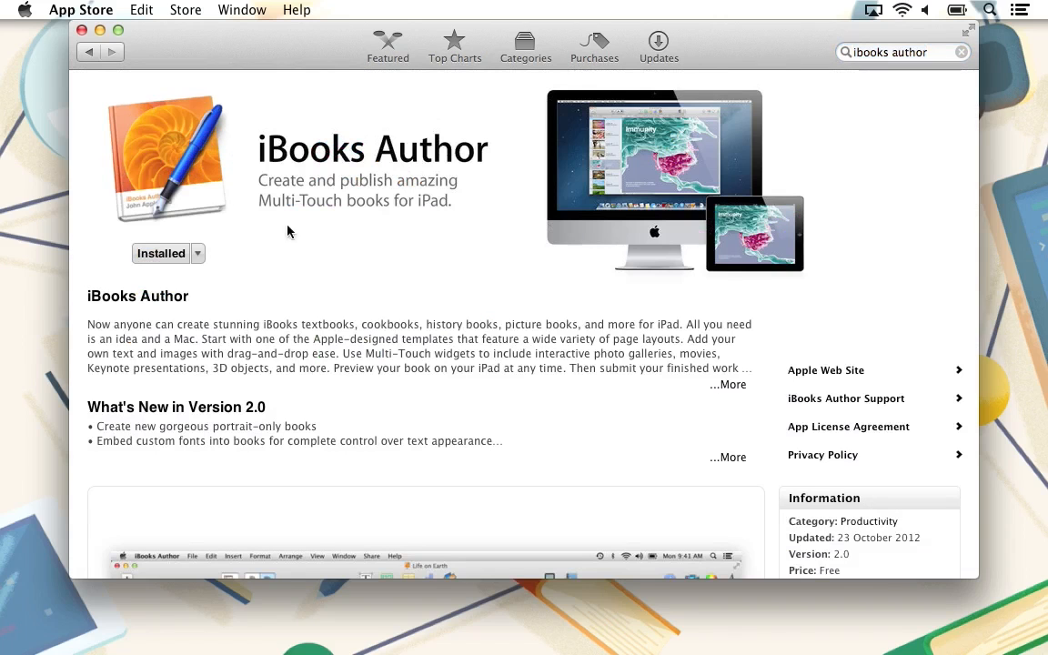
mouse_move(408, 326)
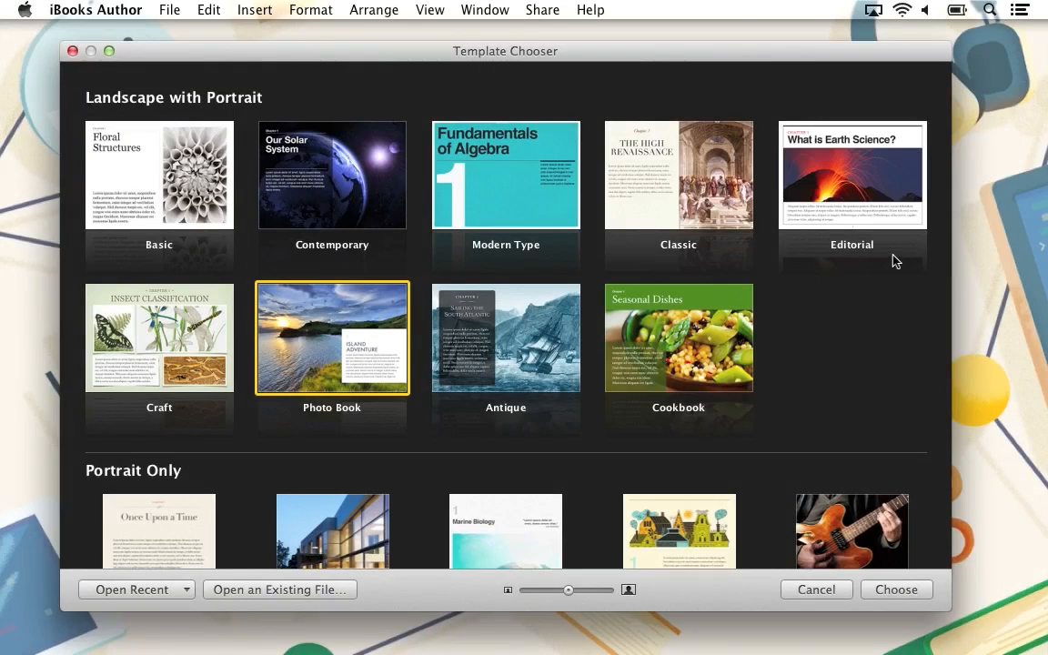
scroll(down, 3)
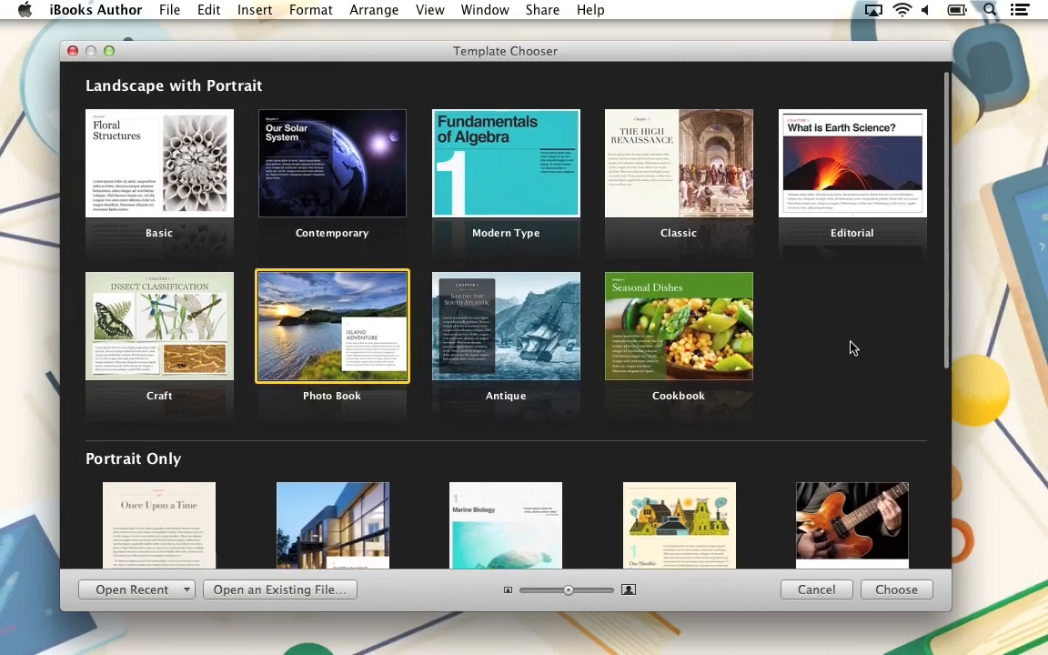
scroll(down, 3)
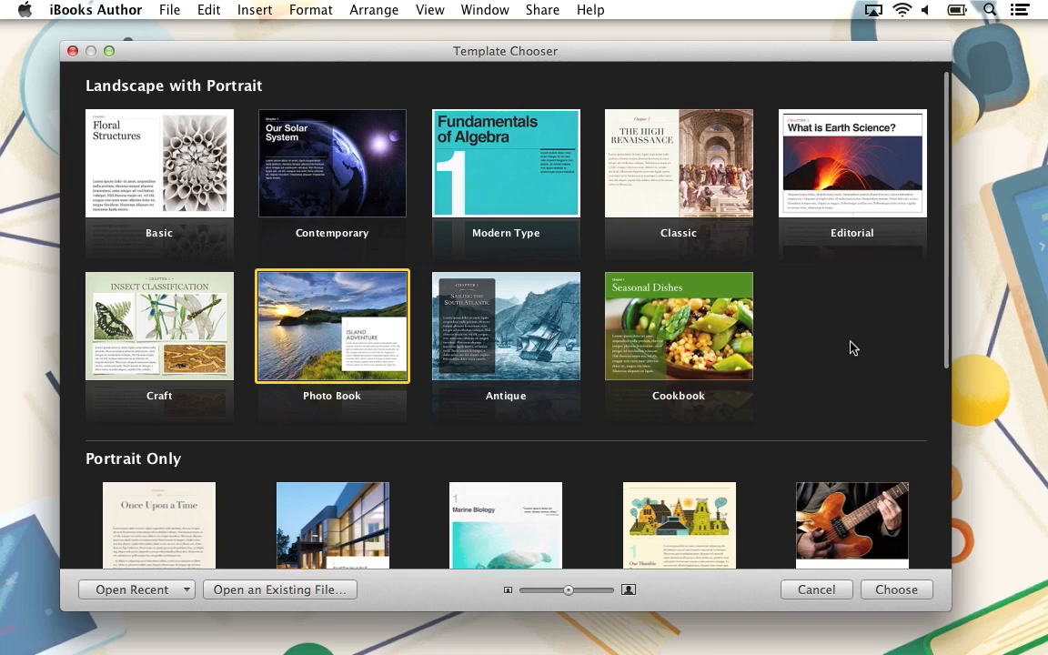
mouse_move(906, 222)
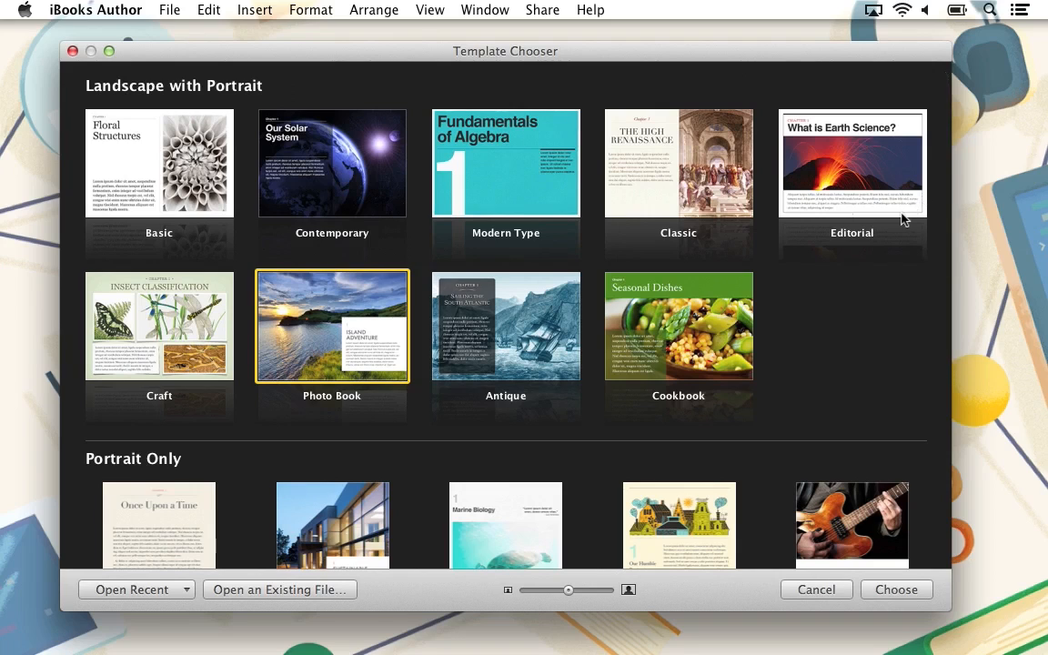
mouse_move(371, 289)
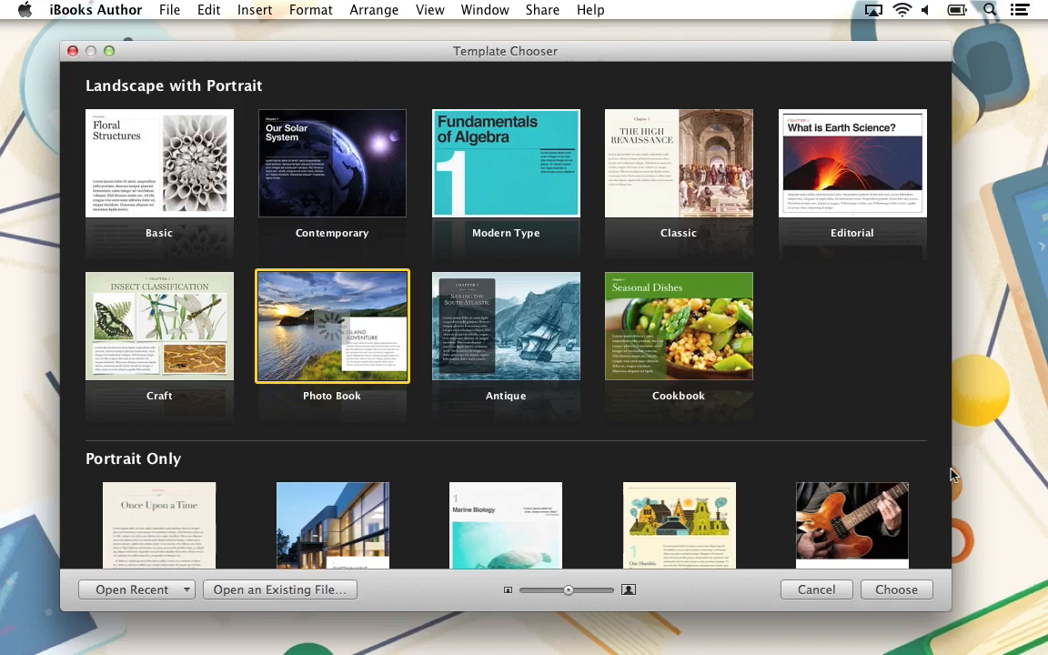
Step: Create a new book from the Photo Book template, viewed at 75% zoom in landscape
click(895, 590)
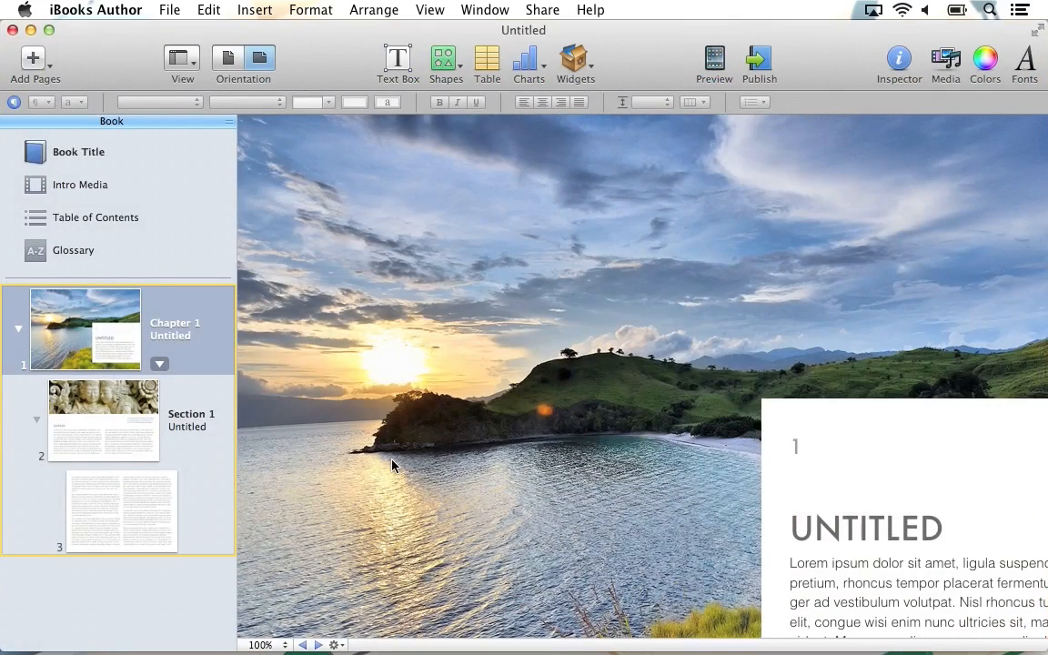
mouse_move(287, 622)
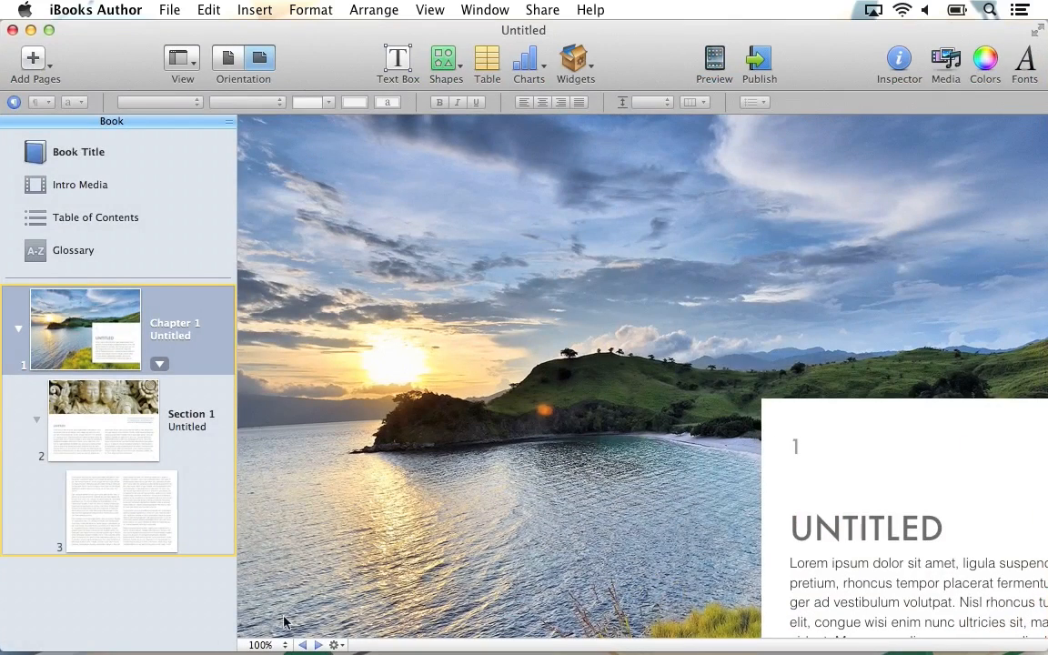
click(284, 644)
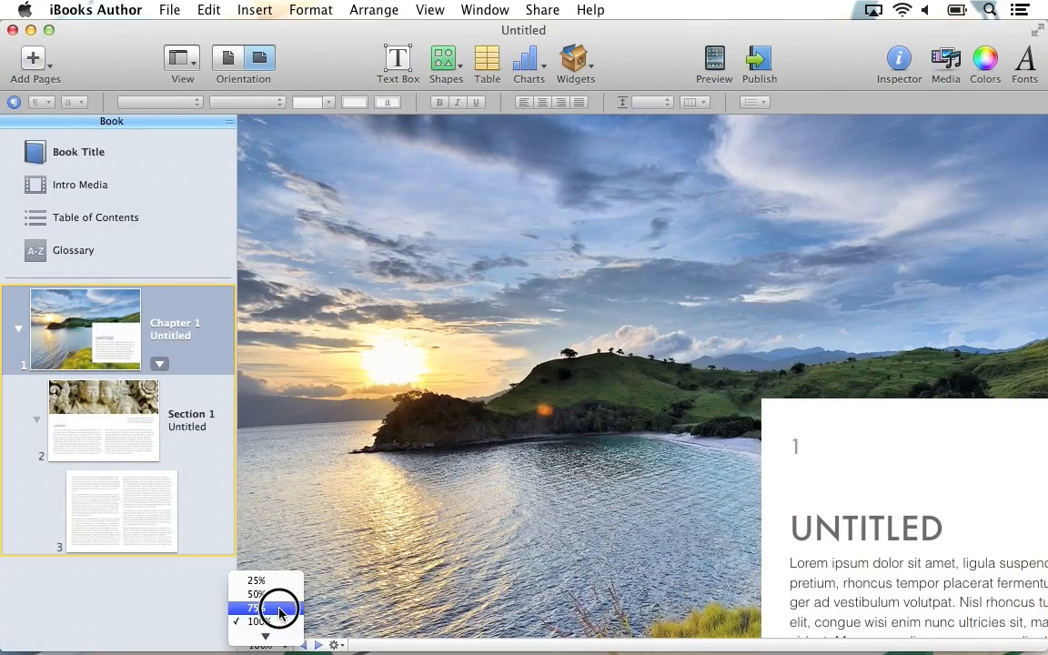
click(259, 608)
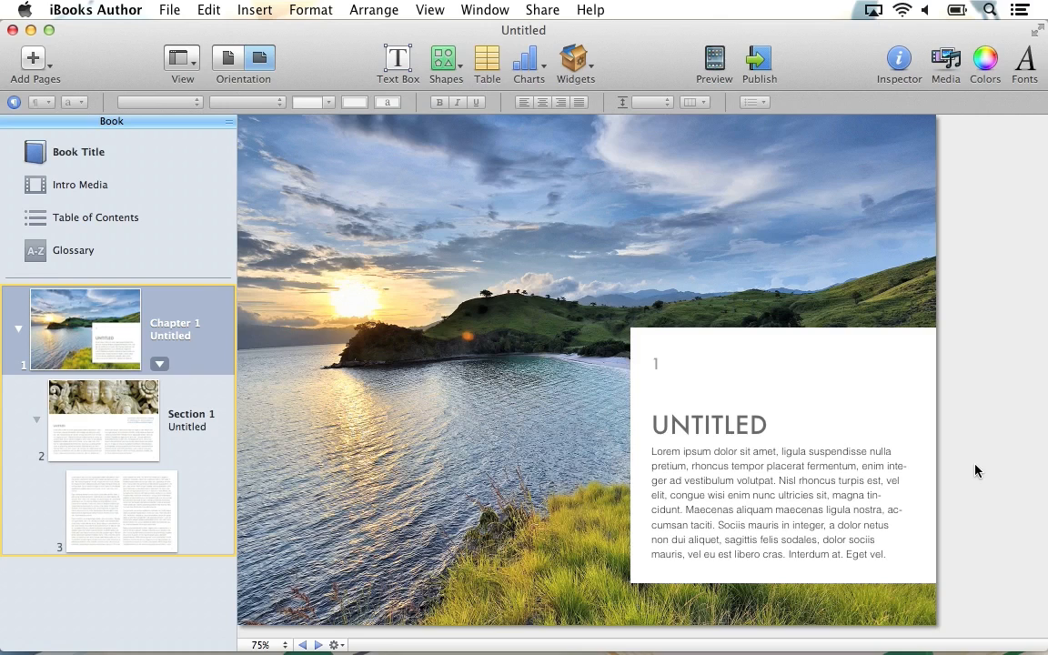
mouse_move(640, 317)
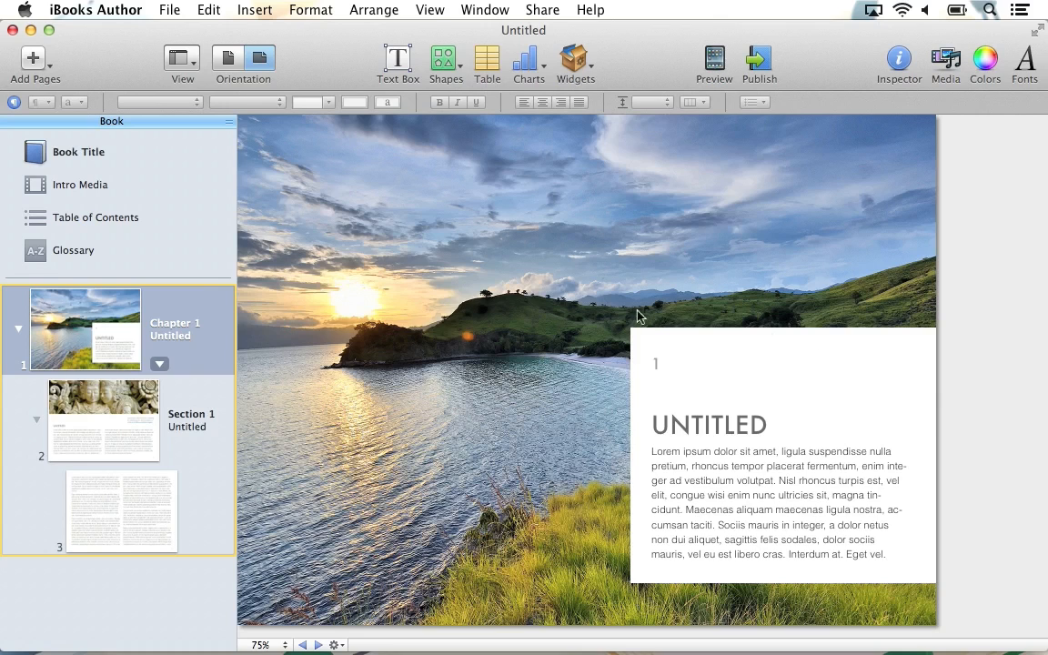
mouse_move(319, 204)
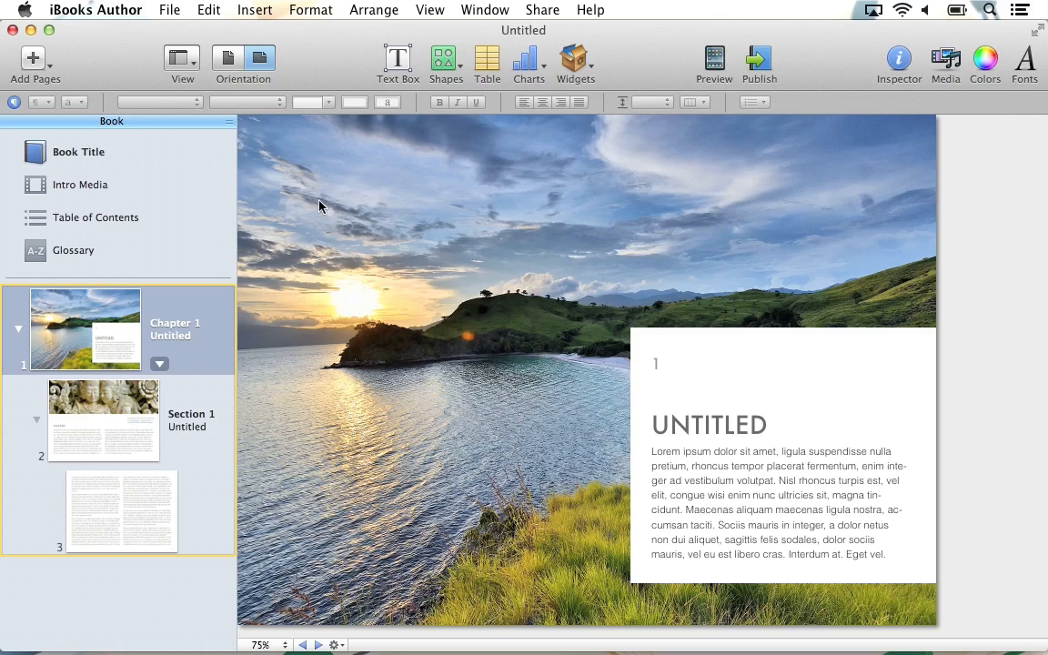
mouse_move(200, 147)
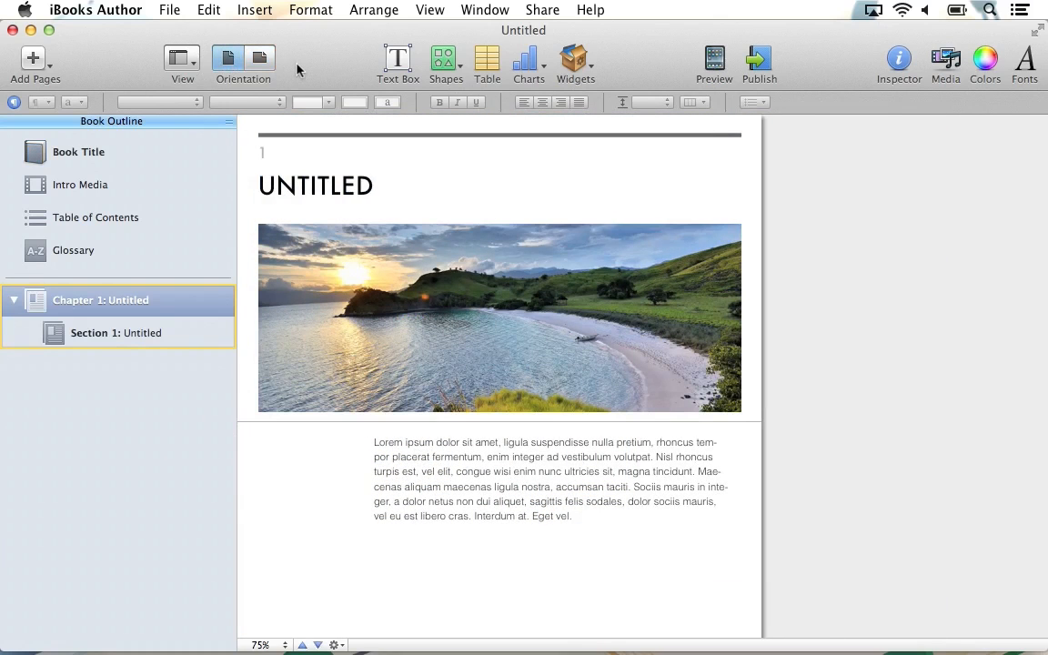
click(259, 57)
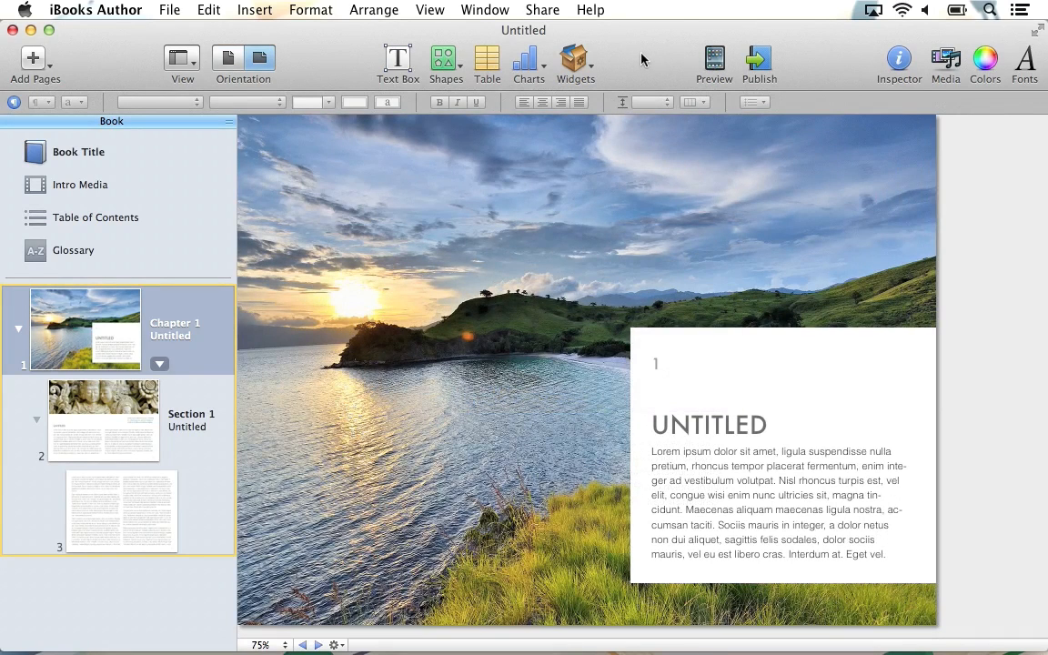
mouse_move(797, 62)
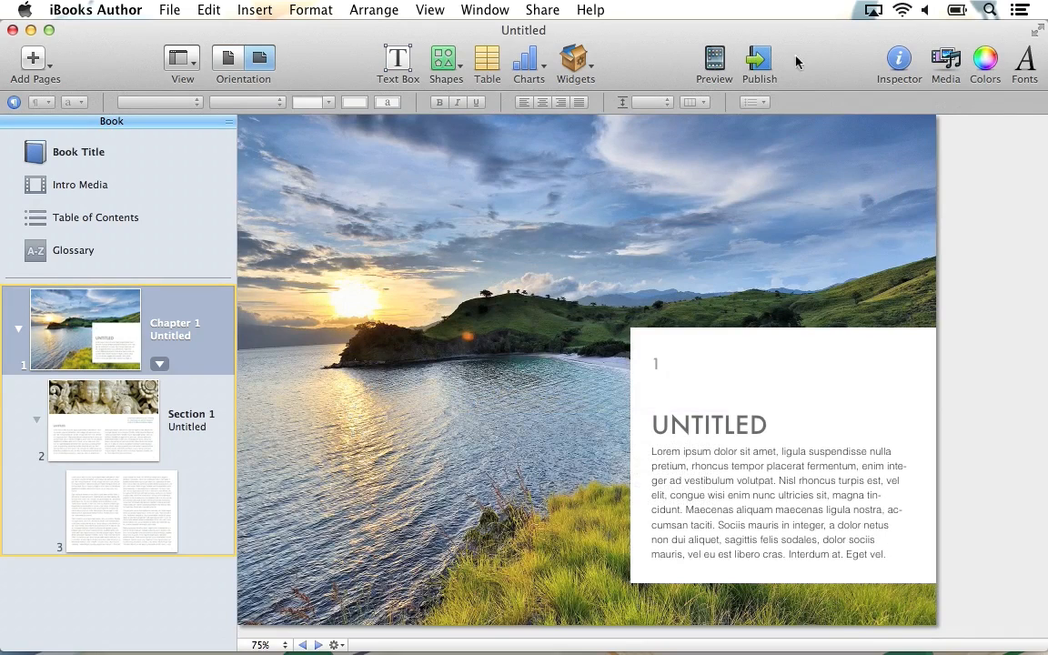
mouse_move(822, 62)
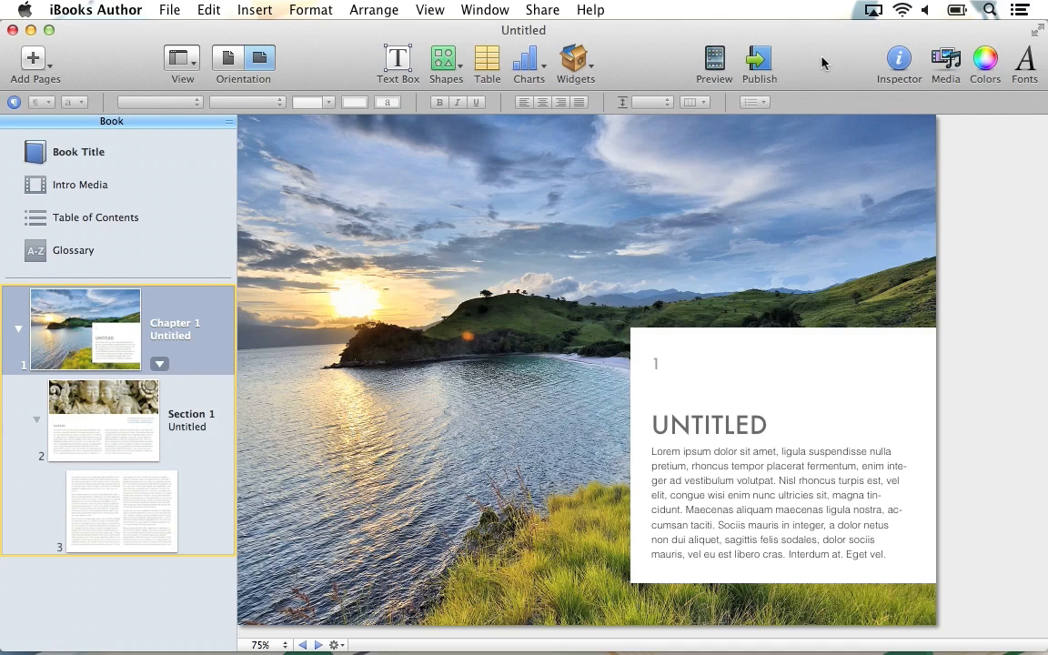
mouse_move(1019, 123)
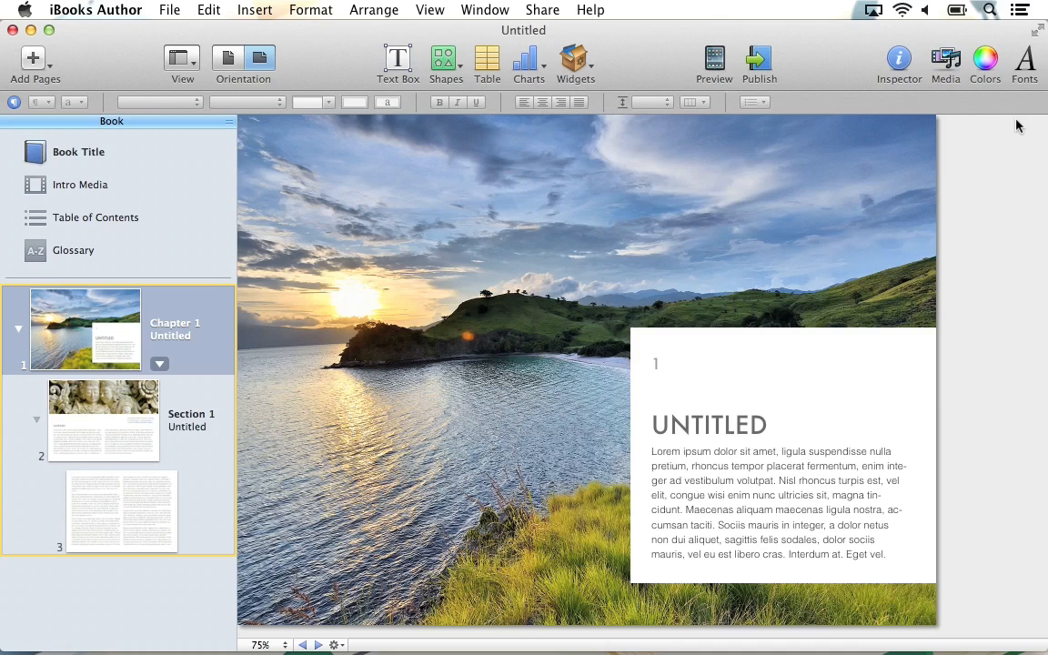
mouse_move(248, 239)
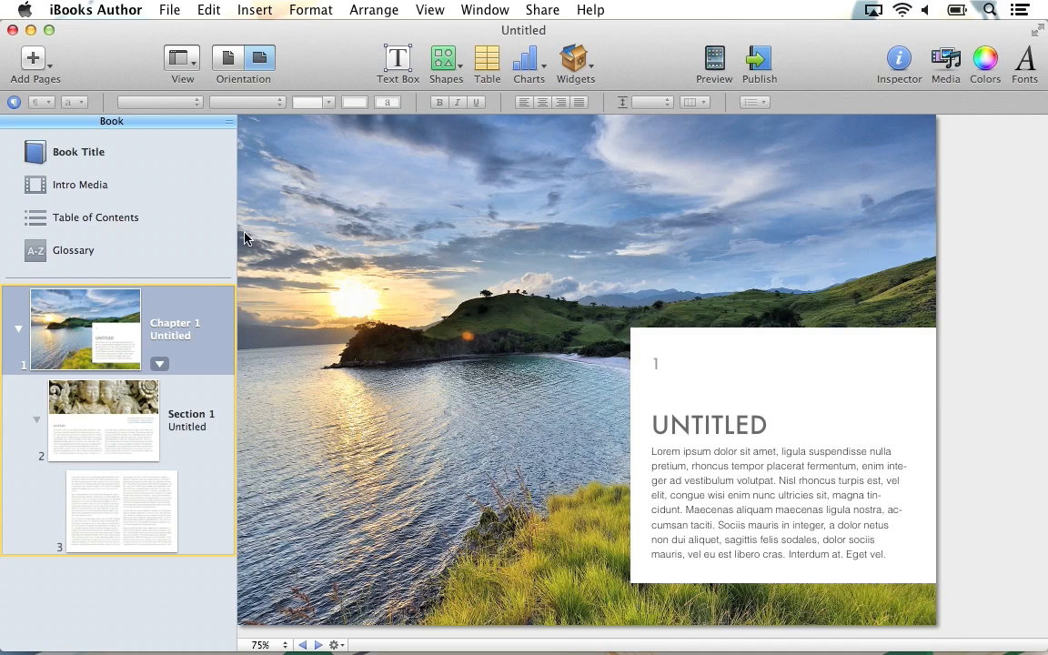
mouse_move(173, 149)
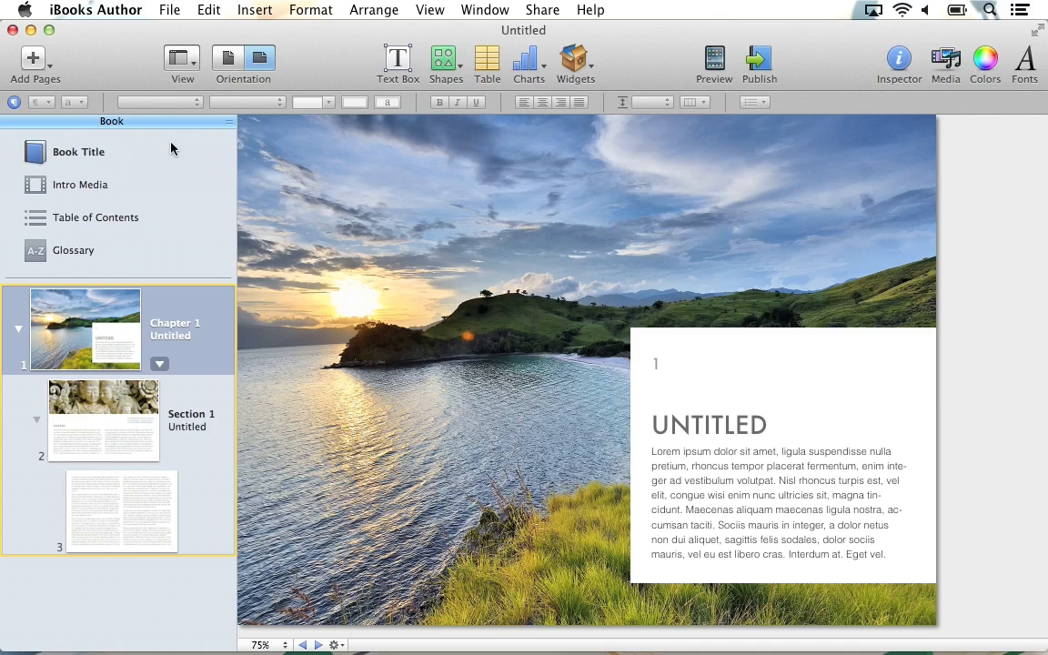
Step: On the cover, replace the LOREM IPSUM subtitle with 'A COLLECTION OF MEMORIES' and enlarge the title box
click(80, 151)
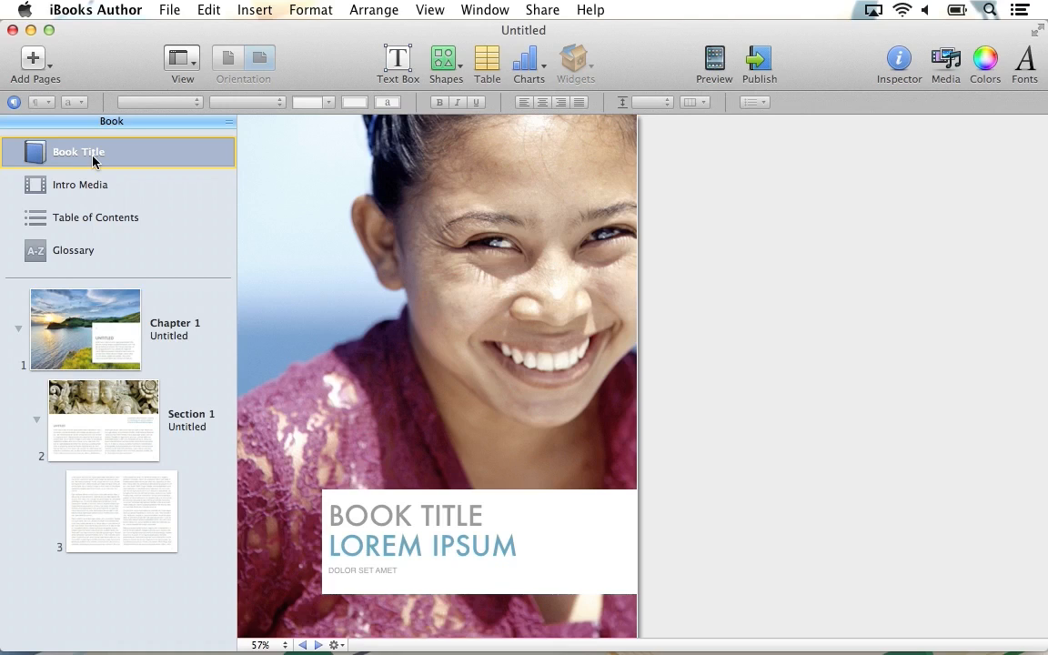
double_click(91, 153)
text(Photo Book)
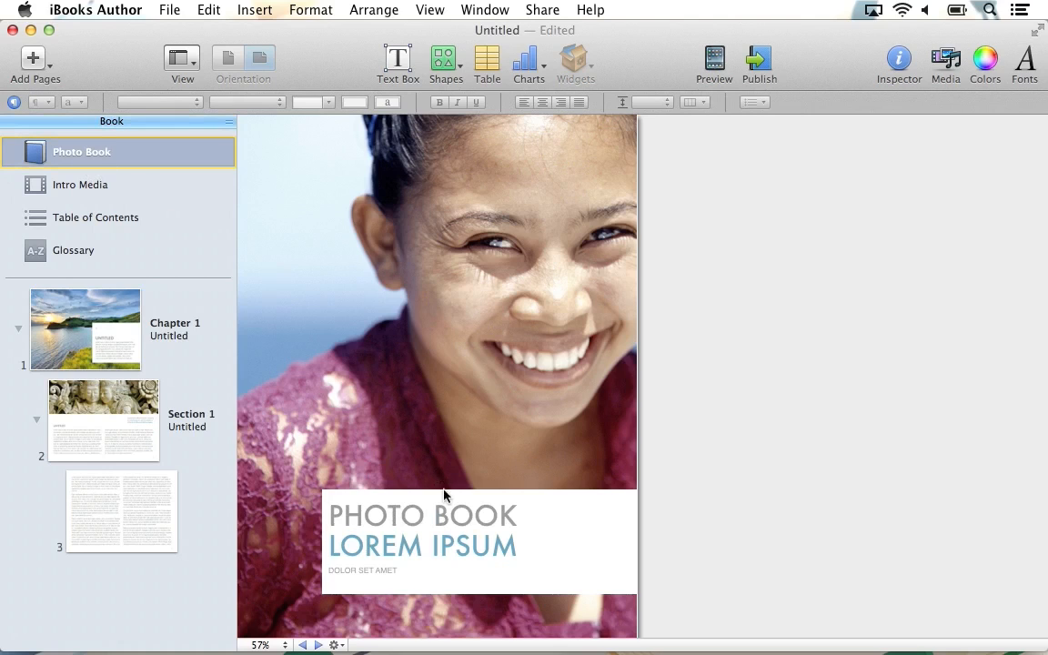
click(469, 546)
text(A COLLECTION)
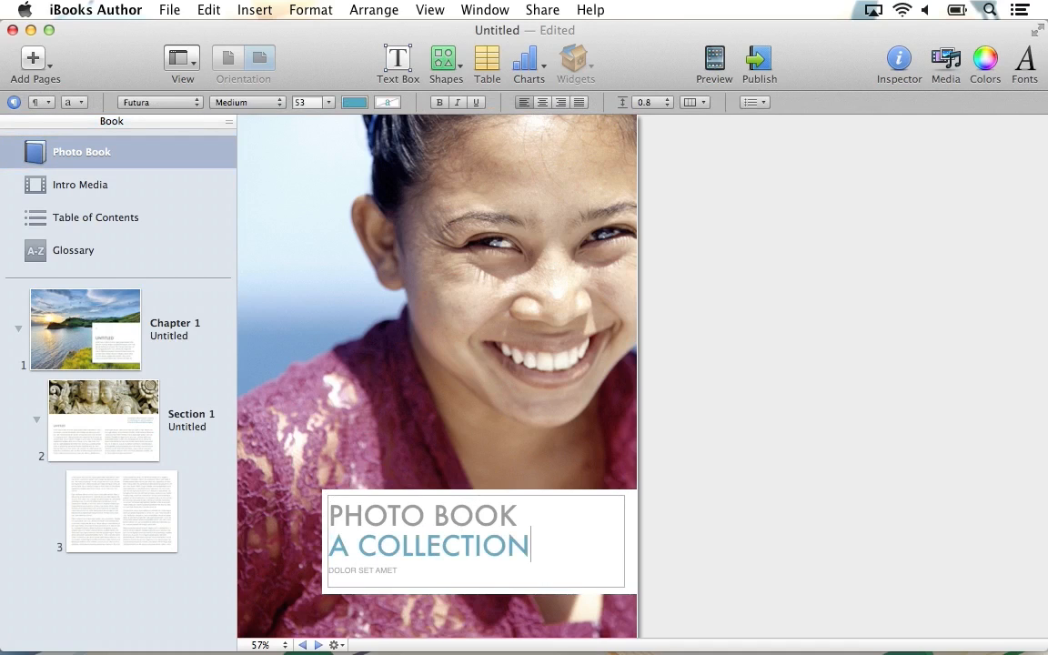
text(OF MEMORIES)
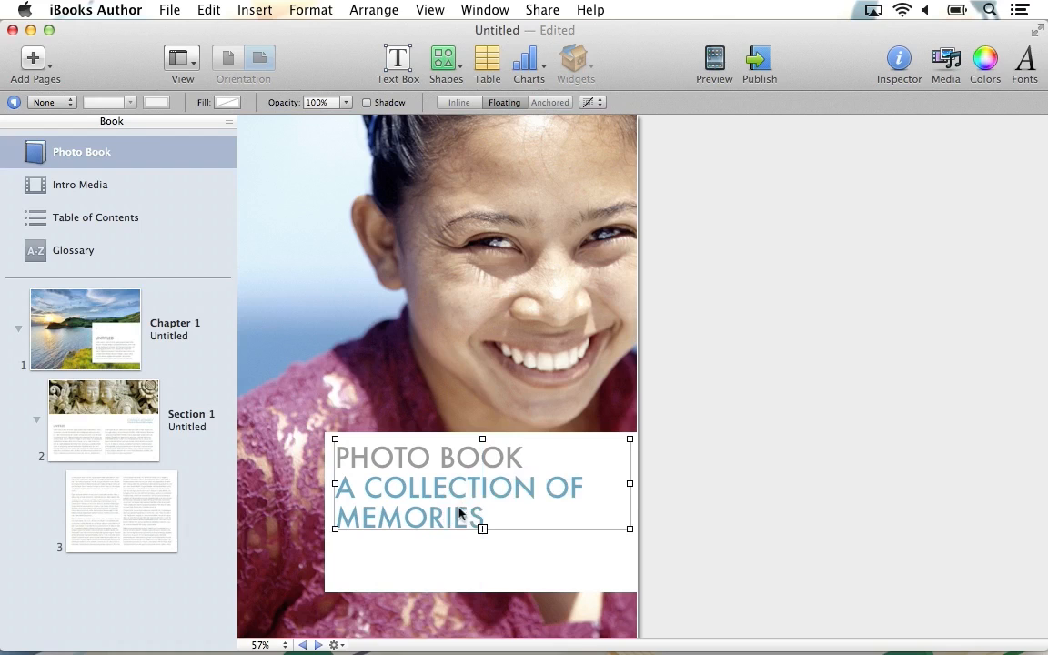
drag(482, 527, 484, 582)
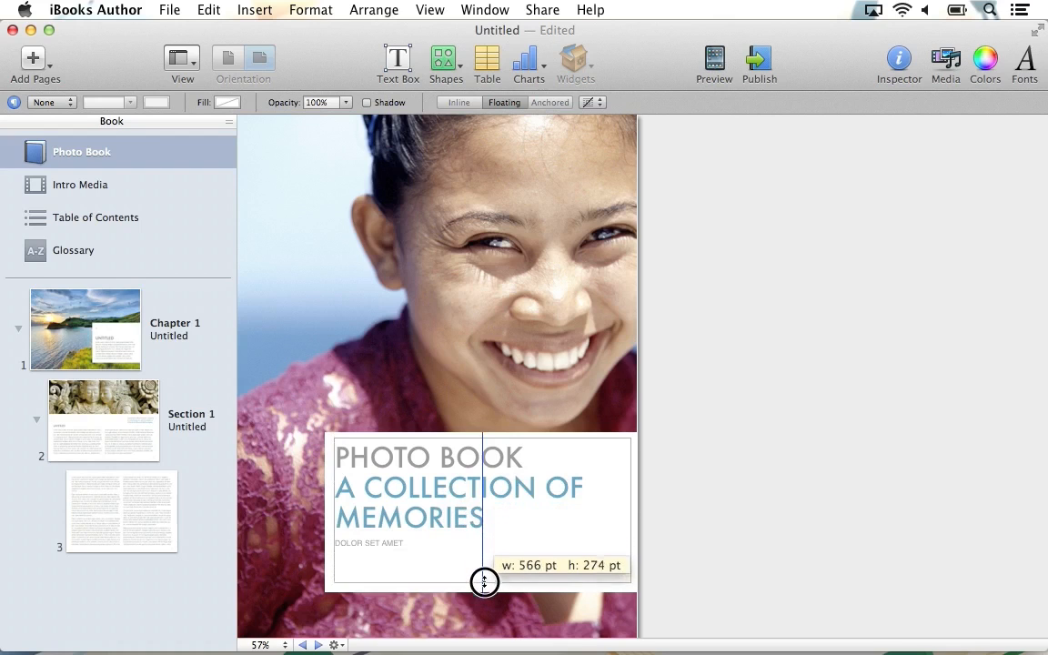
Step: Set the cover byline to JORDAN MERRICK and trim the title box height to fit
double_click(367, 543)
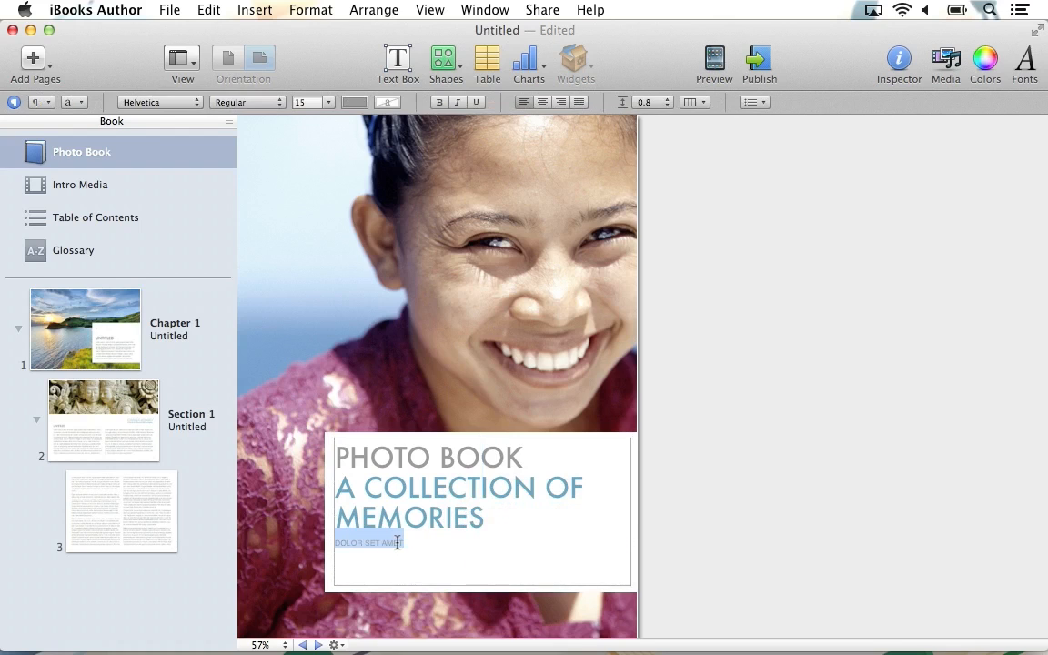
text(JORDAN)
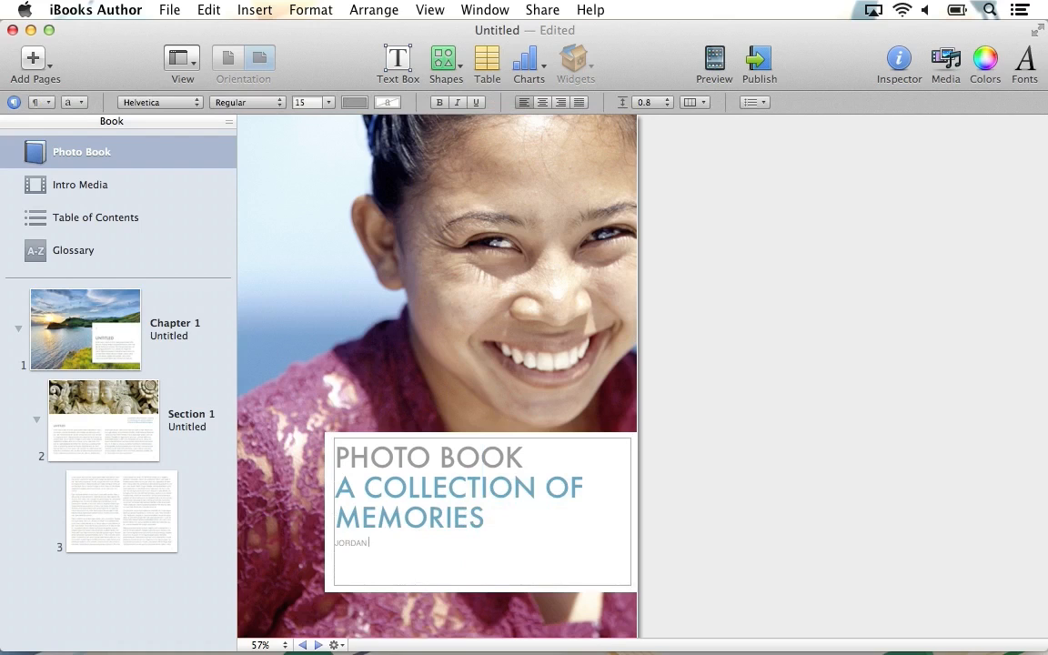
text(MERRICK)
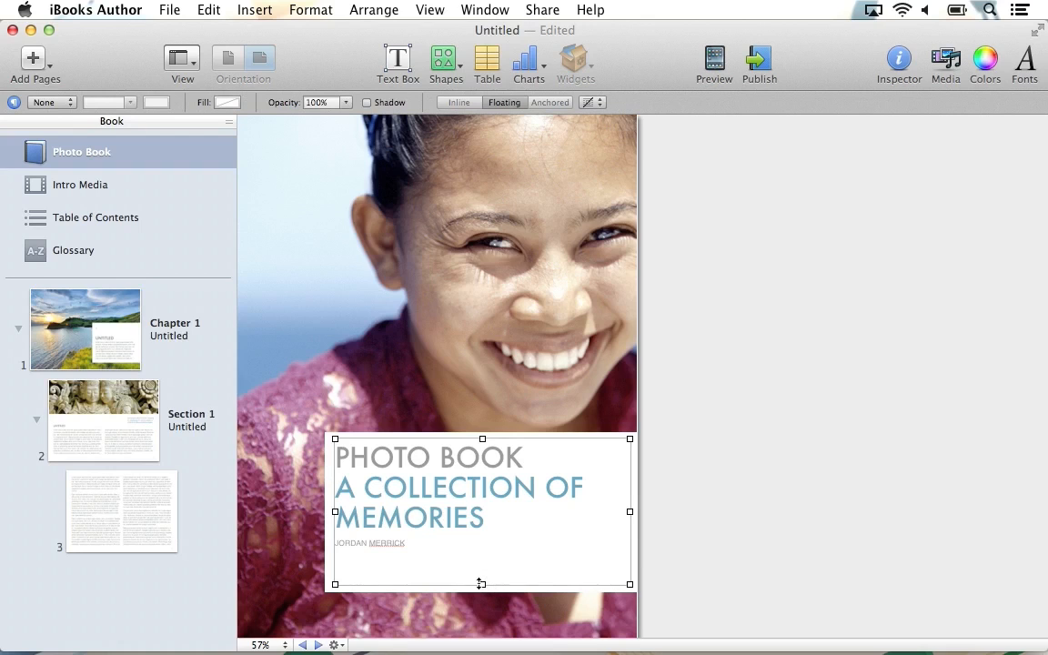
drag(480, 584, 480, 557)
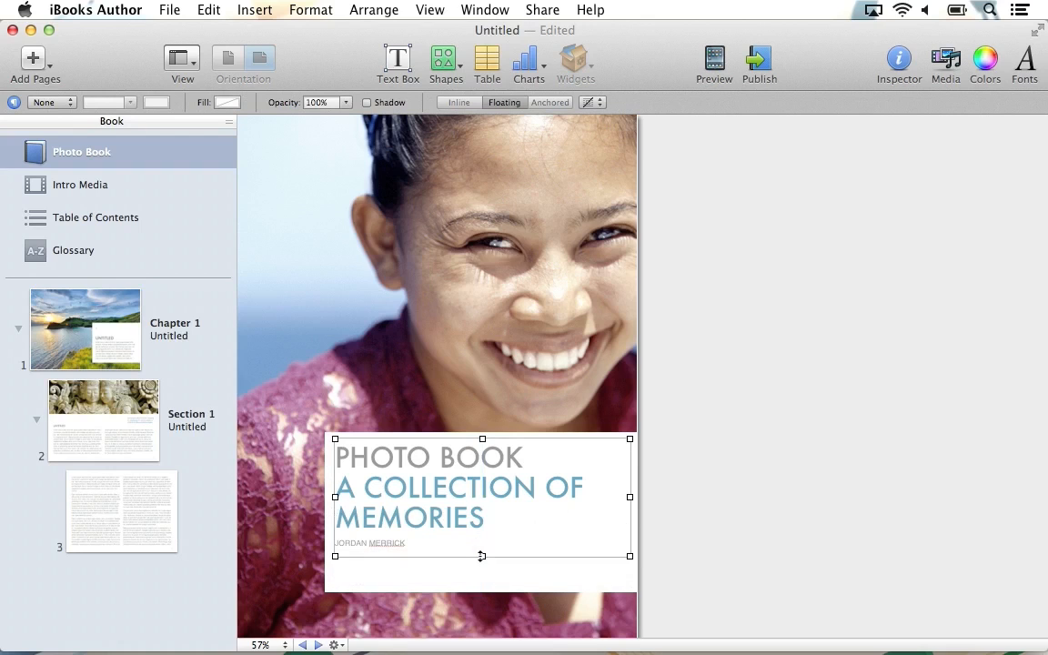
drag(481, 557, 482, 593)
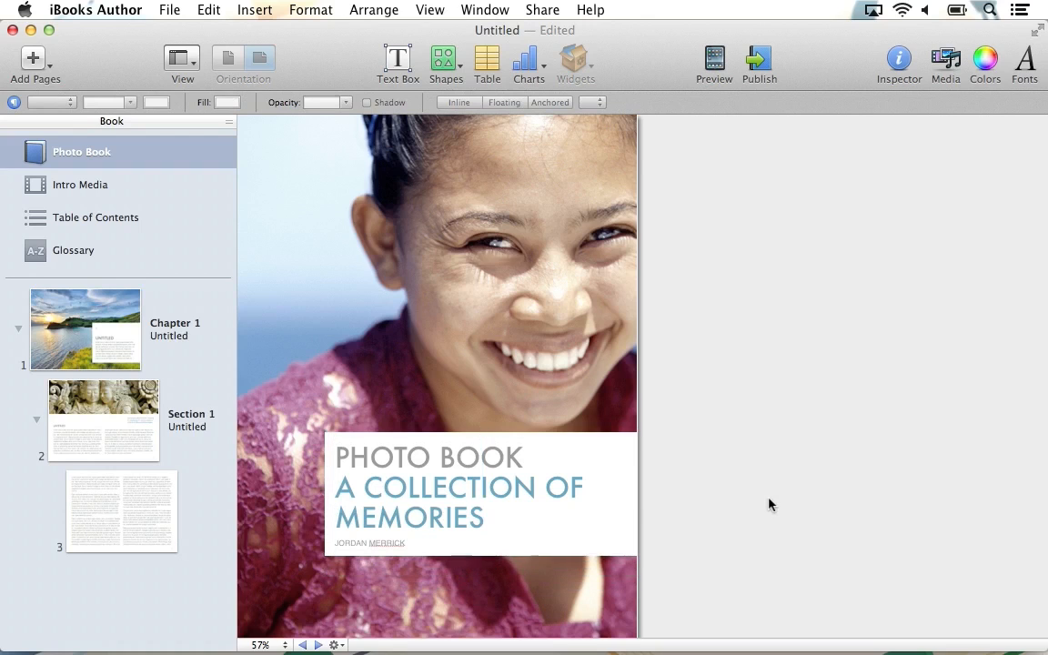
Step: In the Document inspector, set the author to Jordan Merrick and the title to Photo Book
click(455, 488)
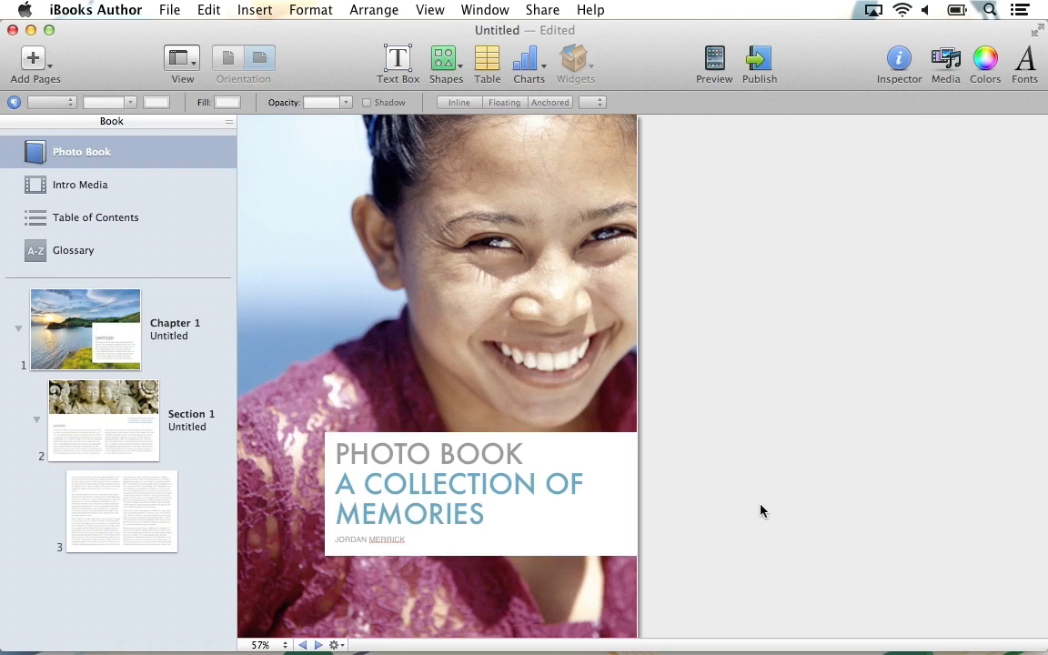
mouse_move(899, 62)
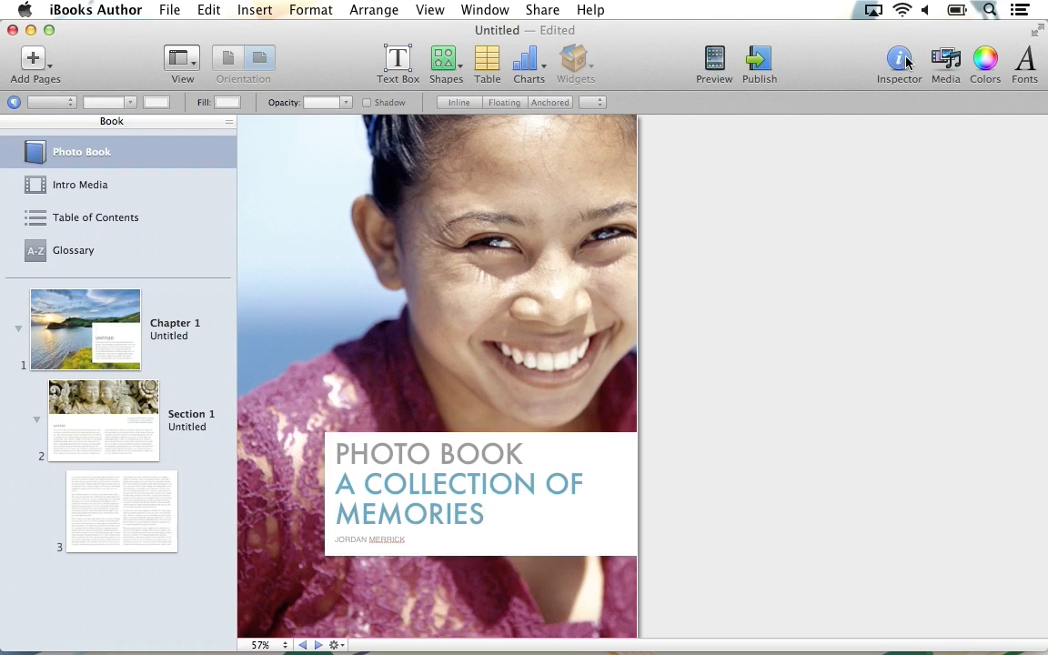
click(899, 59)
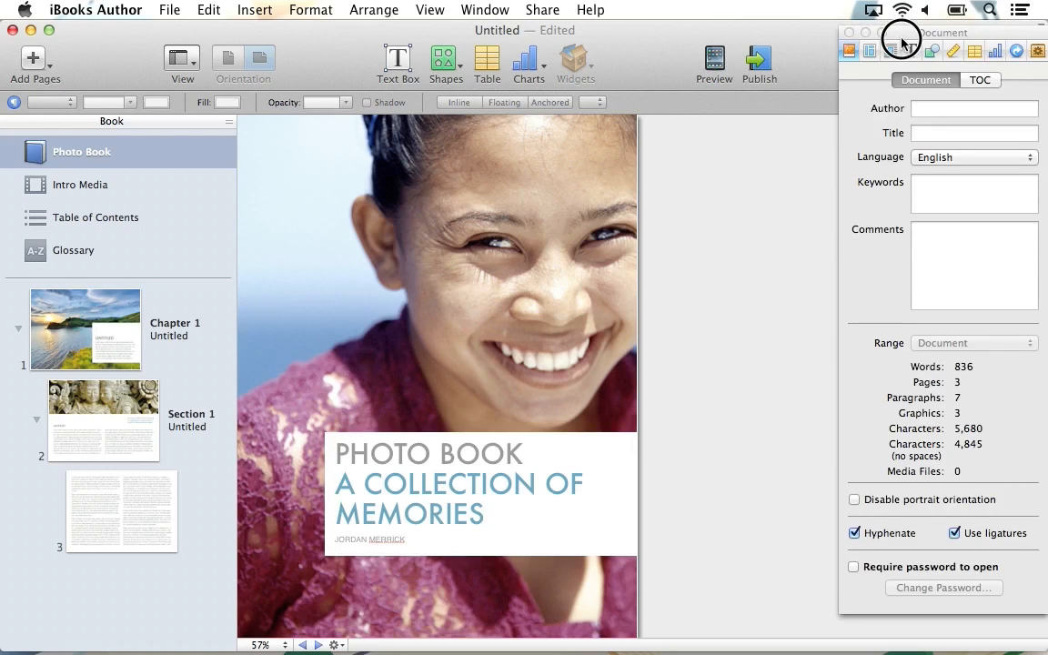
click(970, 105)
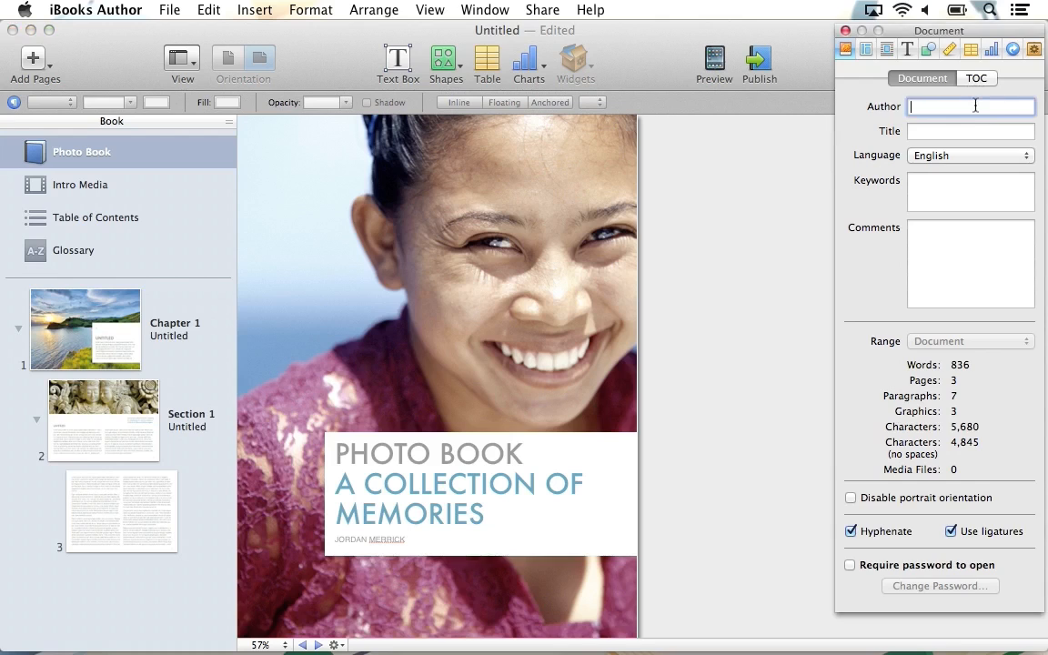
text(Jordan Me)
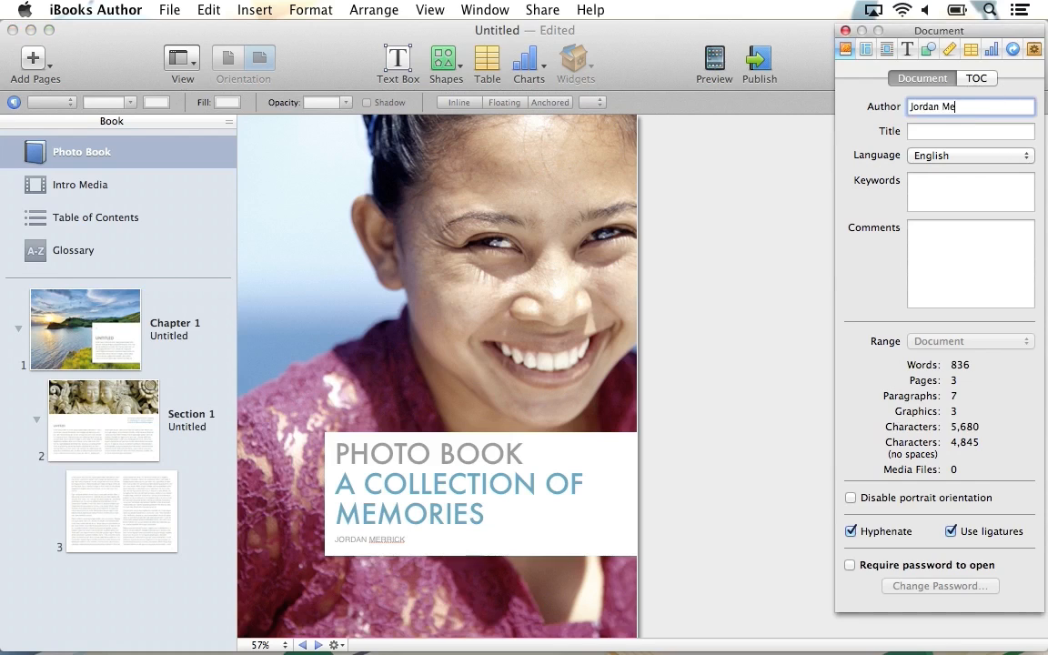
text(Photo)
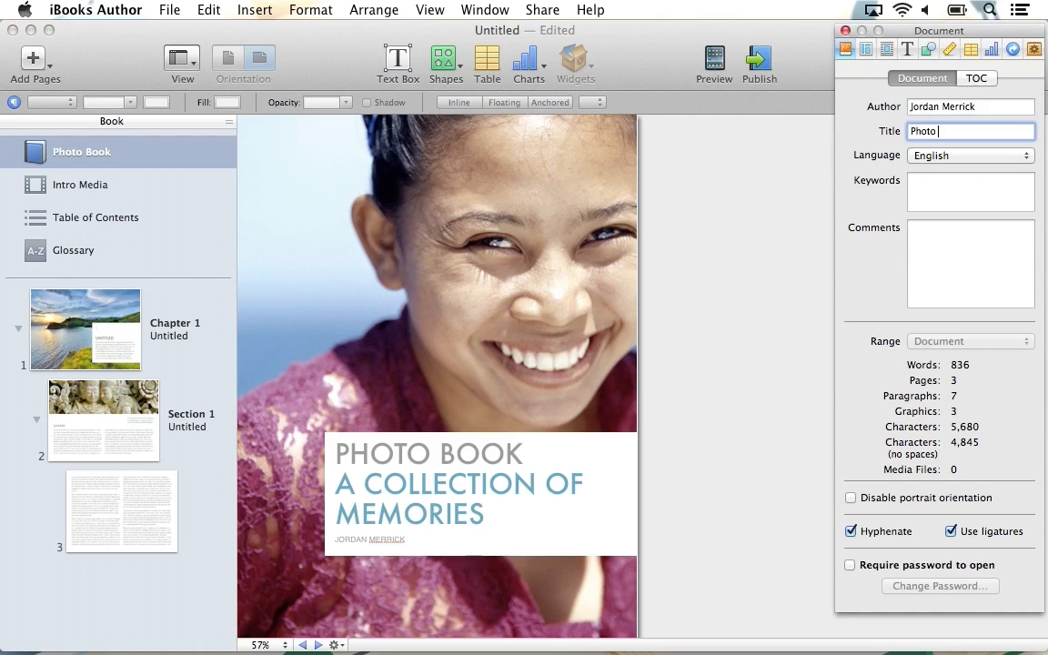
Step: Add keywords 'photos, pictures' and the comment 'My photo book of recent pictures.', then close the inspector
click(970, 191)
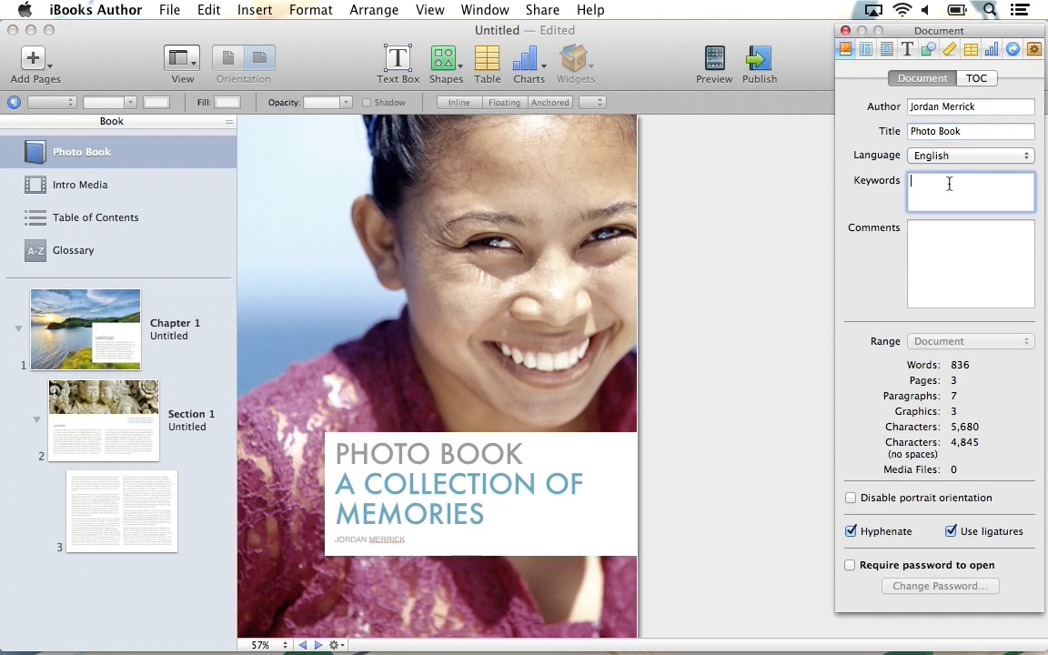
text(photos, pictures)
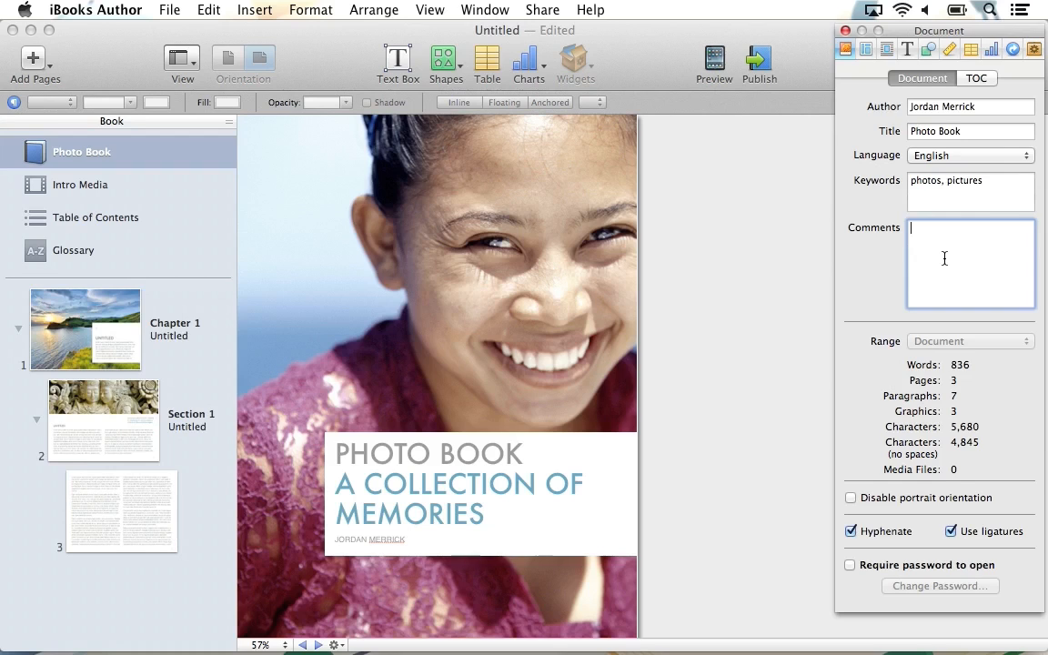
text(My photo)
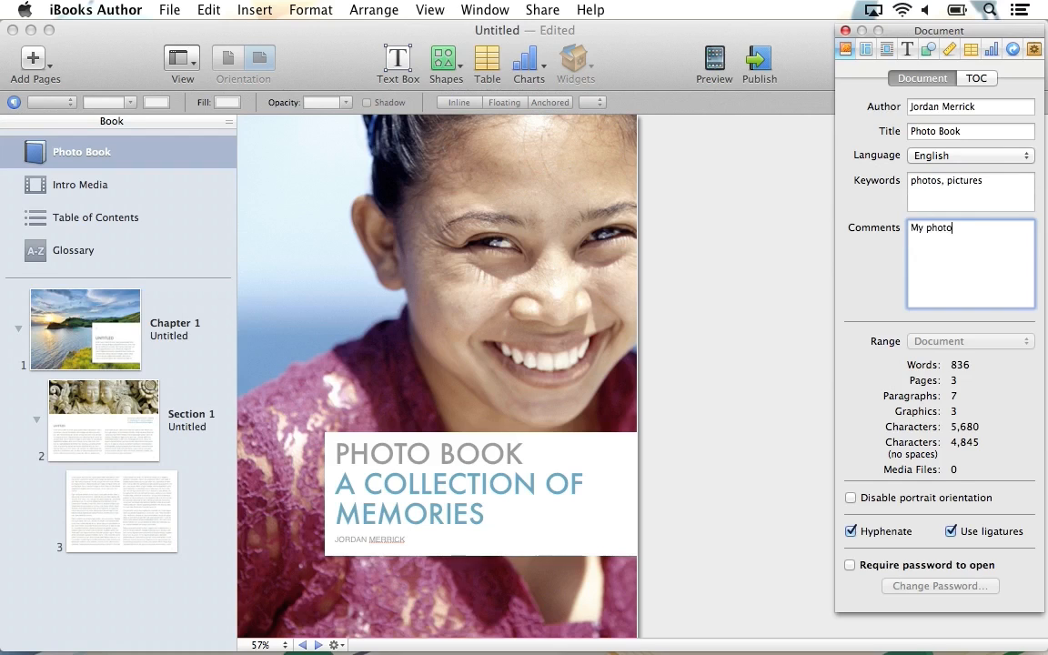
text(book of recent)
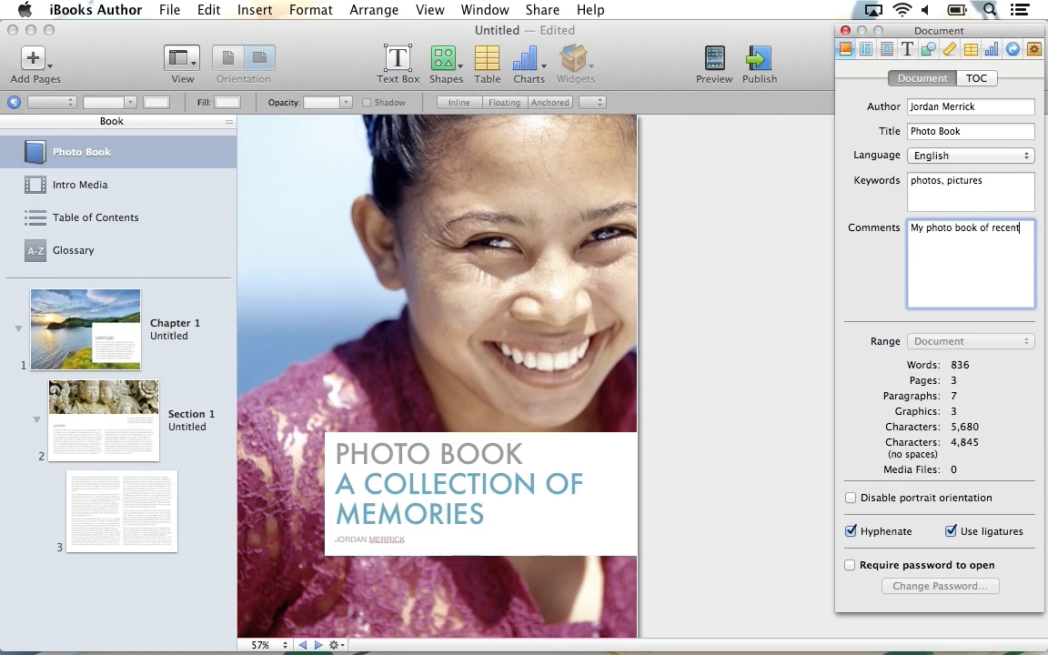
text(pictures.)
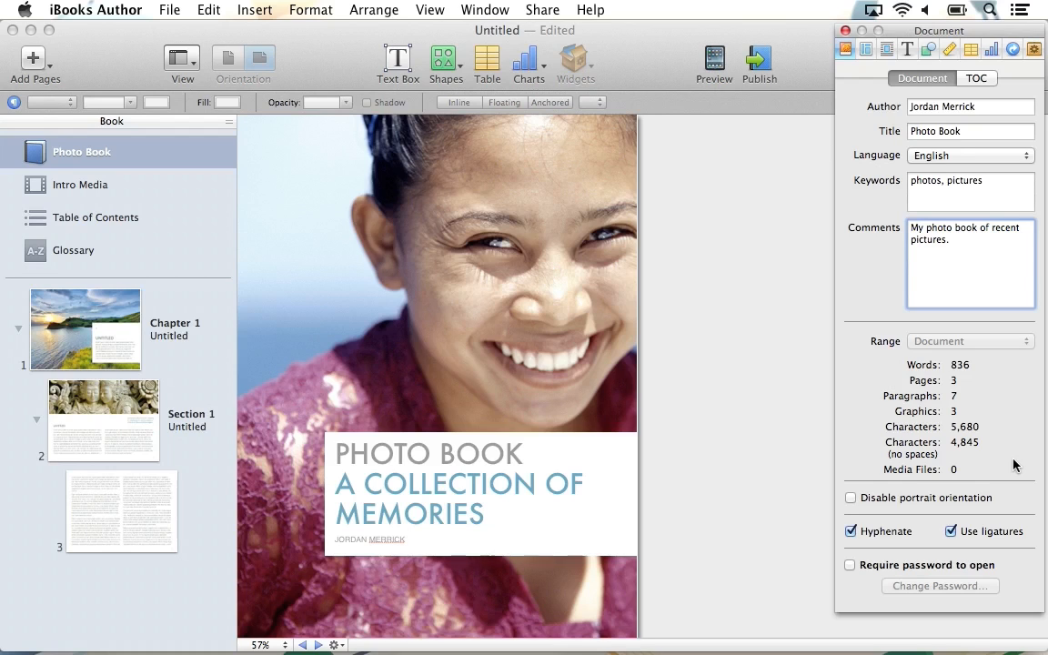
click(950, 240)
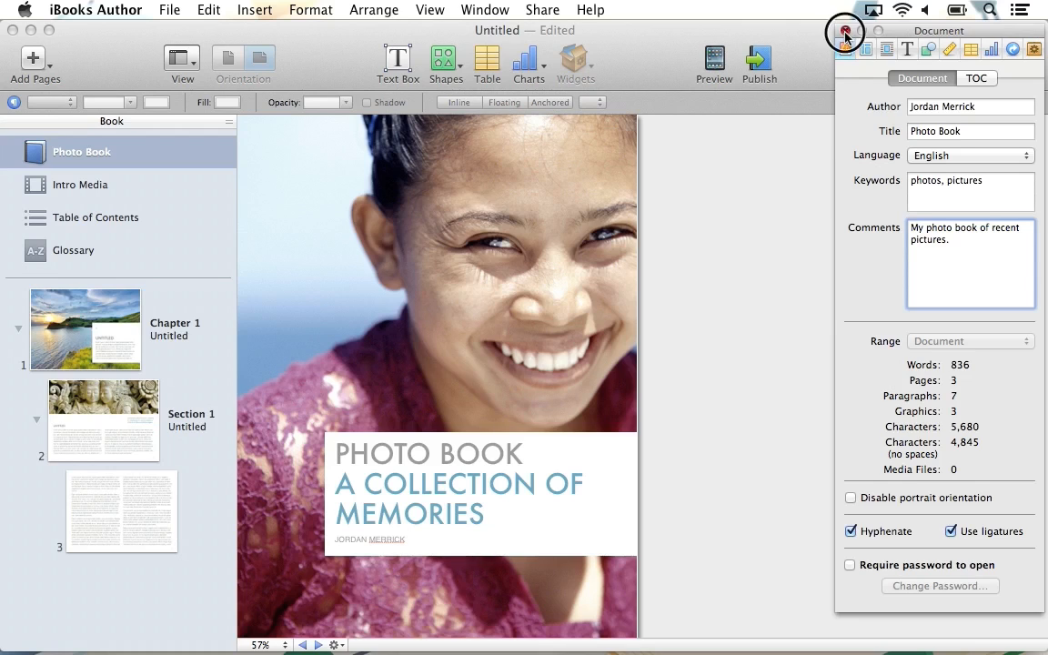
click(844, 29)
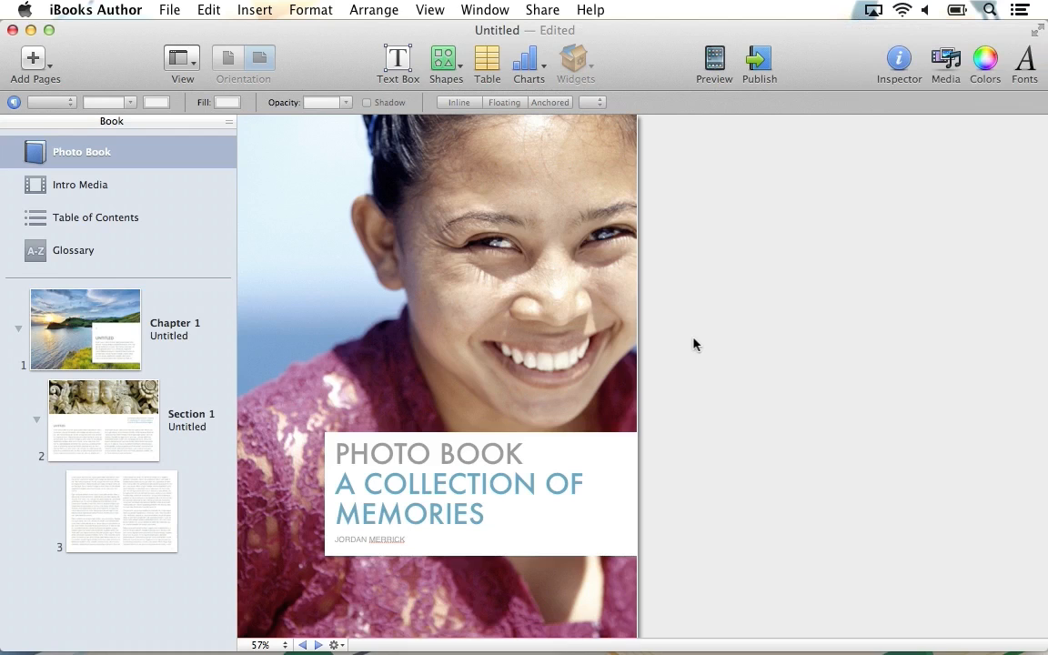
mouse_move(1037, 396)
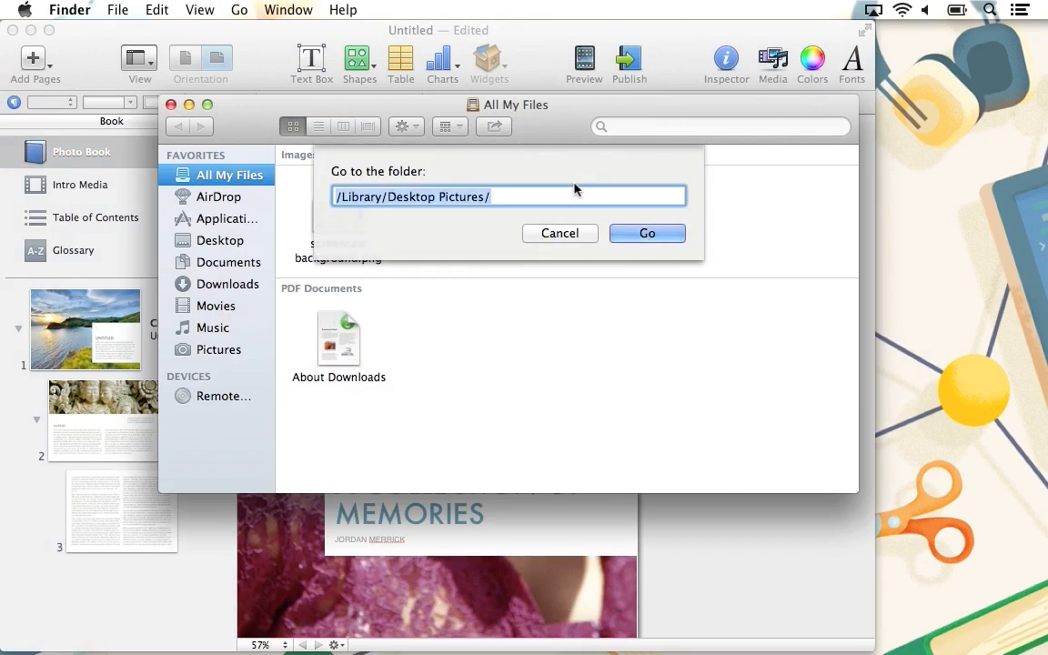
Step: Go to /Library/Desktop Pictures/ in Finder, place the window beside the book and browse the wallpapers
click(648, 233)
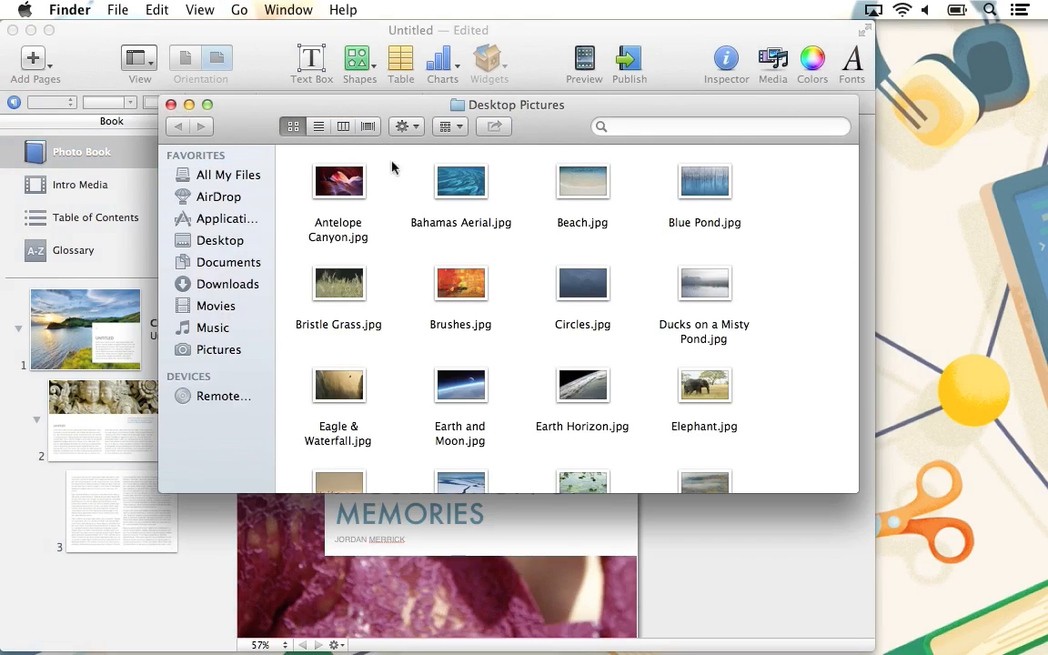
drag(870, 325, 699, 326)
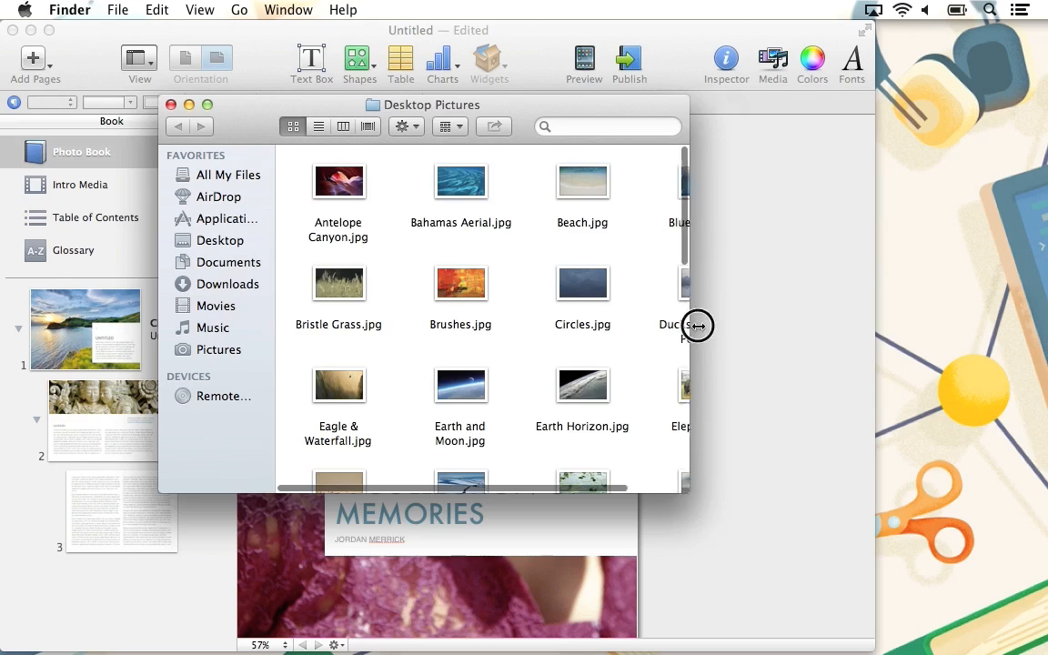
drag(699, 325, 801, 171)
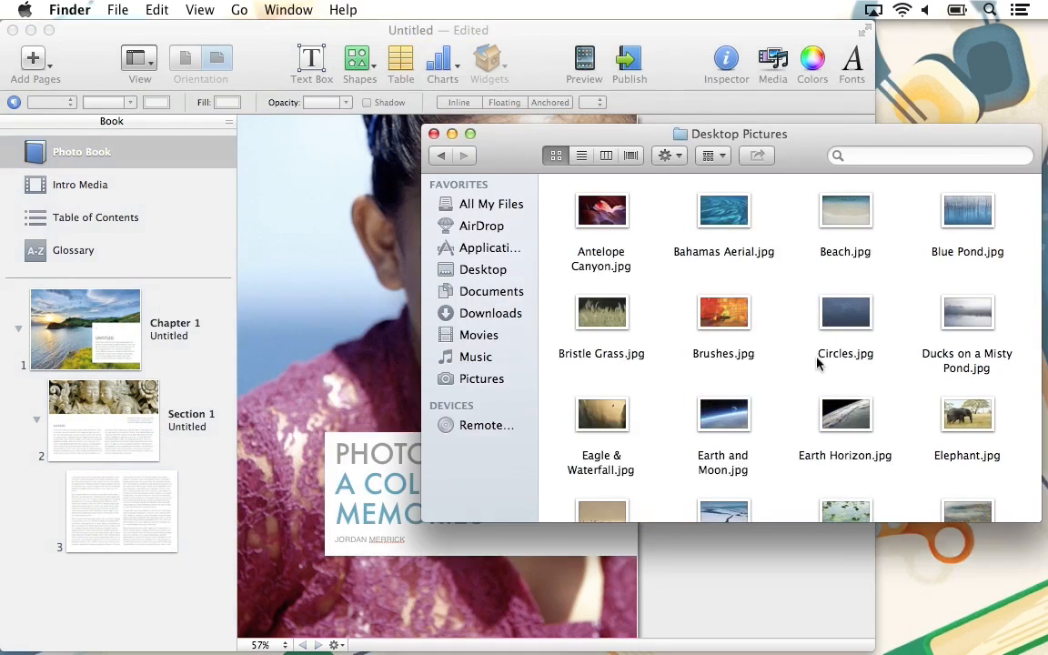
scroll(down, 3)
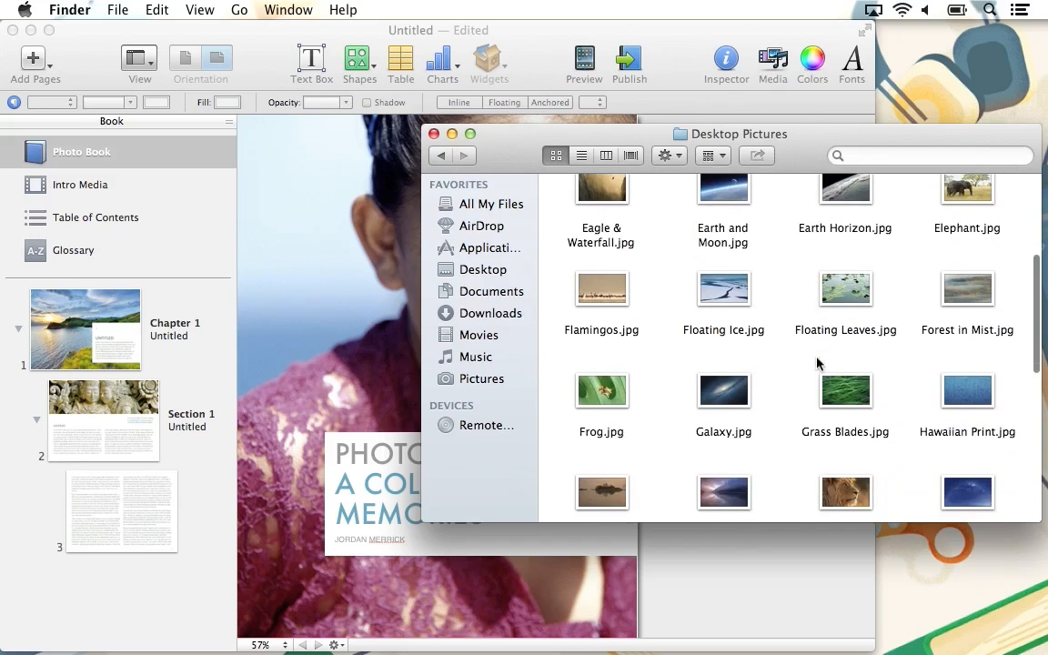
scroll(down, 3)
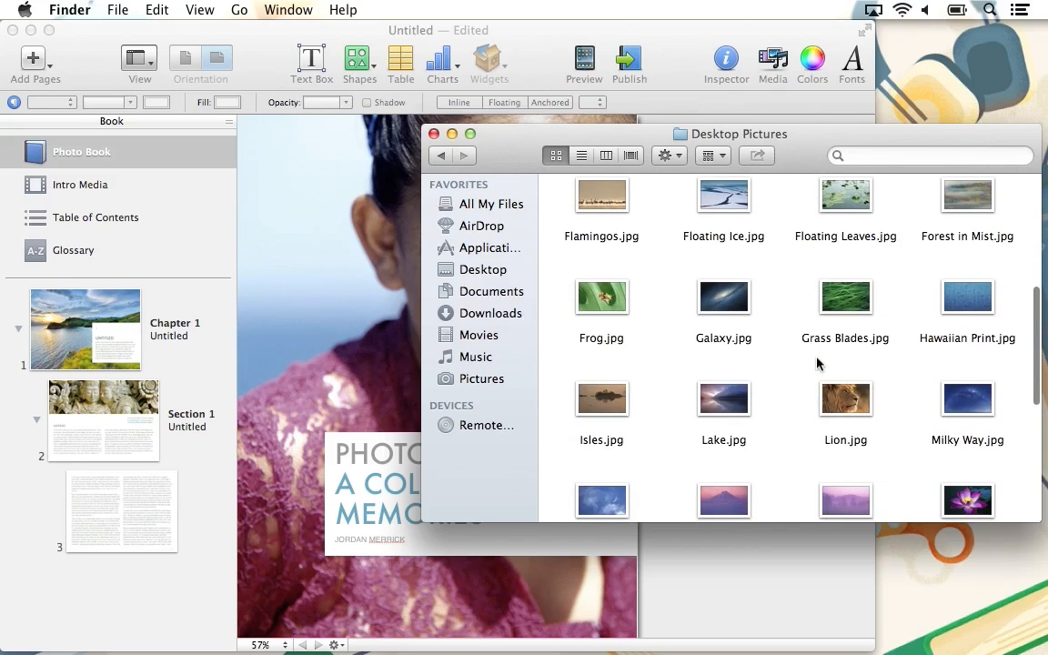
mouse_move(786, 375)
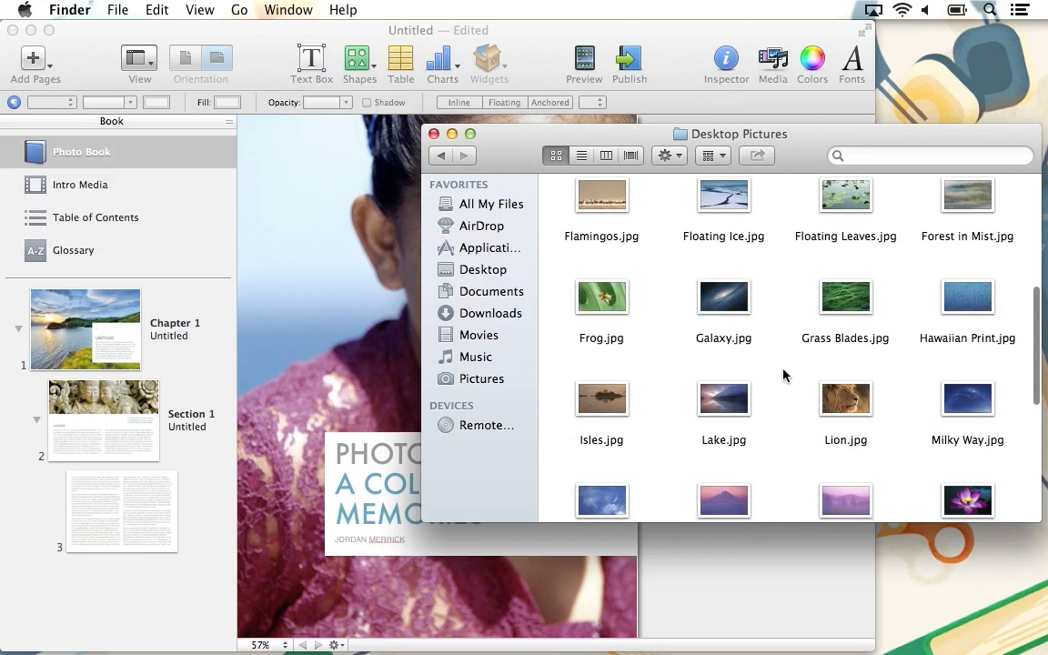
scroll(down, 3)
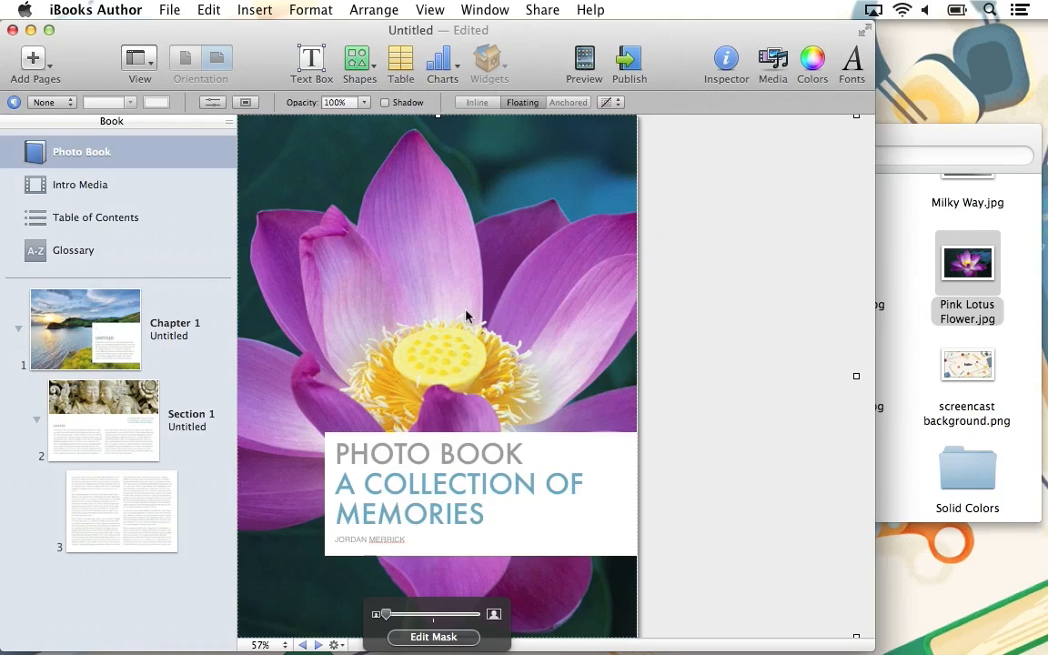
mouse_move(444, 604)
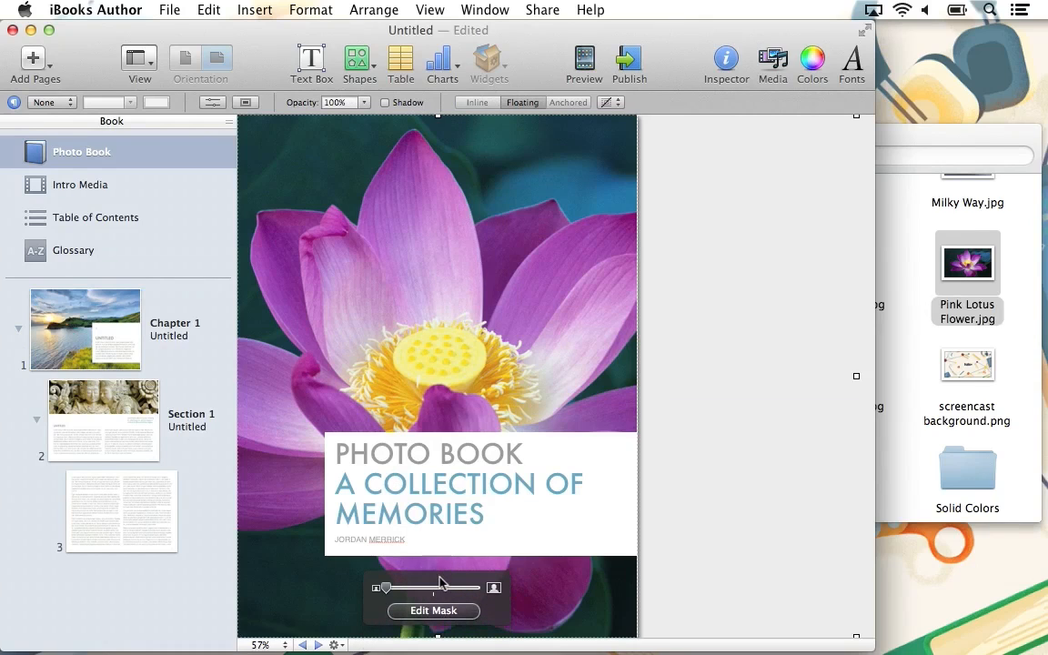
Step: Resize and reposition the lotus cover photo so the flower's centre sits above the title
drag(440, 588, 386, 588)
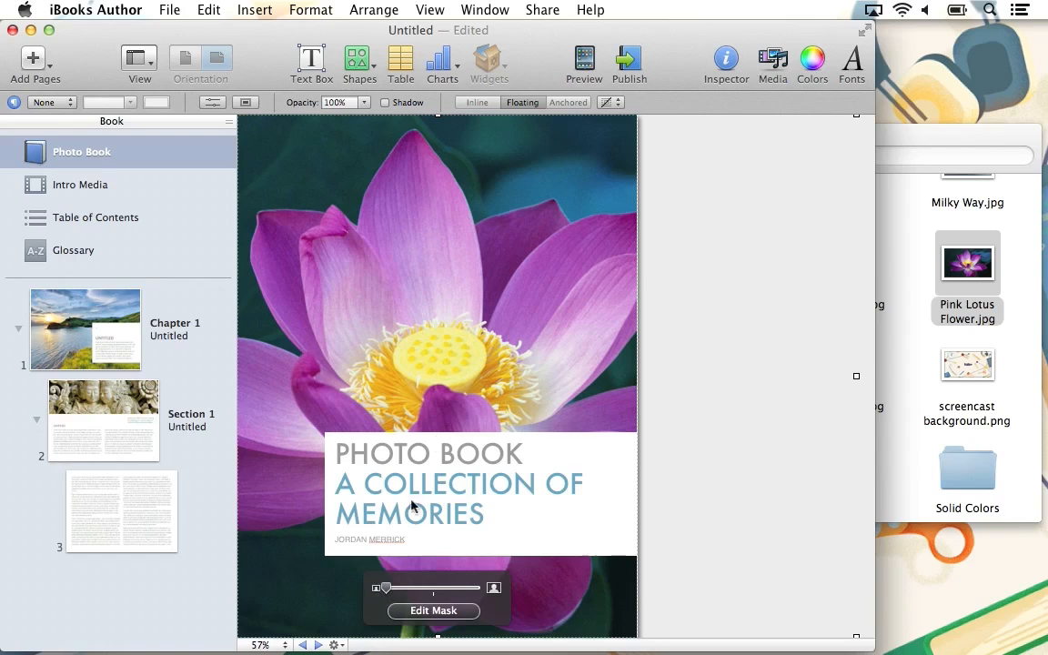
drag(415, 506, 473, 367)
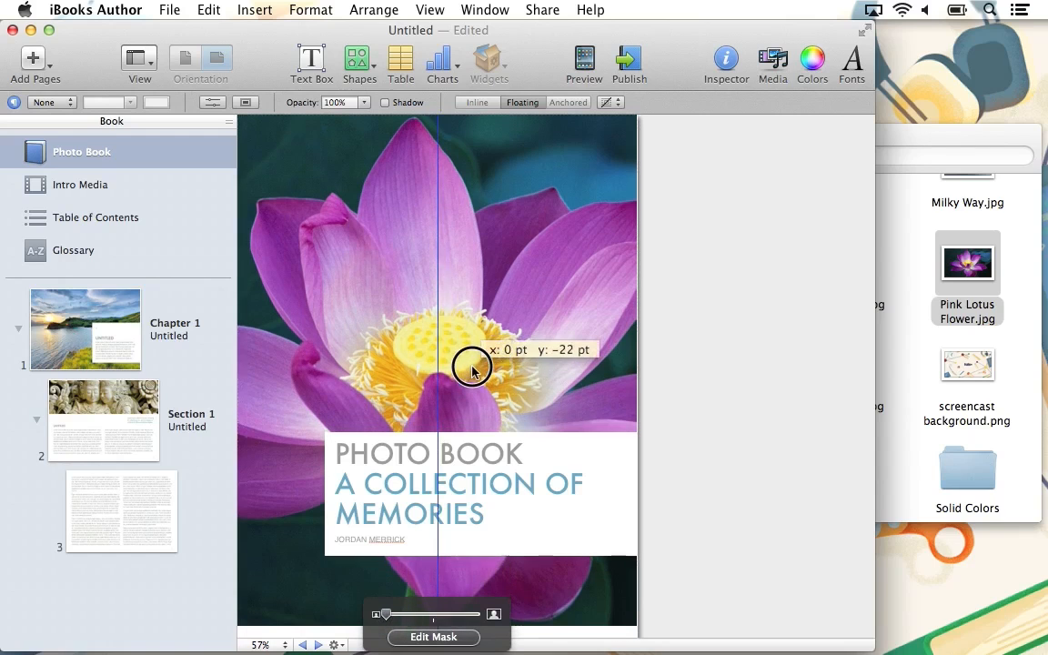
drag(472, 368, 473, 418)
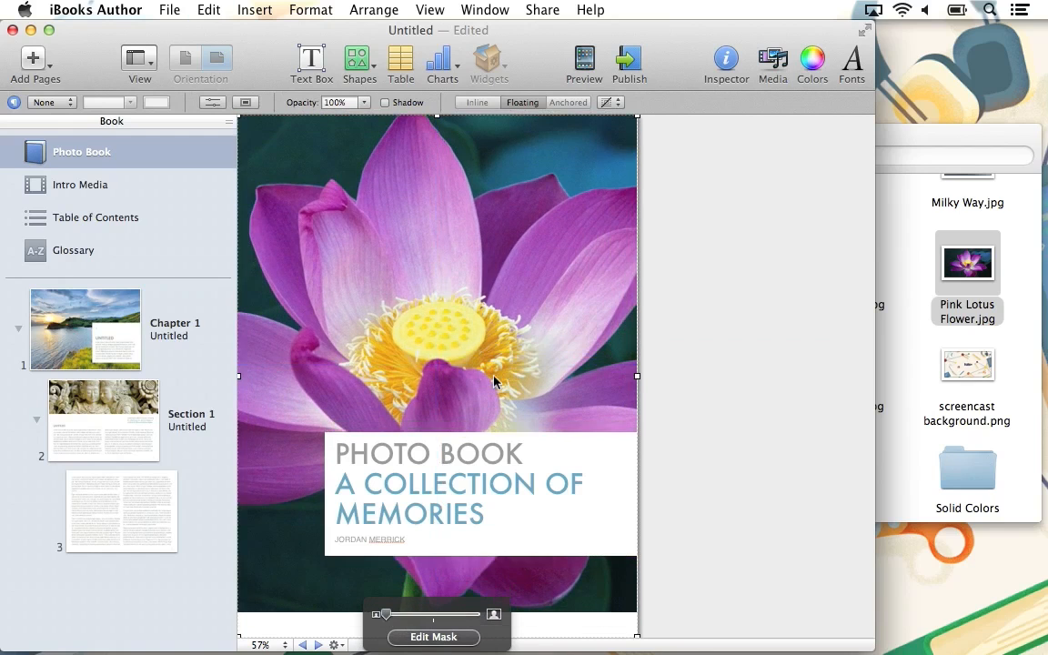
drag(495, 382, 495, 378)
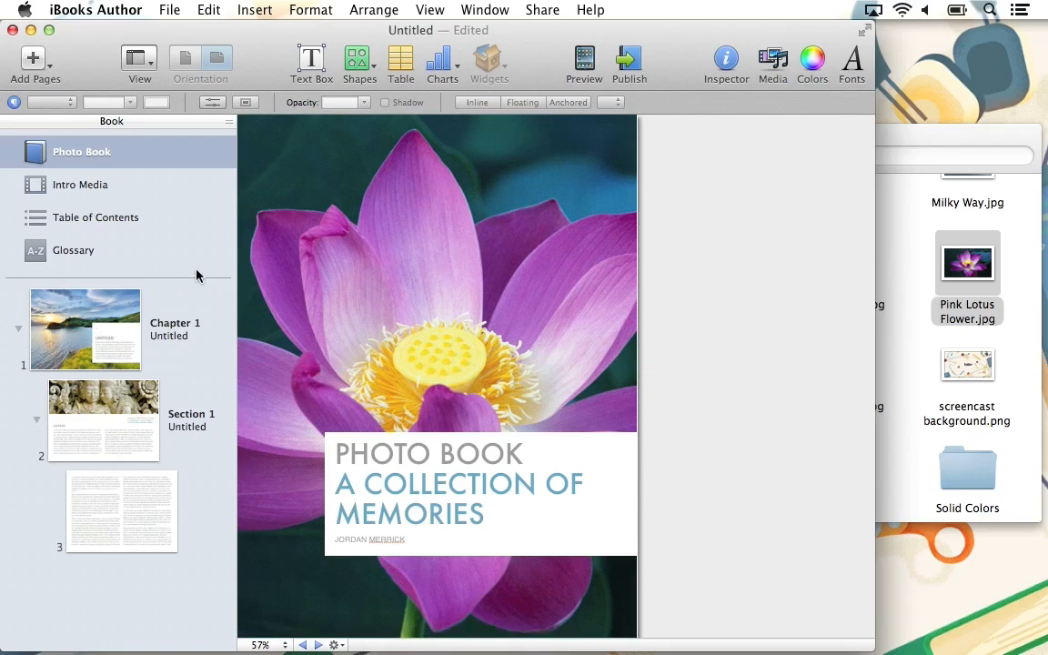
Step: Delete the template's Chapter 1 with its three pages, confirming the deletion
click(84, 329)
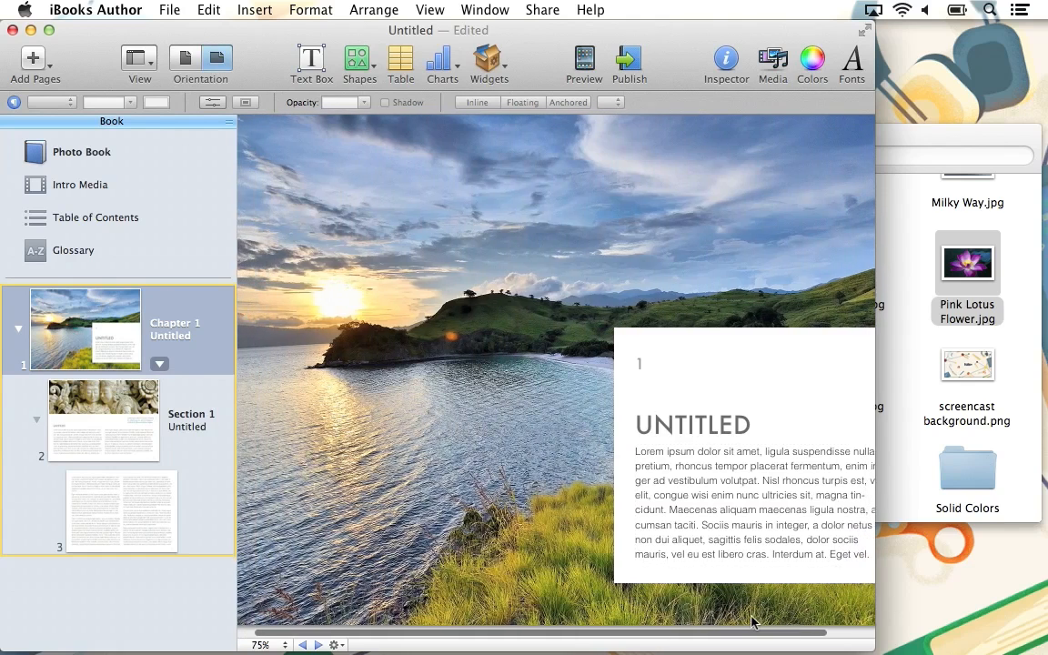
click(262, 644)
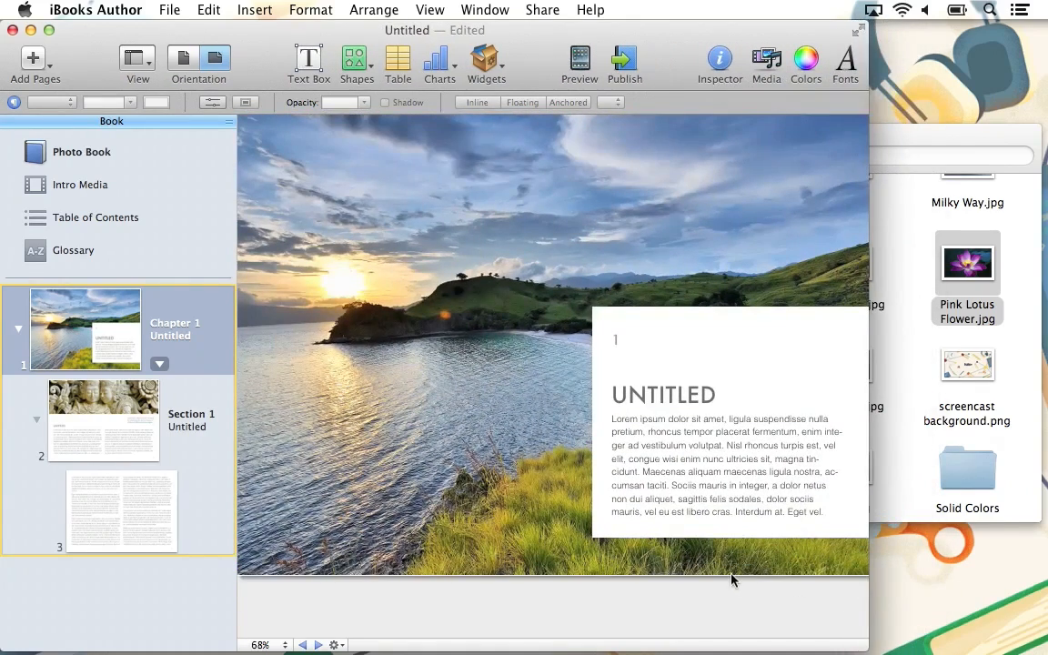
mouse_move(212, 357)
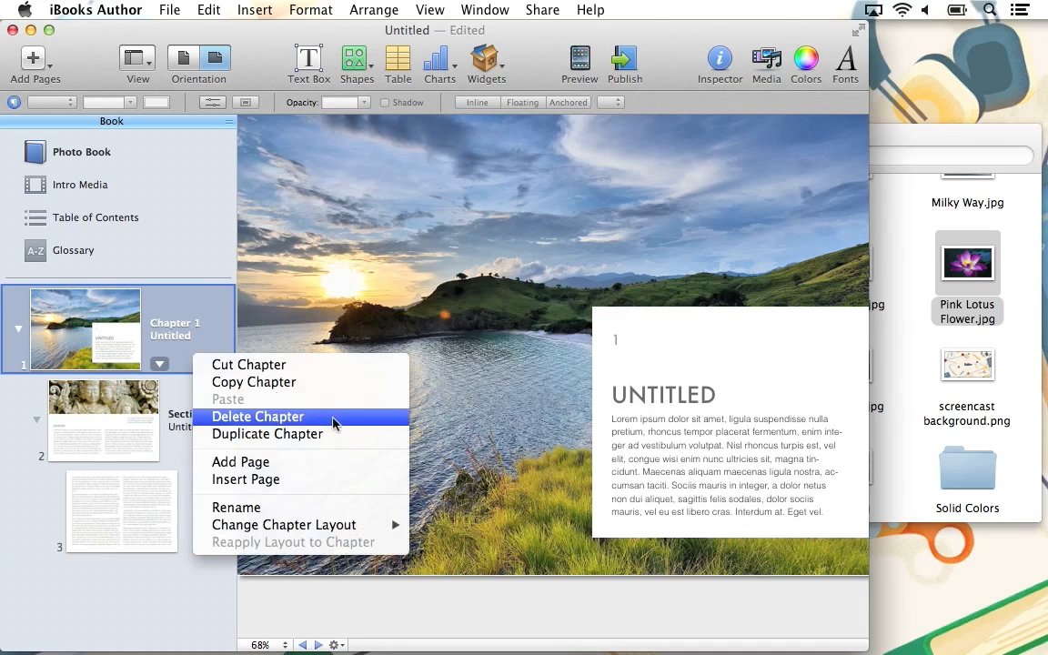
click(258, 414)
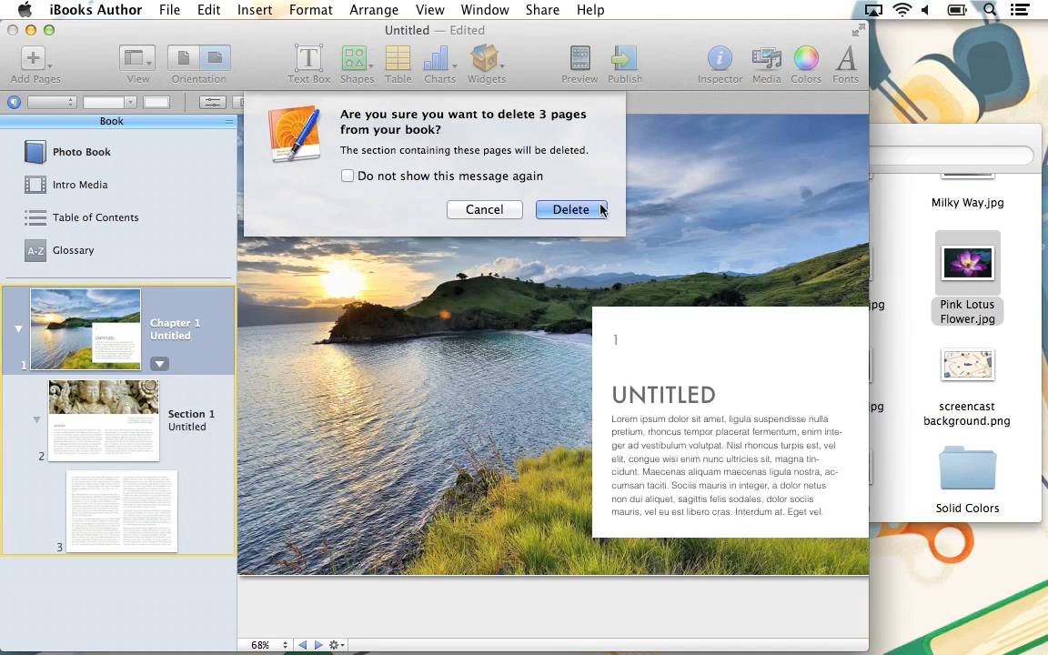
click(570, 209)
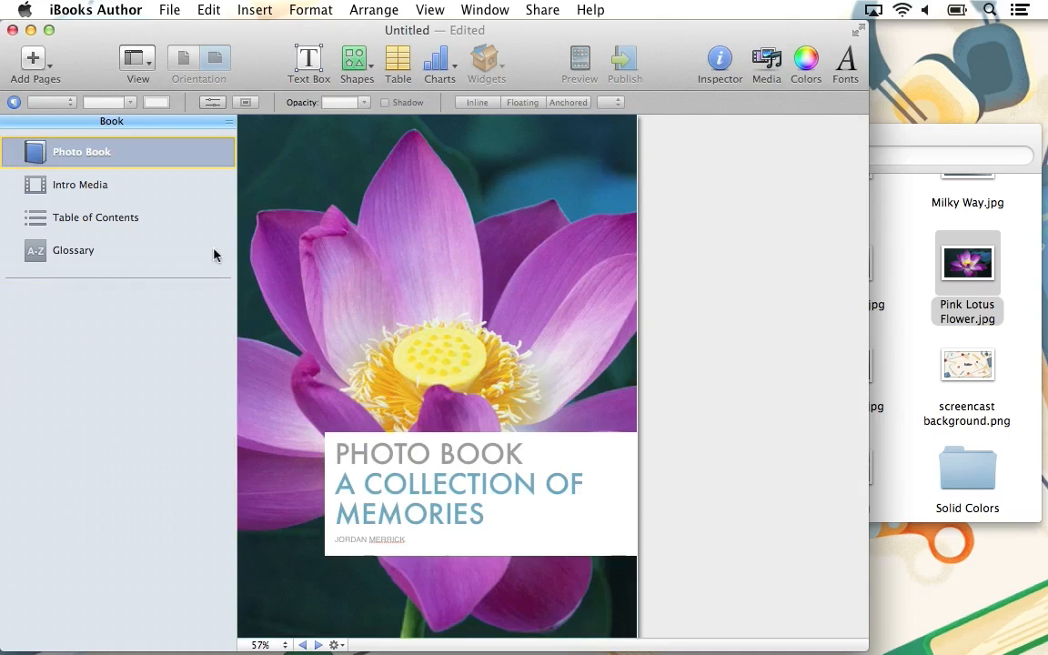
Step: Add a new chapter via Add Pages and title it First Chapter
click(33, 59)
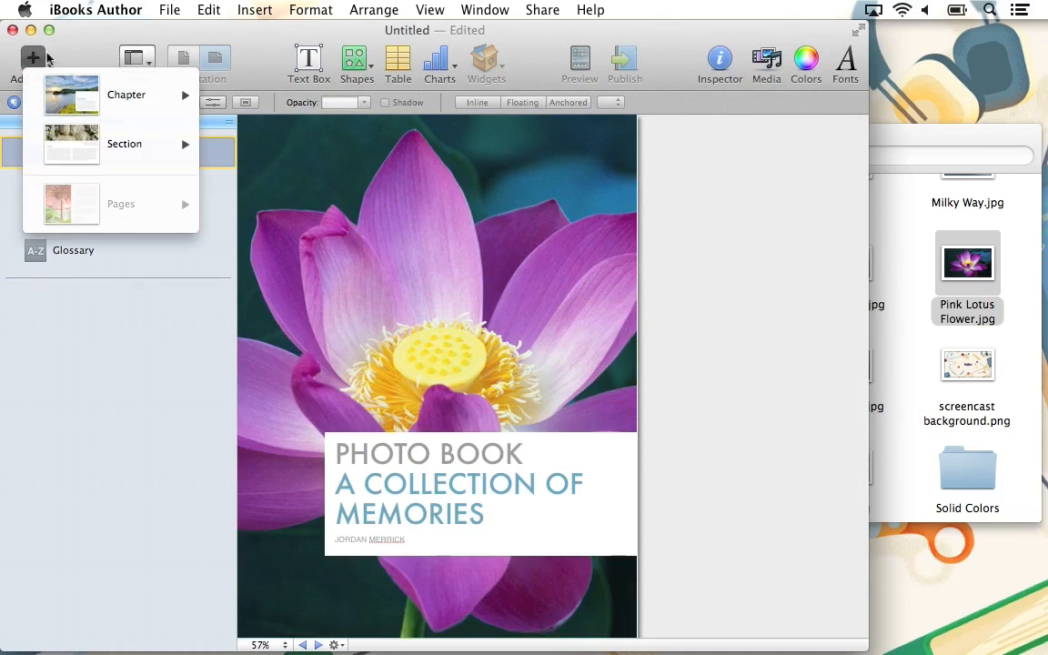
click(128, 95)
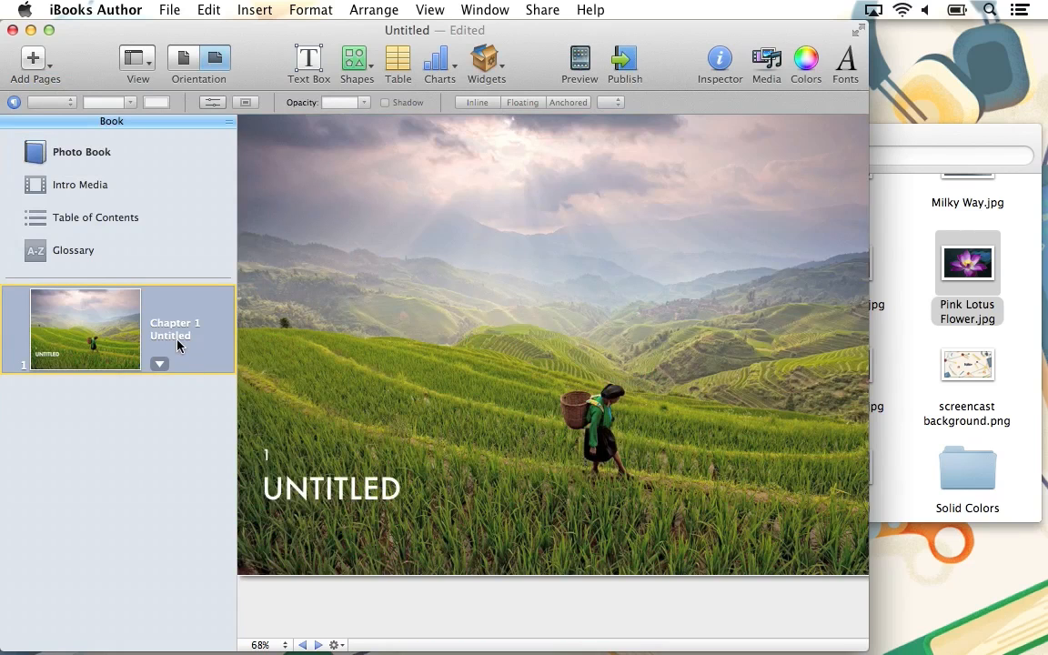
text(First Chapter)
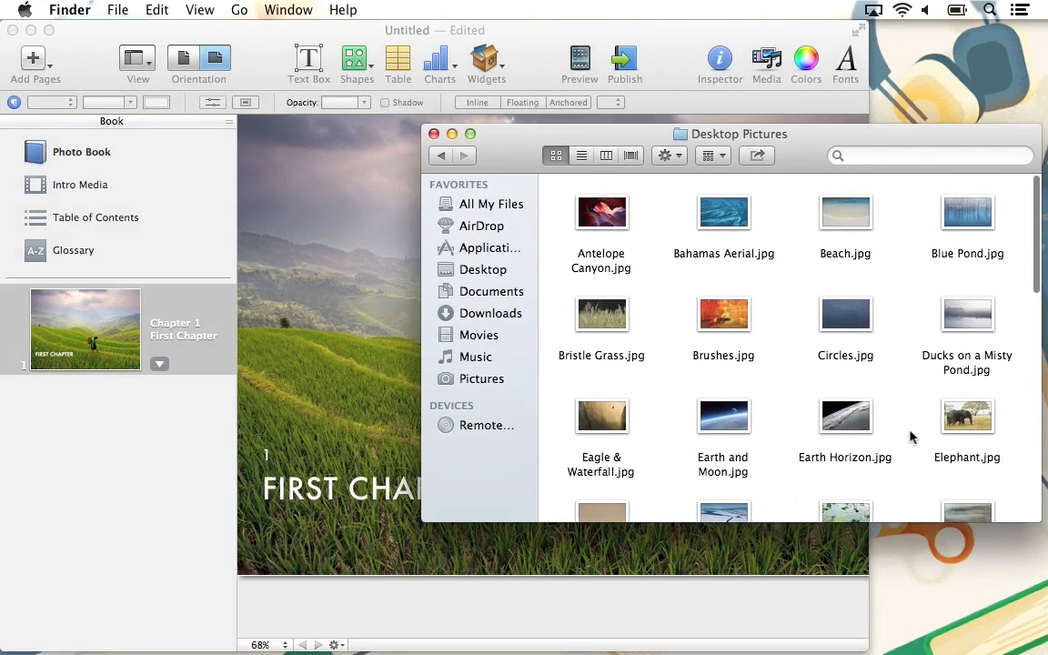
Step: Drop Eagle & Waterfall.jpg onto the First Chapter's background image
drag(600, 415, 335, 364)
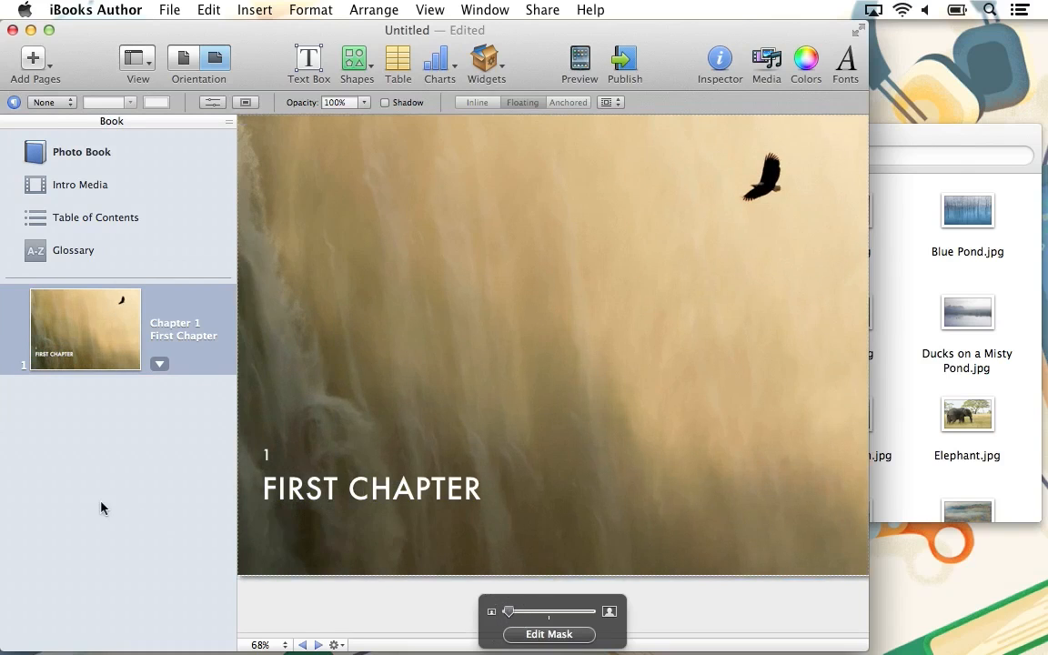
mouse_move(76, 62)
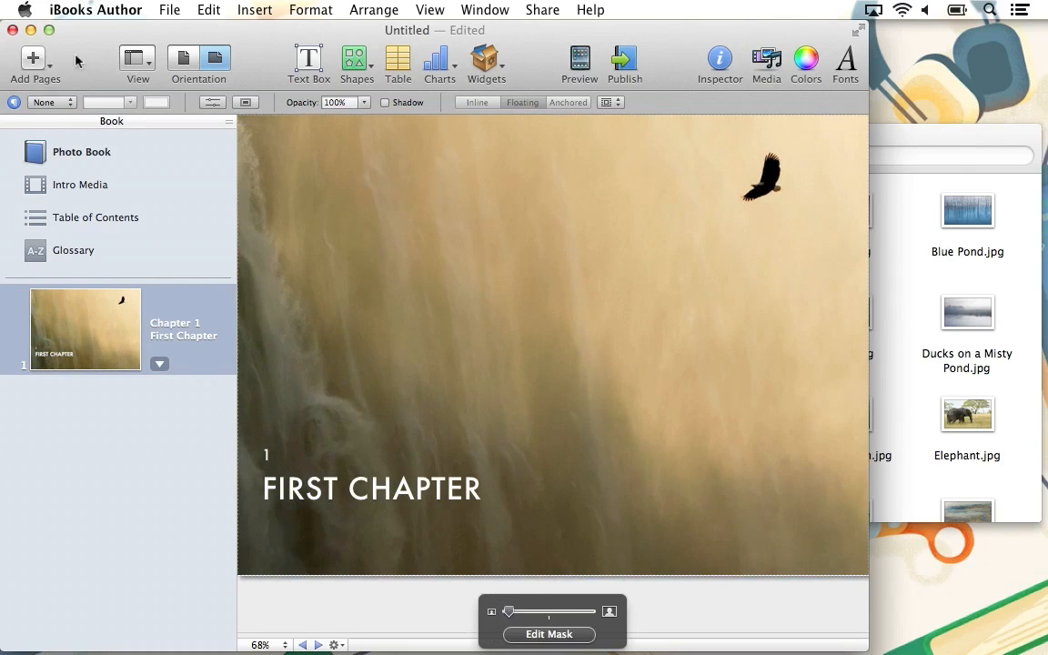
Step: Add a 1 Column – Photo section named Safari Park under First Chapter with the elephant photo
click(33, 58)
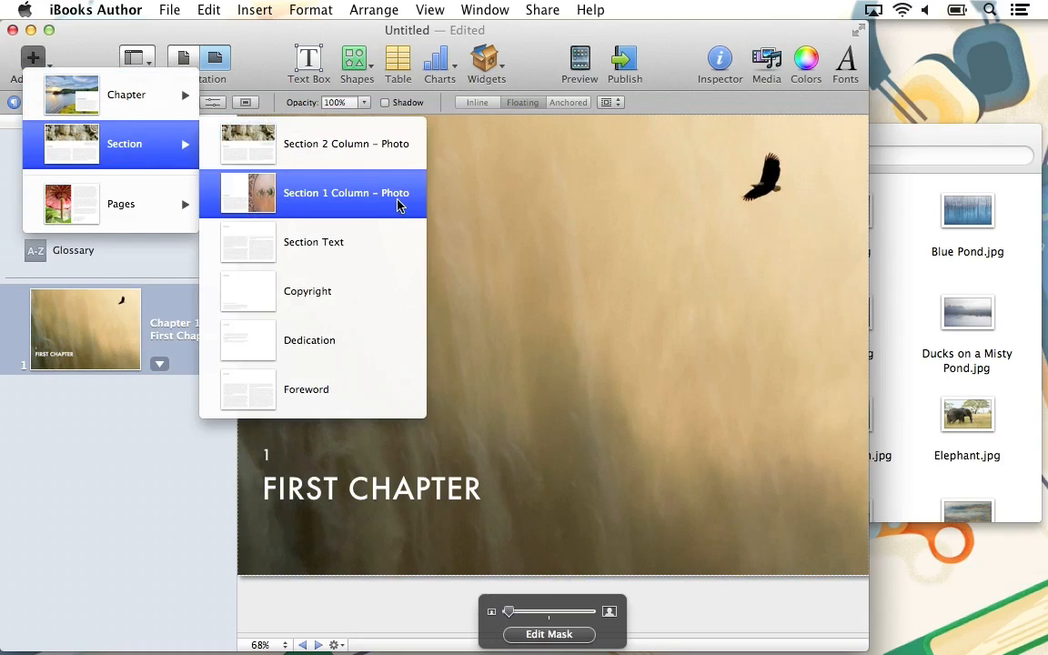
mouse_move(392, 390)
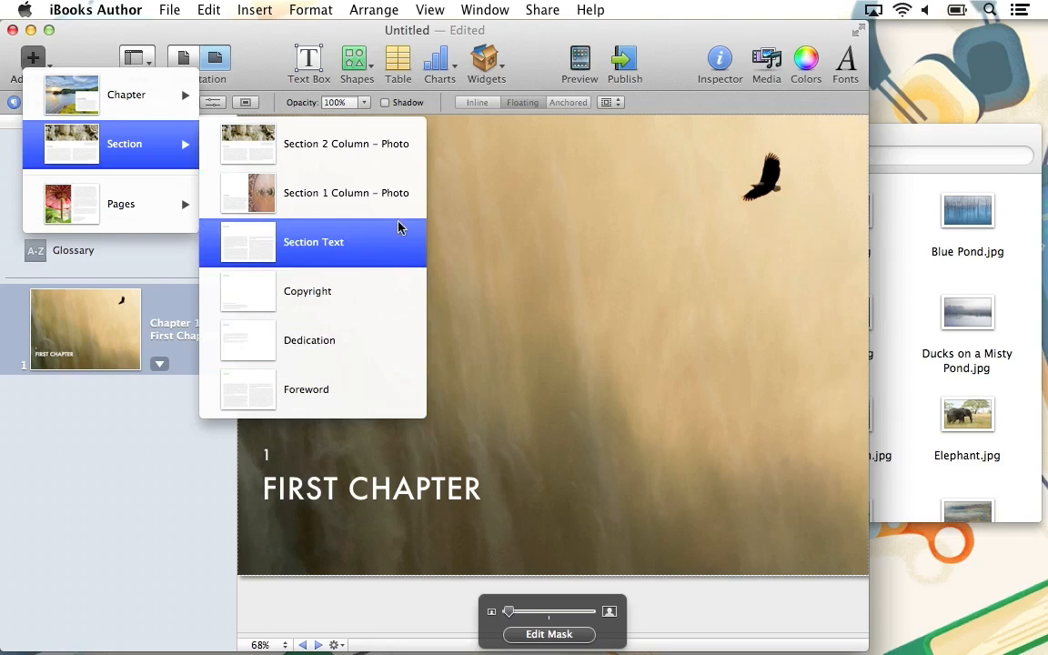
click(313, 240)
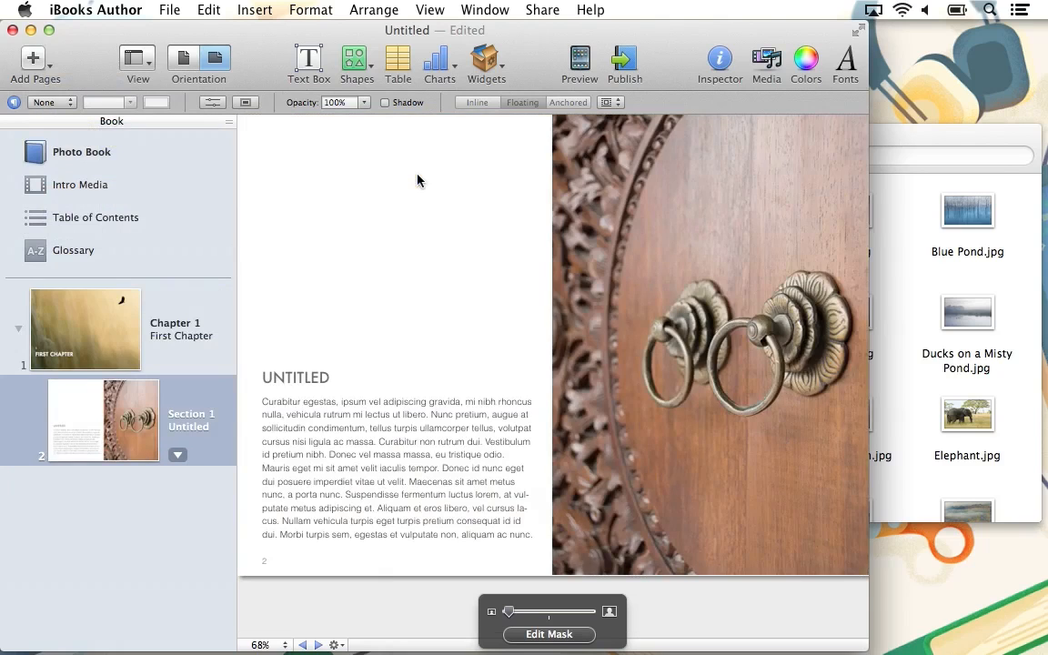
click(422, 495)
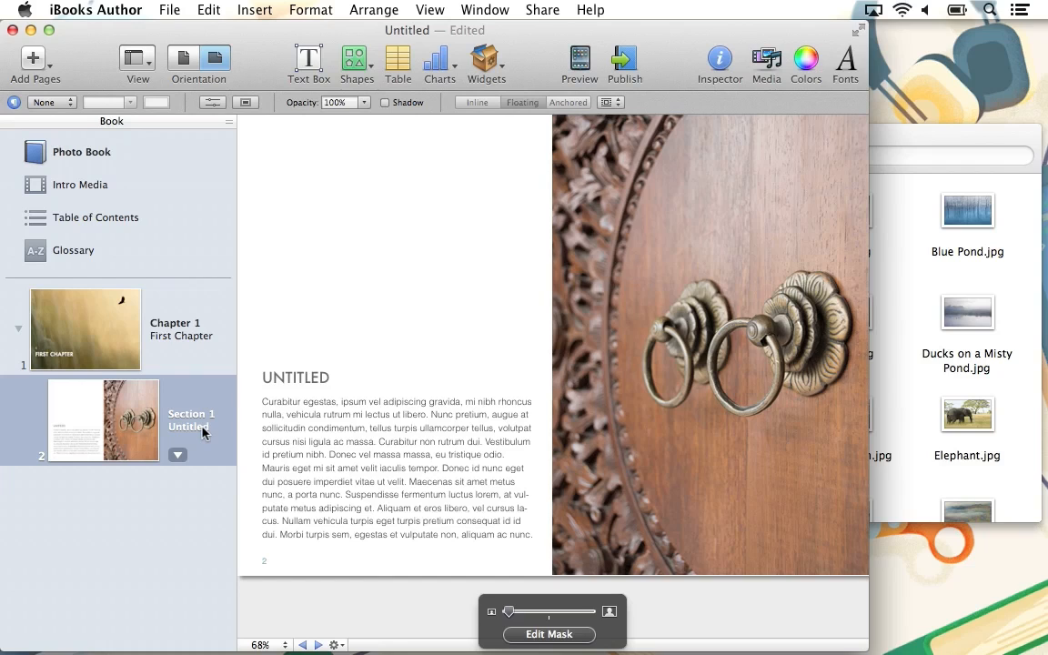
double_click(189, 425)
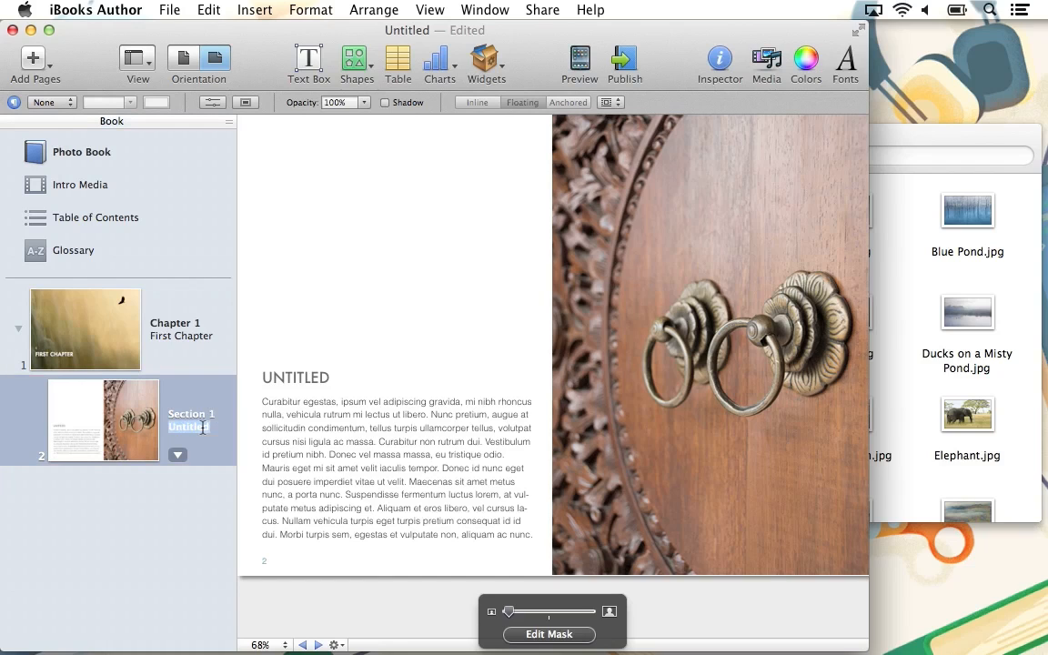
text(Safari)
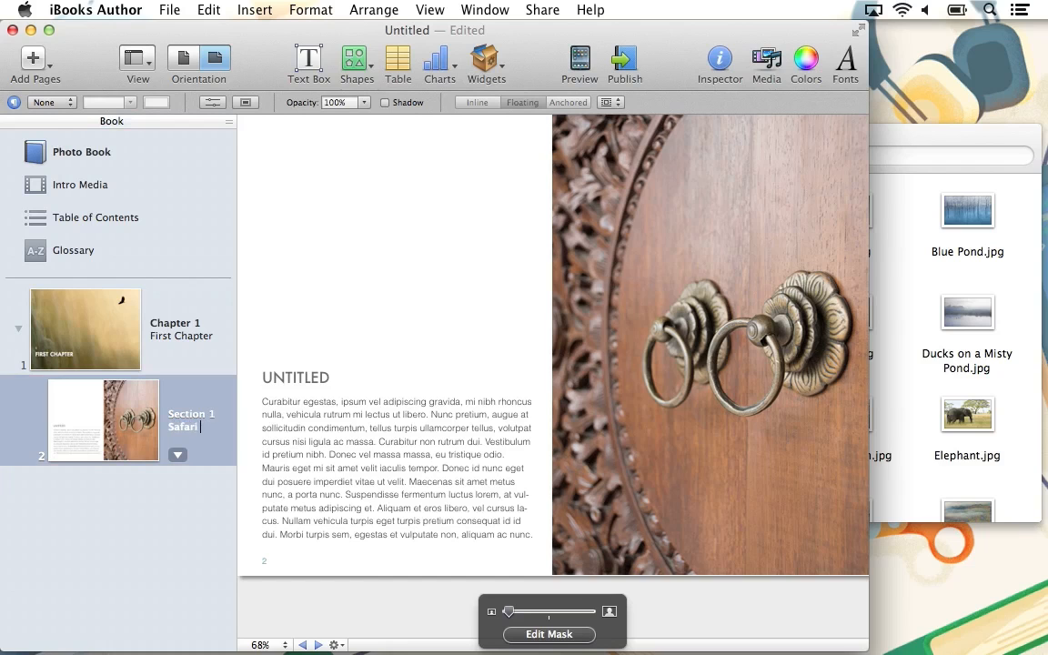
text(Park)
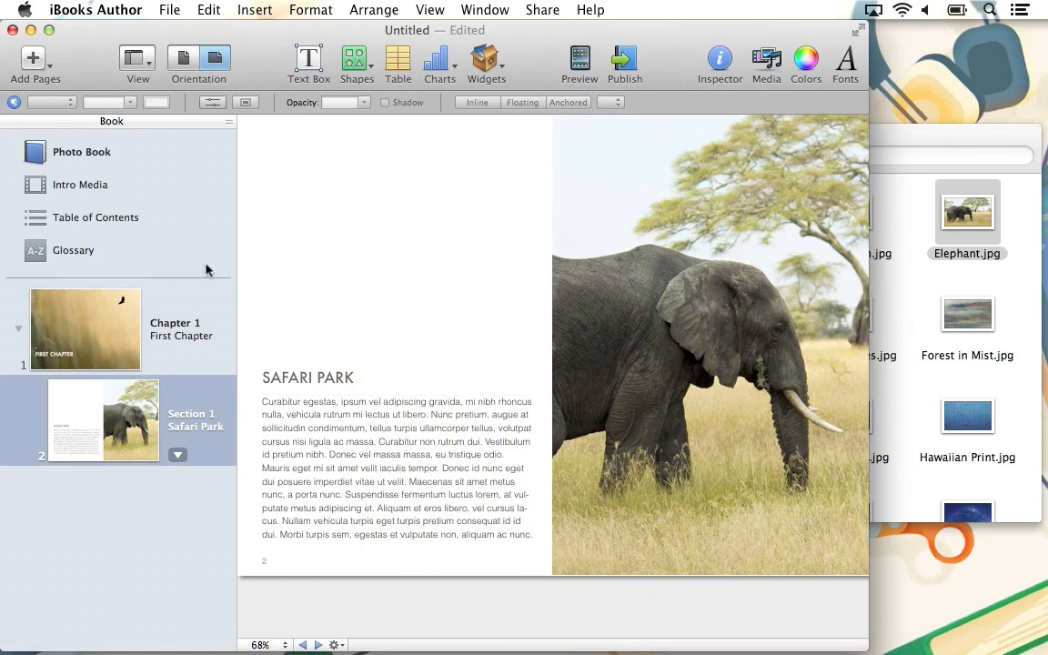
click(33, 58)
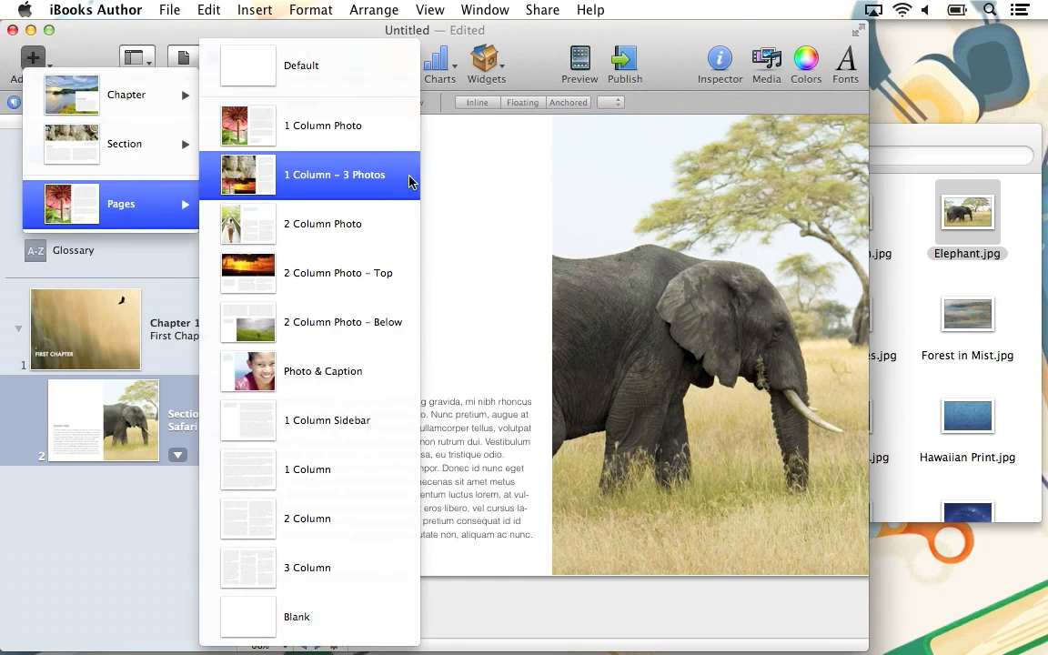
Step: Add a 1 Column – 3 Photos page to the Safari Park section and select it in the outline
click(335, 175)
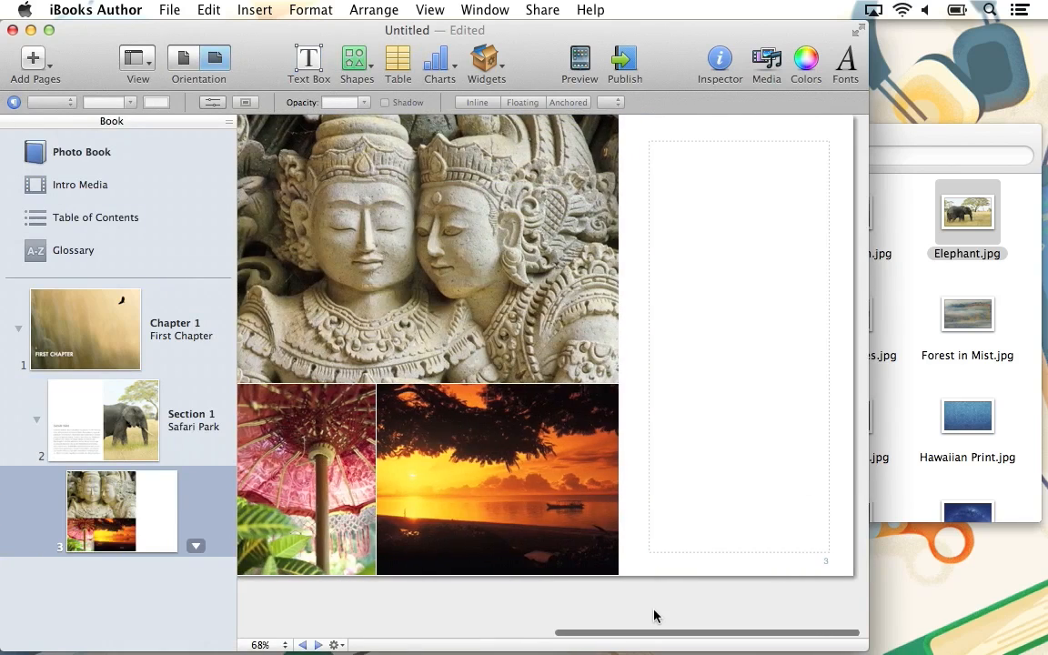
click(102, 419)
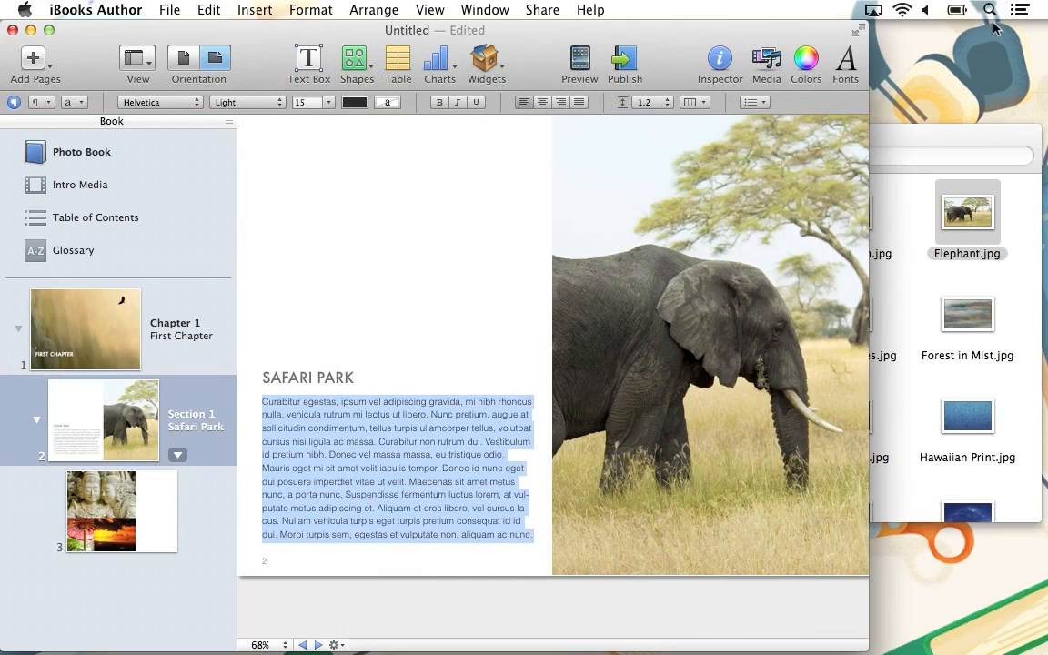
click(848, 11)
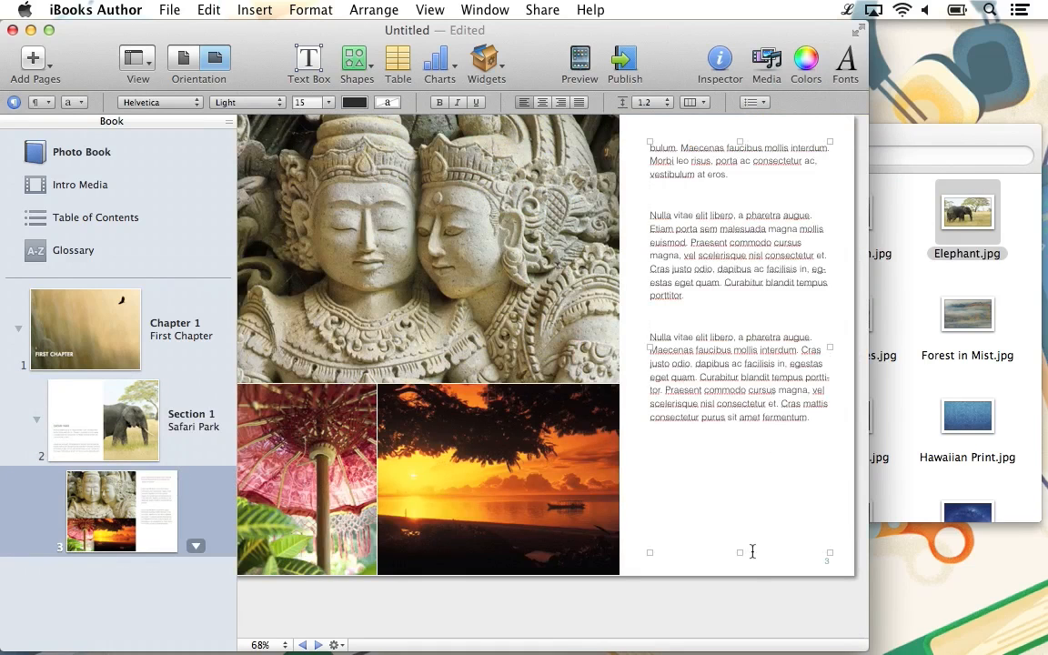
click(102, 419)
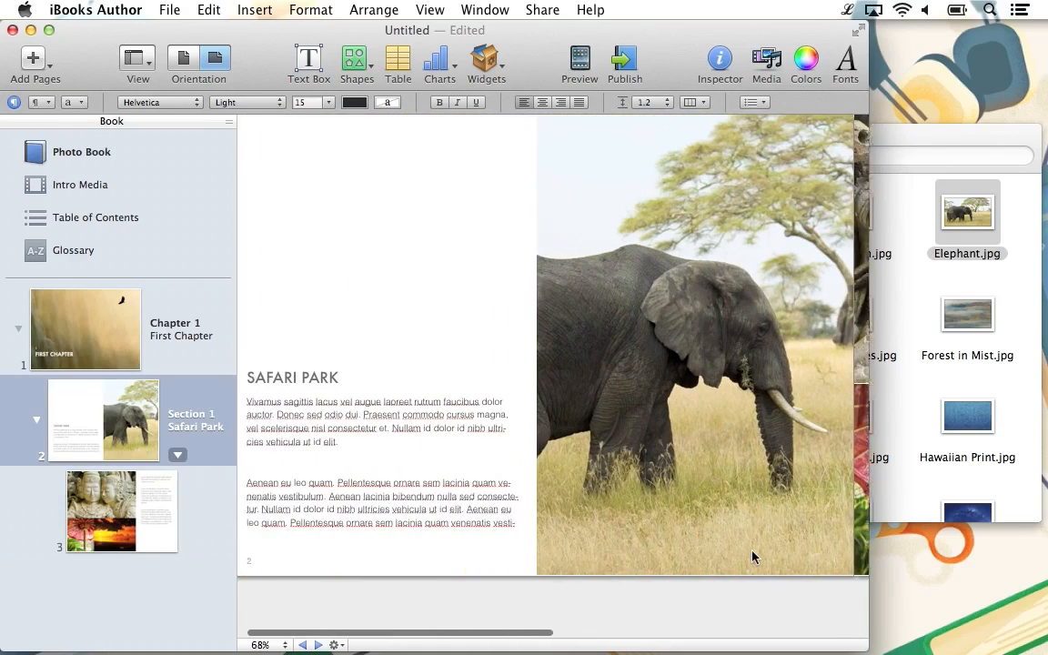
click(100, 510)
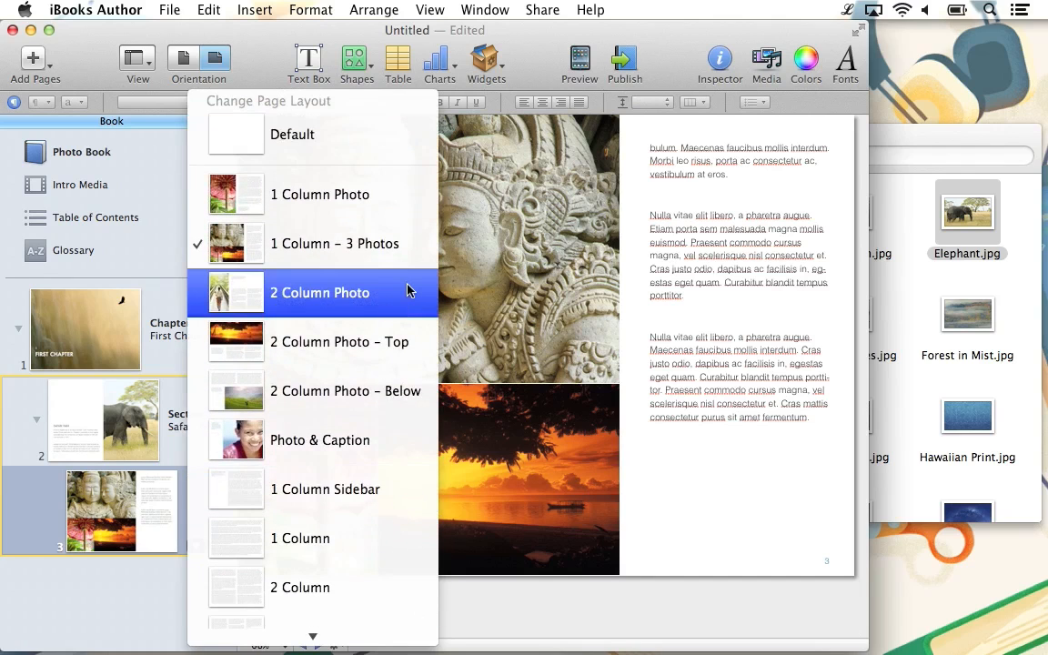
click(320, 291)
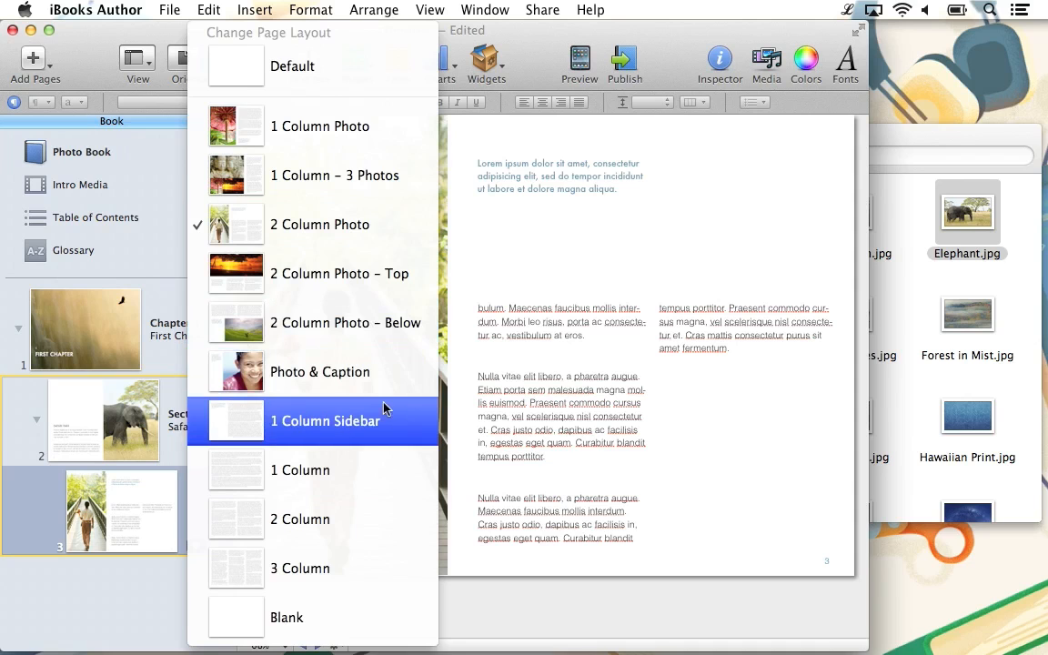
click(324, 420)
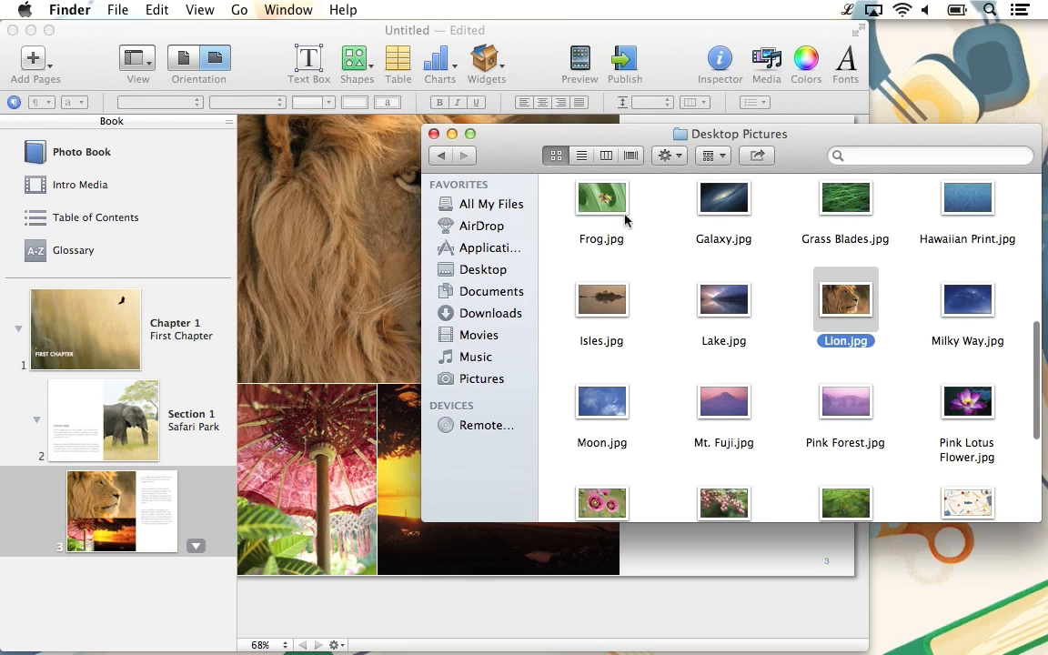
Step: Drag the zebras and misty forest pictures from Finder onto page 3's photo placeholders
scroll(down, 3)
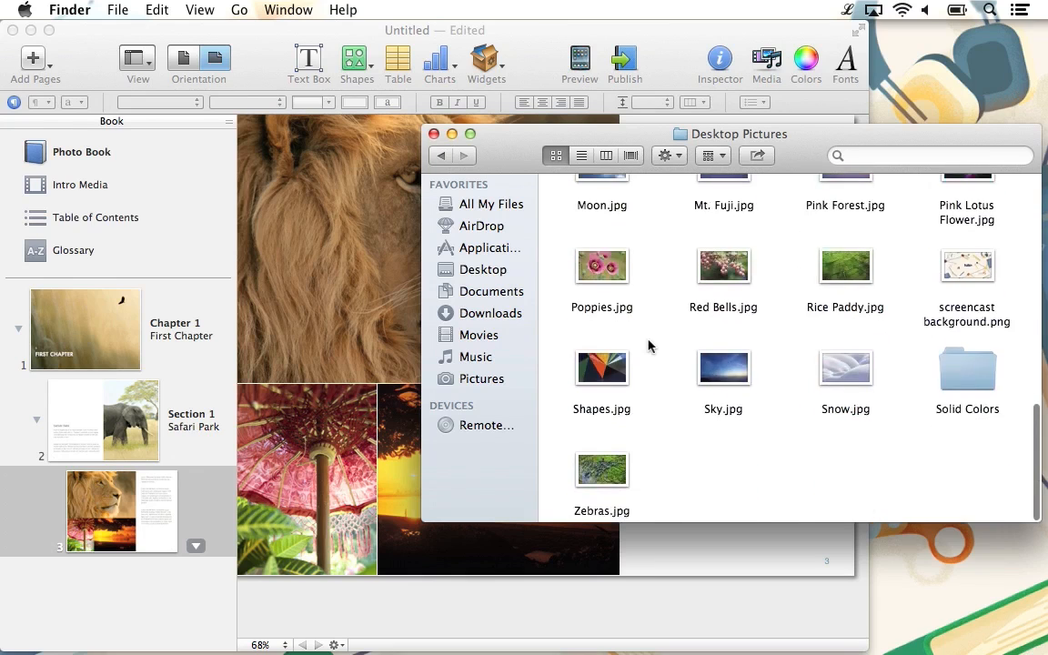
drag(600, 469, 407, 573)
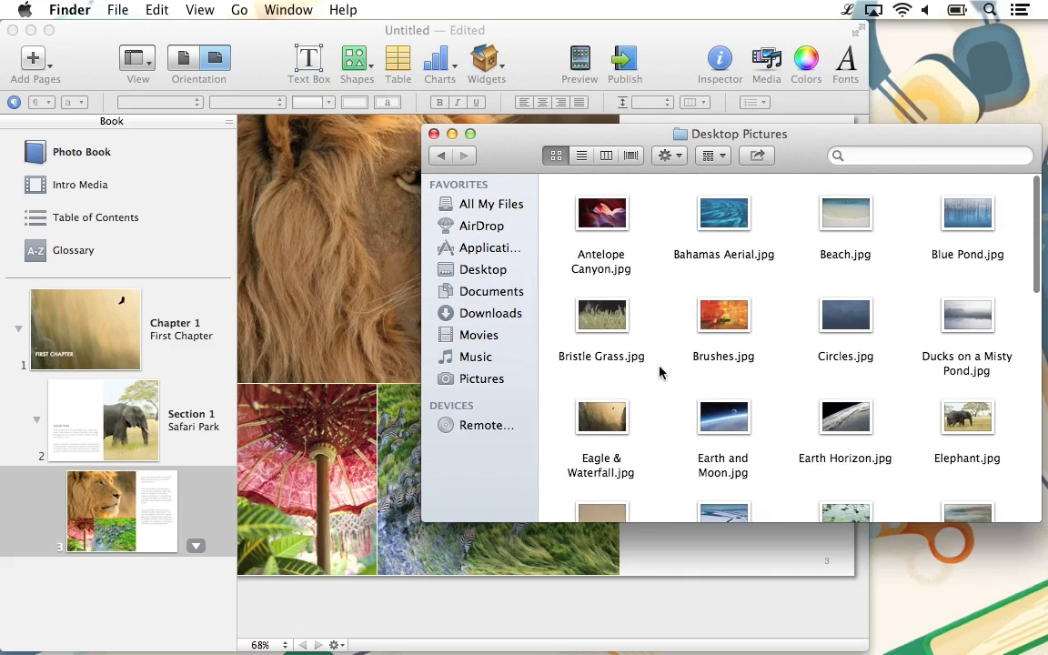
scroll(down, 3)
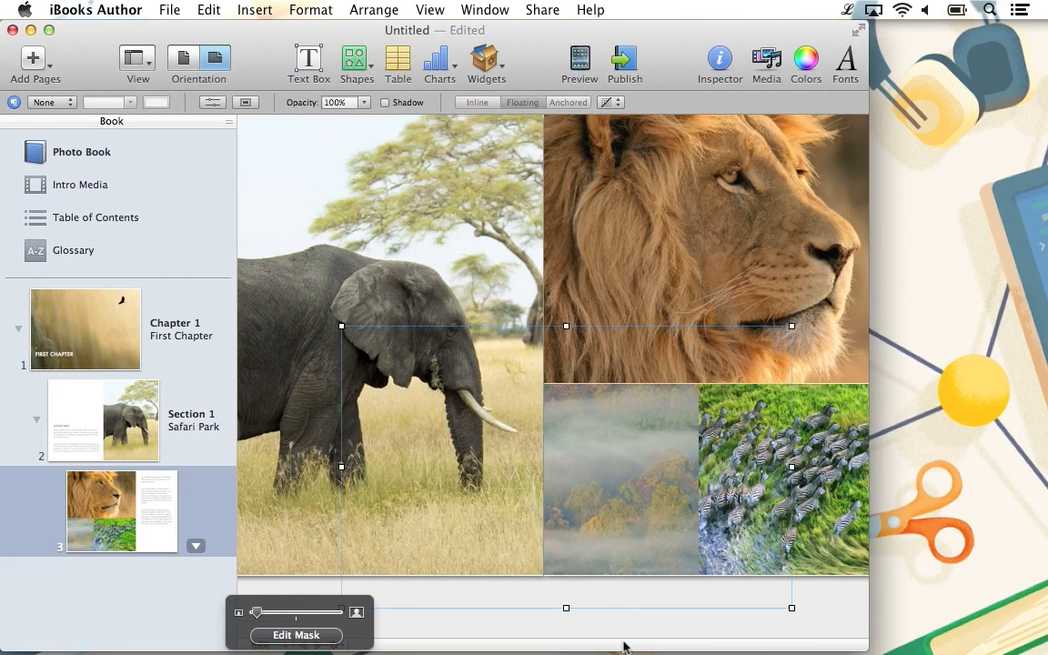
scroll(right, 3)
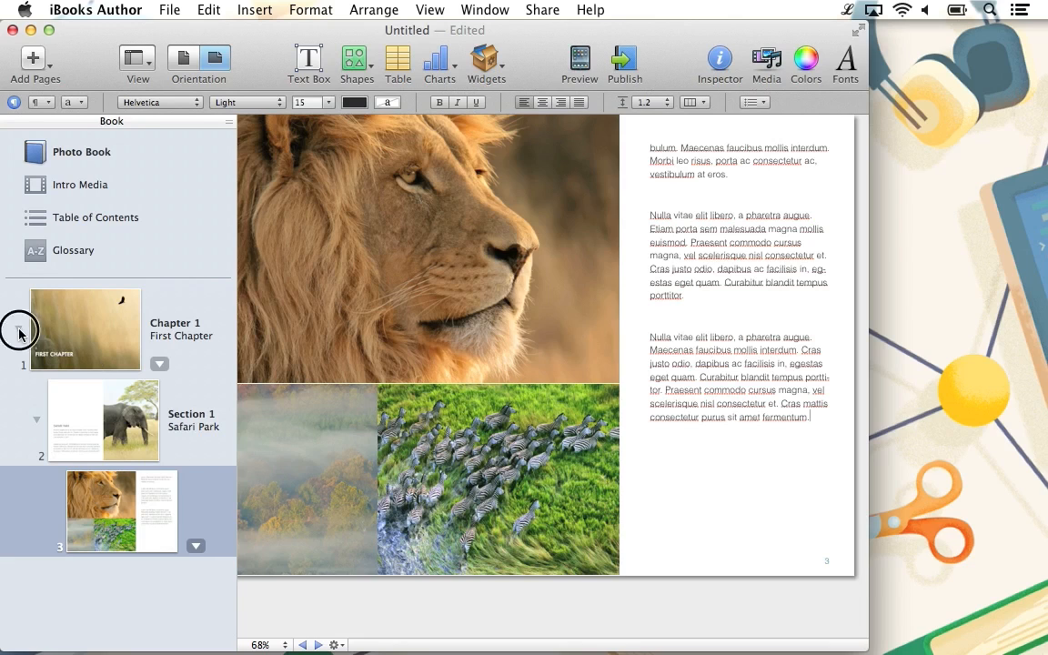
Step: Collapse Chapter 1, add a chapter introduction and rename the new chapter 'The Scenery'
click(32, 59)
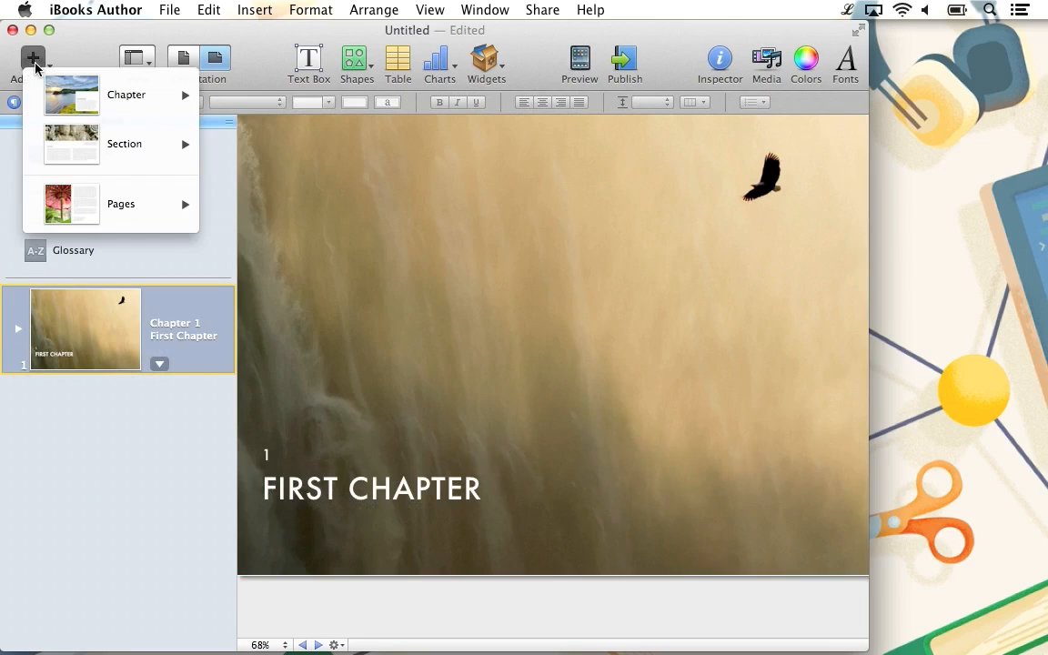
mouse_move(128, 95)
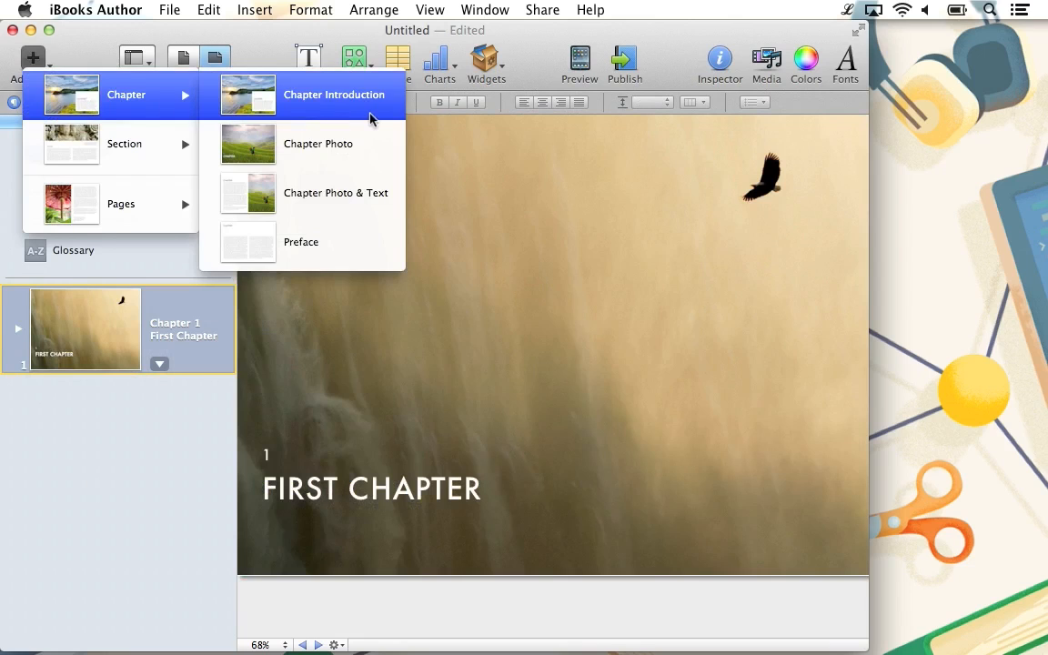
mouse_move(378, 242)
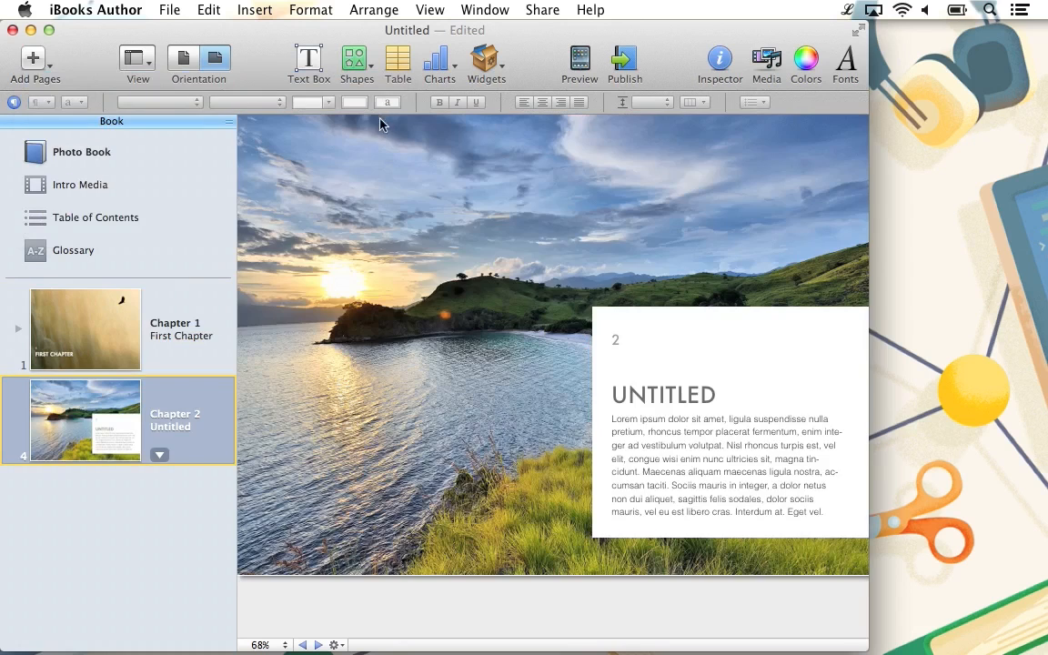
mouse_move(175, 433)
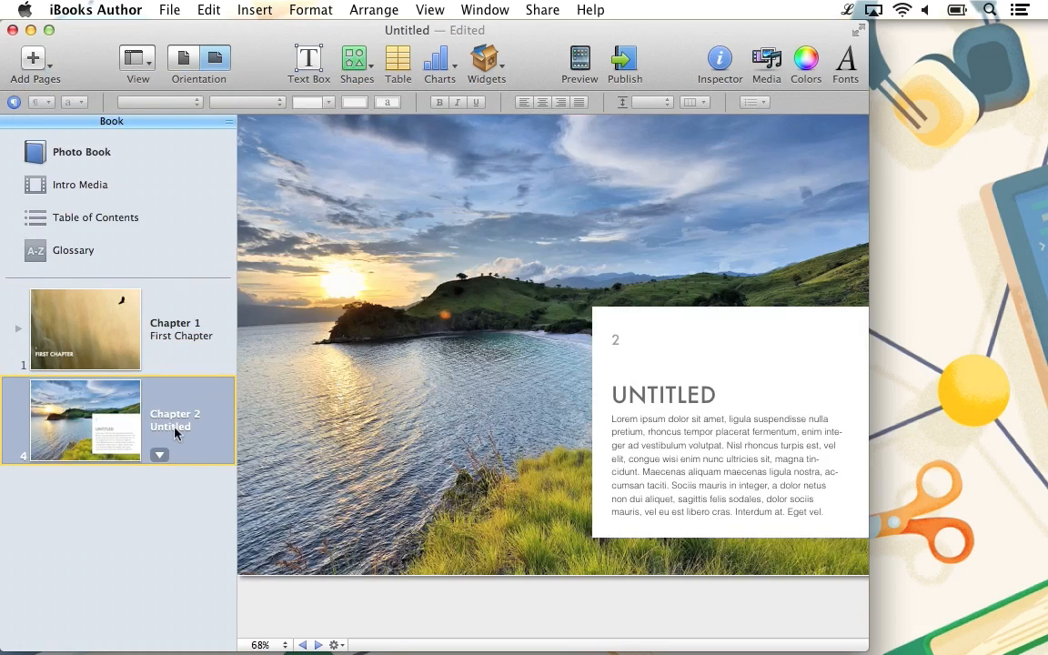
double_click(171, 426)
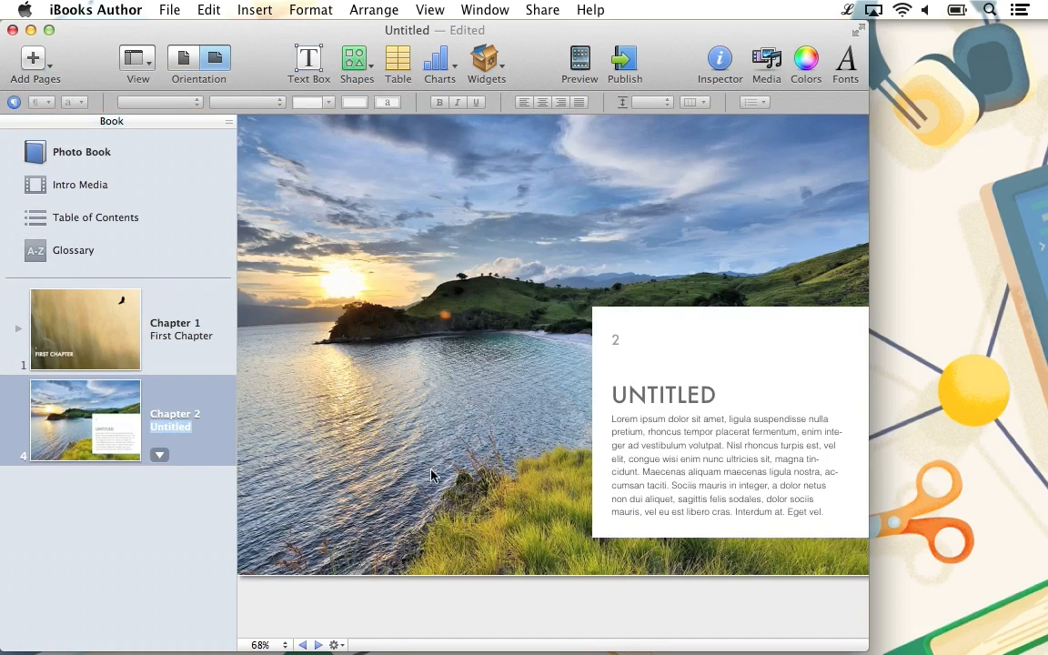
text(The Scenery)
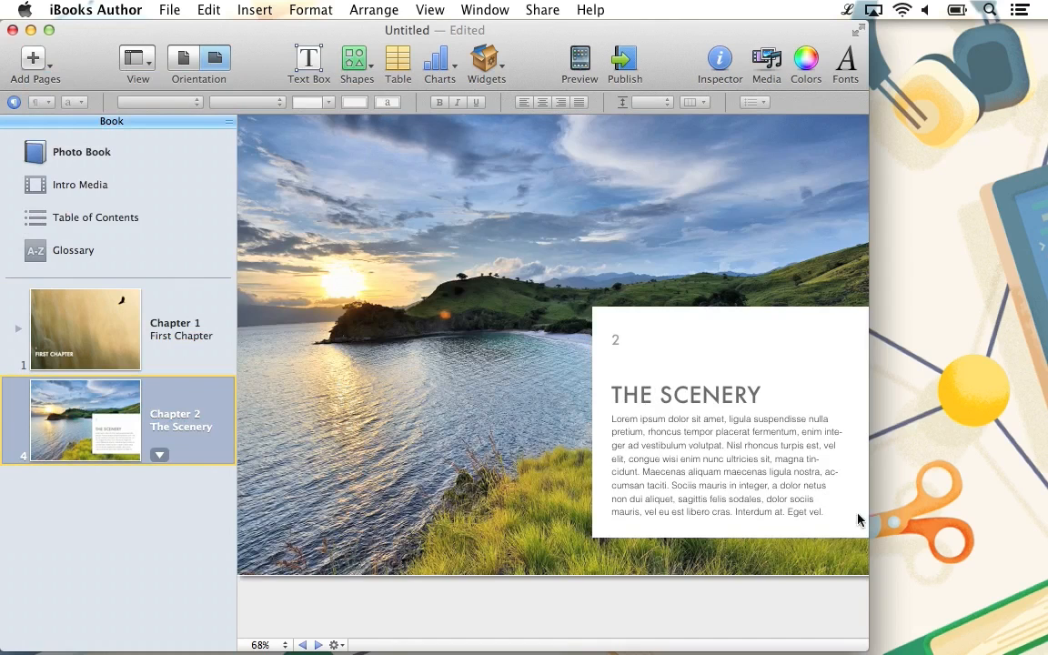
click(848, 11)
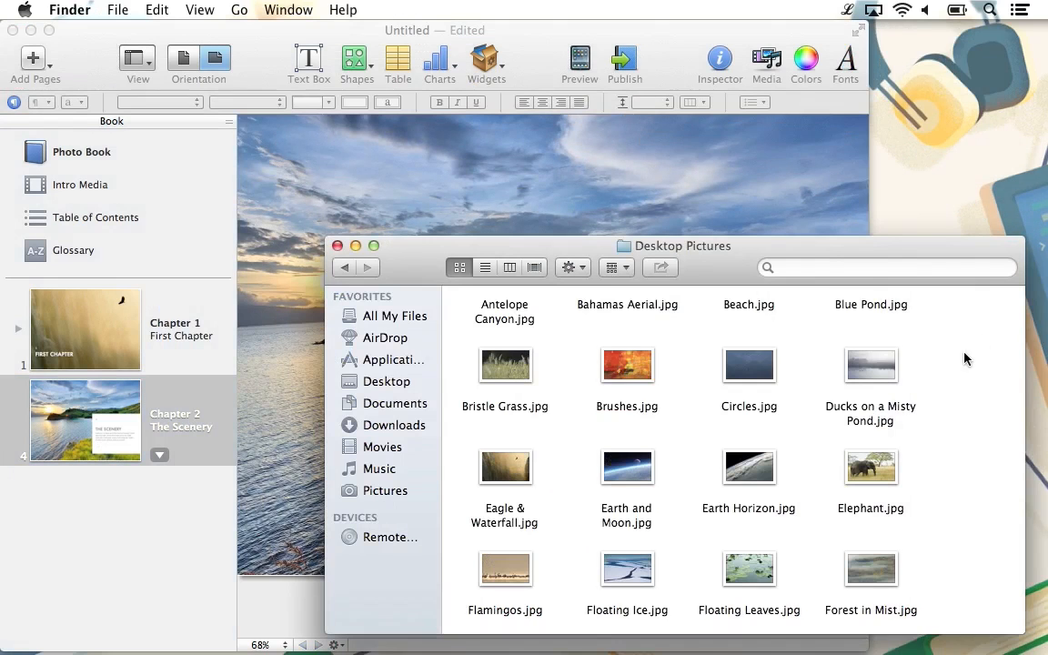
Step: Swap Chapter 2's seaside opening photo for the misty lake and mountains picture
scroll(down, 3)
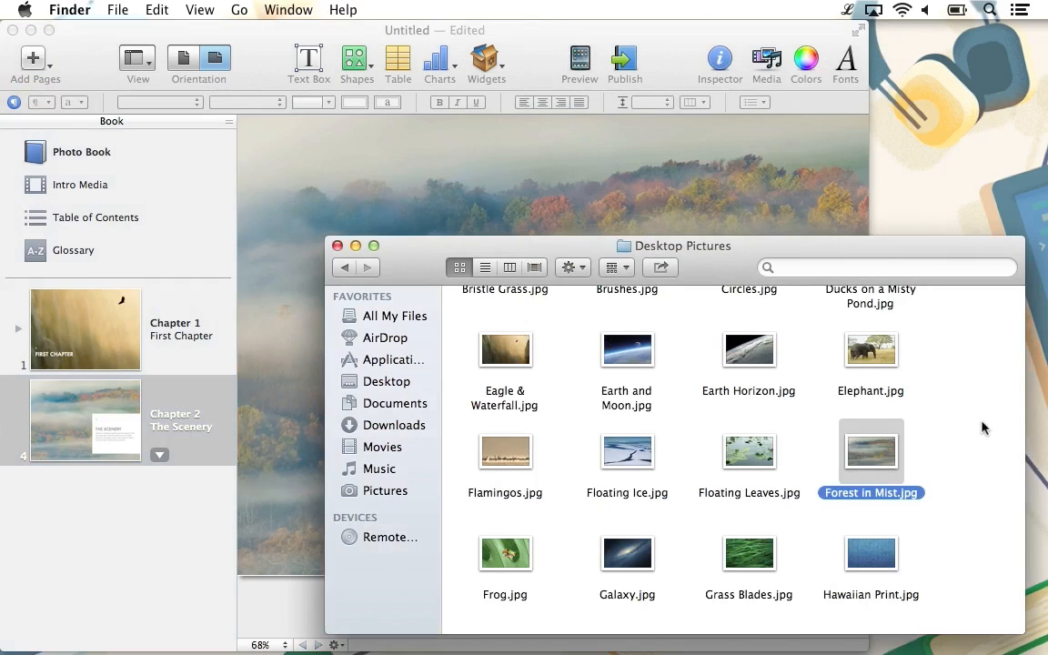
scroll(down, 3)
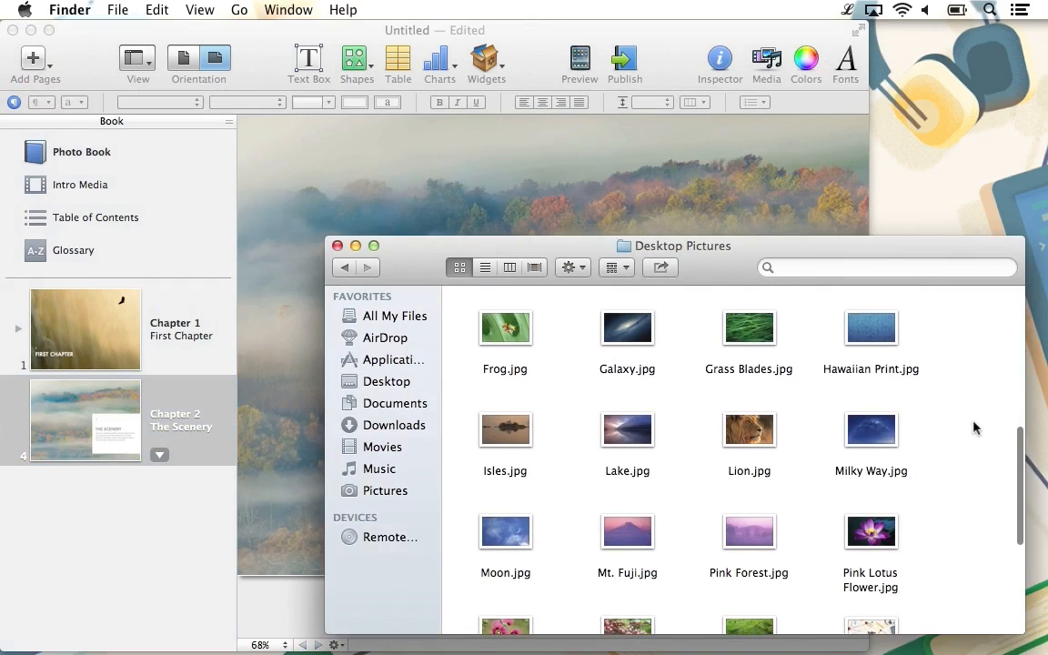
click(626, 429)
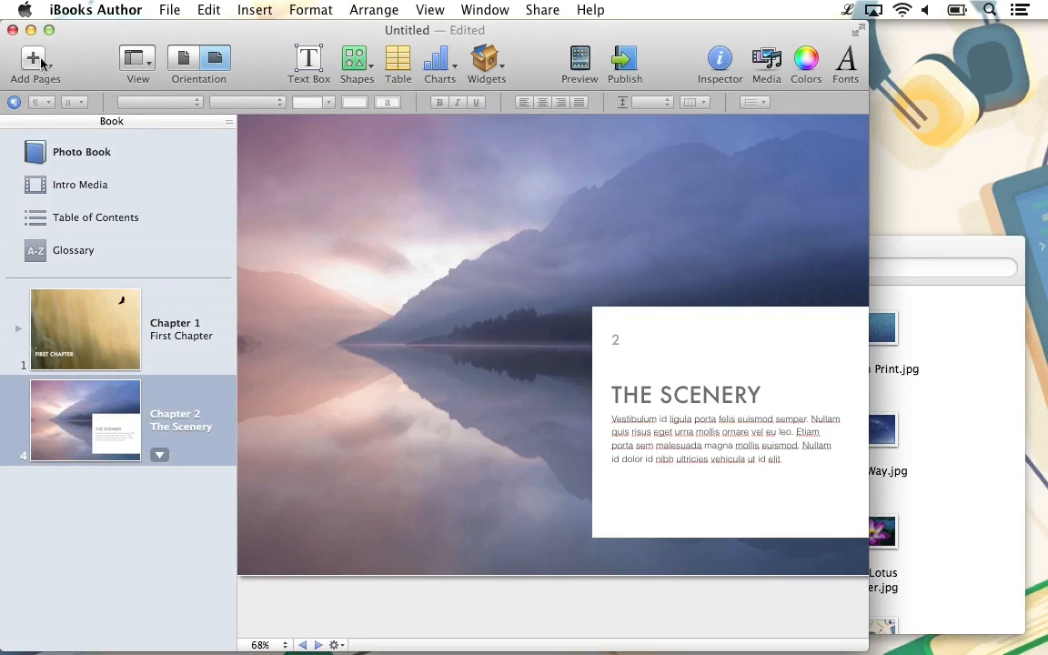
Step: Add a 2-column photo section titled Mountain with a caption and the Mt. Fuji photo
click(35, 62)
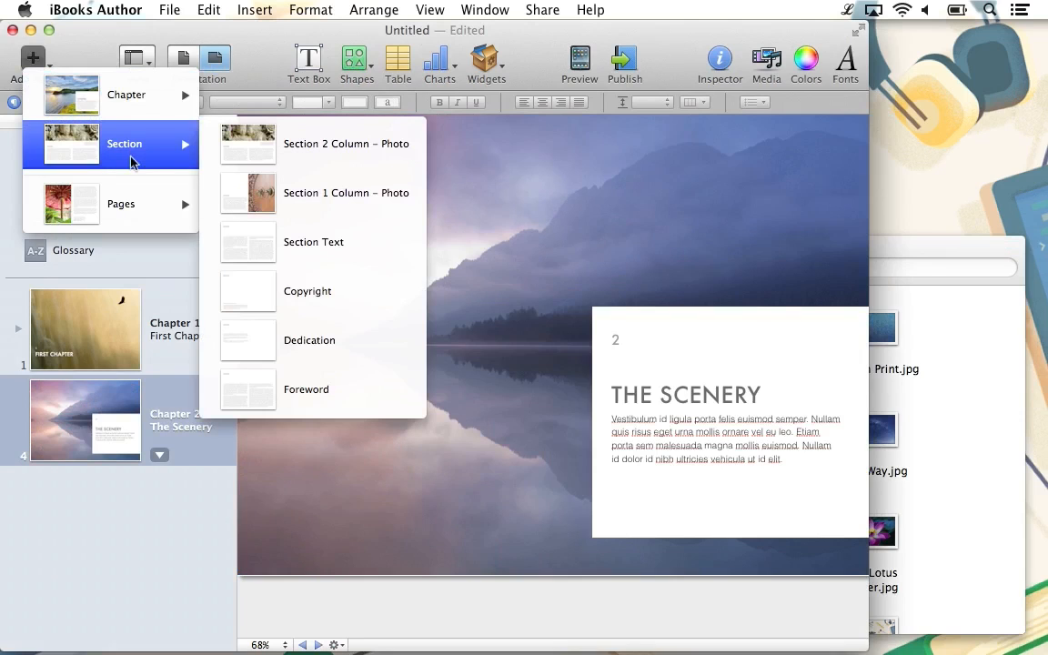
mouse_move(353, 154)
text(Here is a small caption we can write about the photos a)
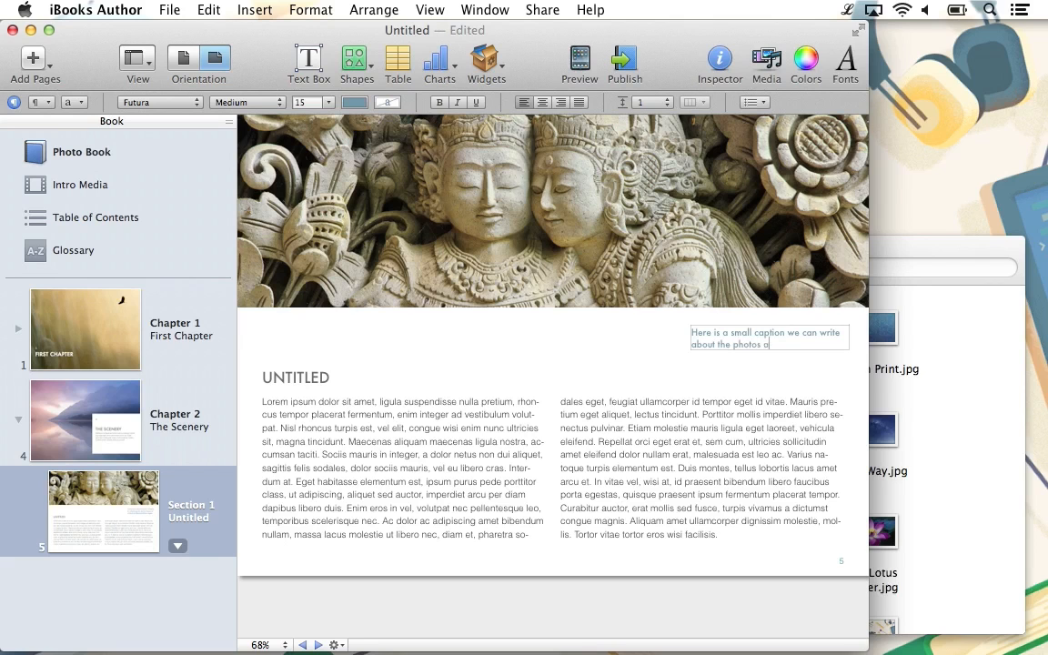
text(bove.)
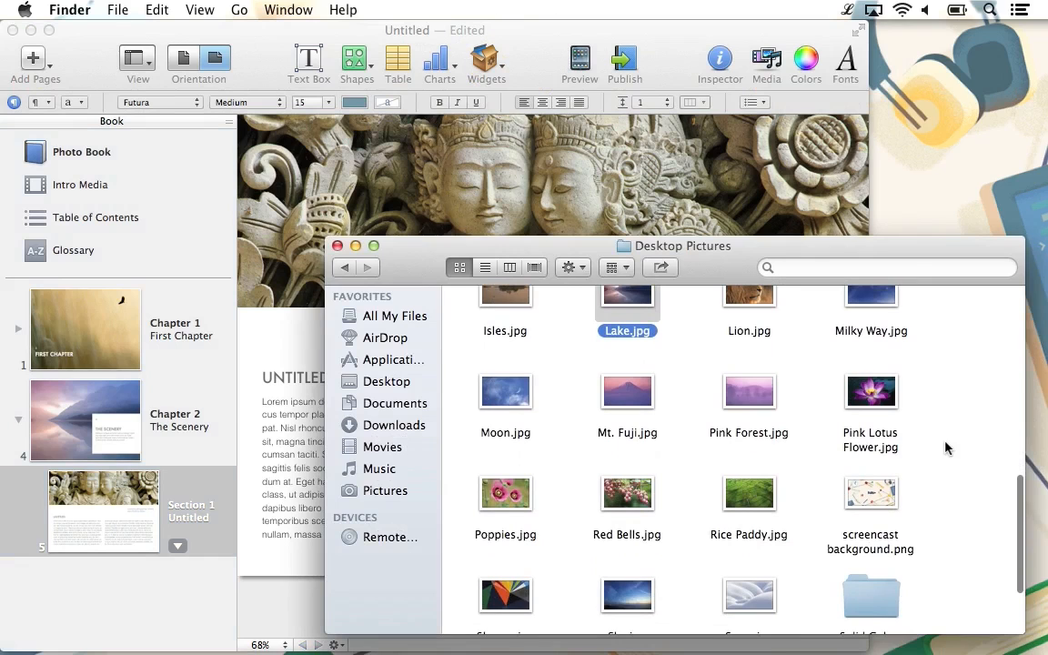
click(626, 391)
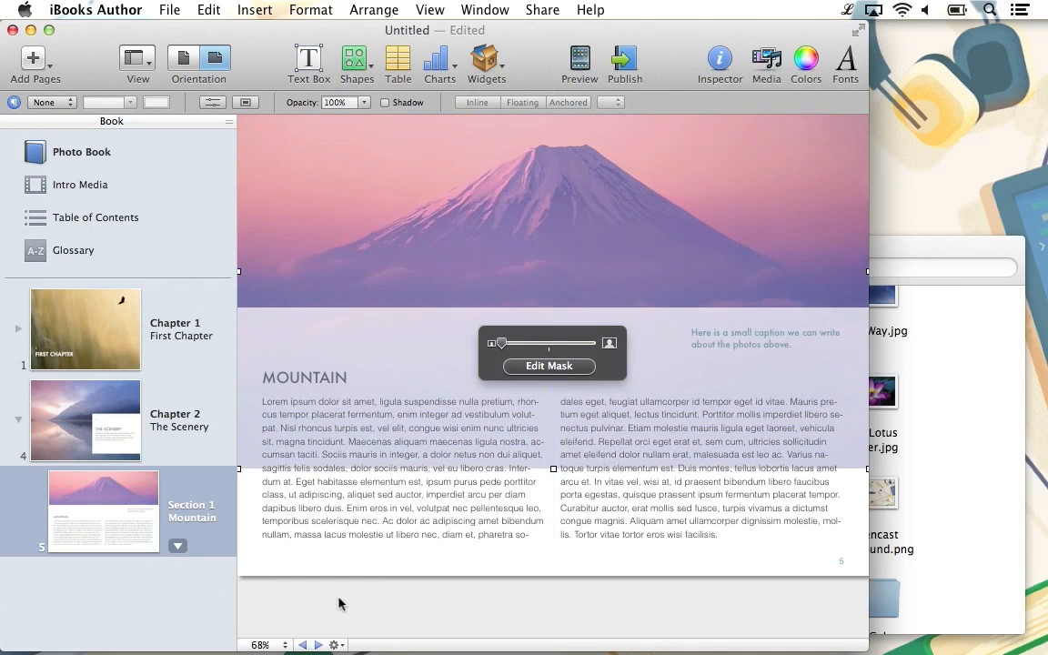
click(84, 418)
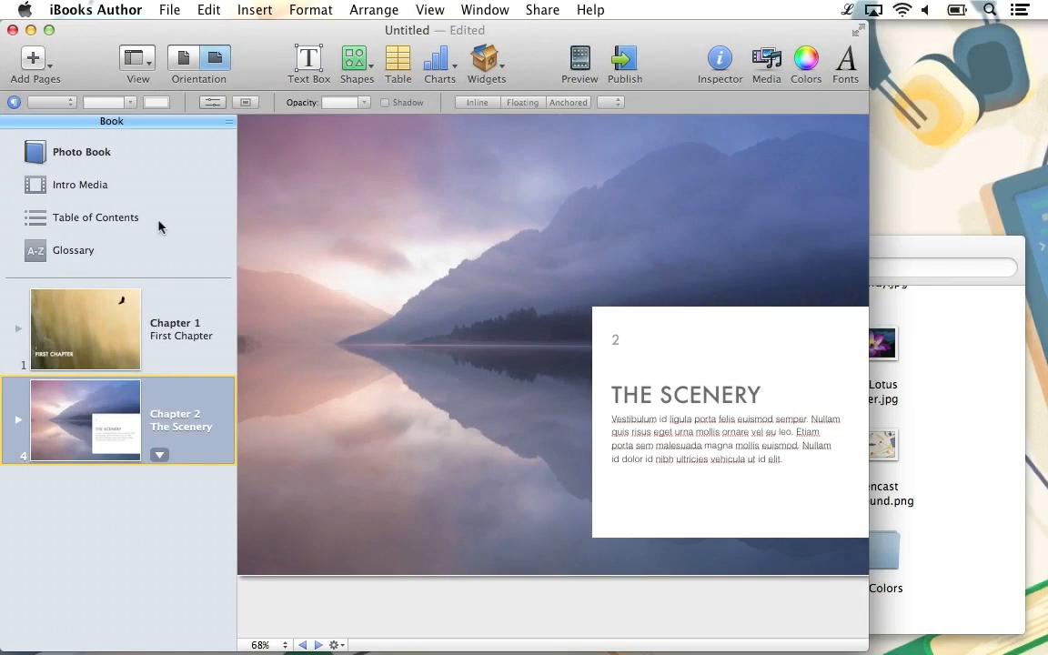
Step: Preview Chapter 2 in portrait orientation, then return the book to landscape
click(98, 216)
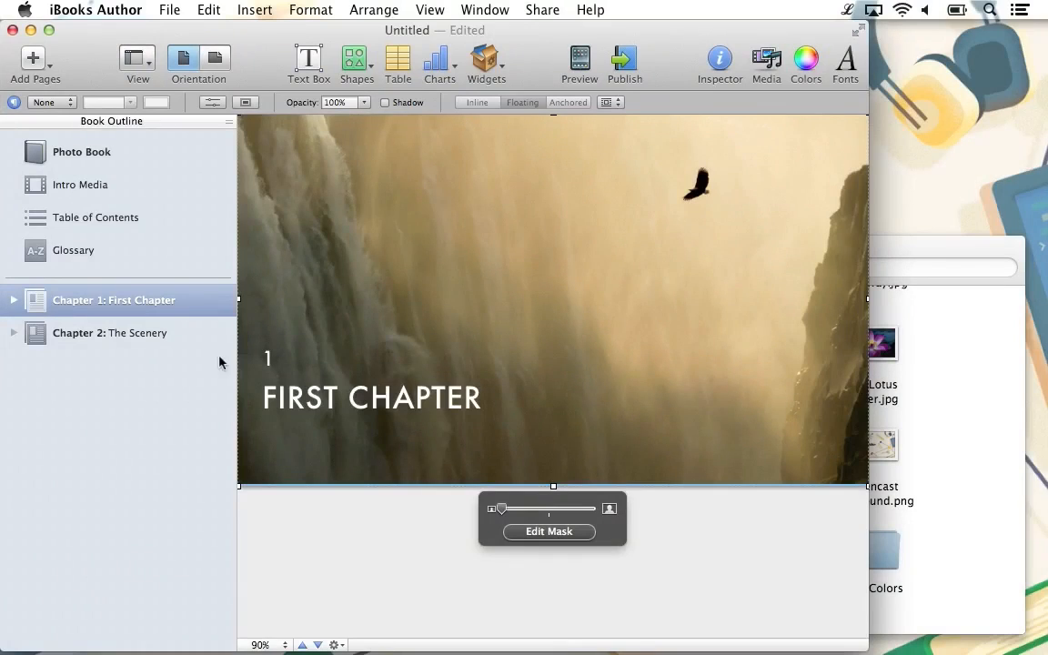
click(111, 331)
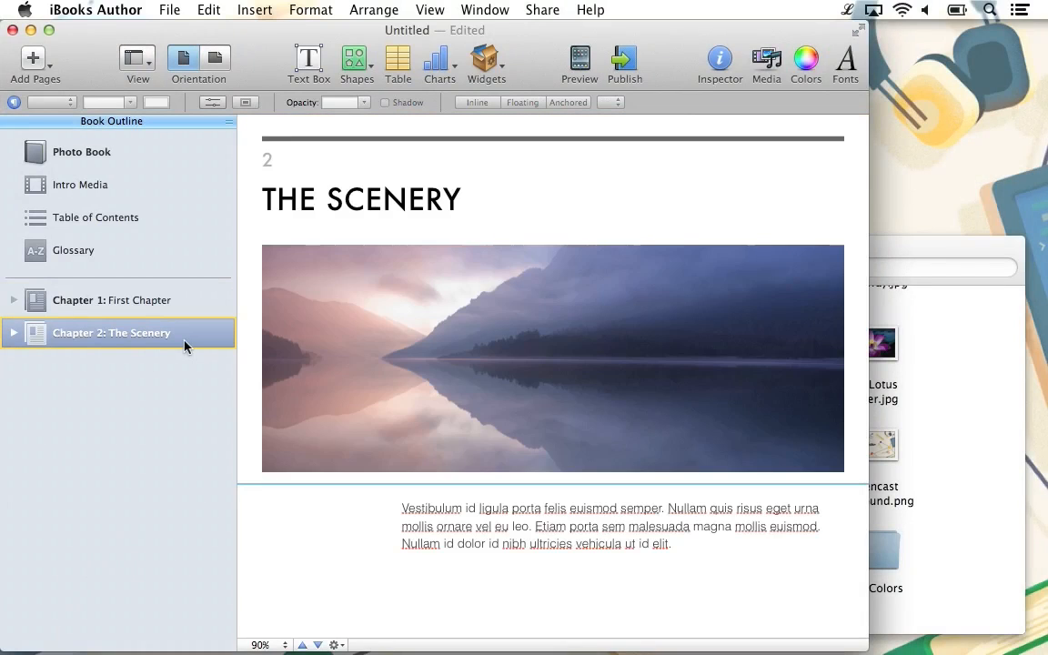
mouse_move(400, 338)
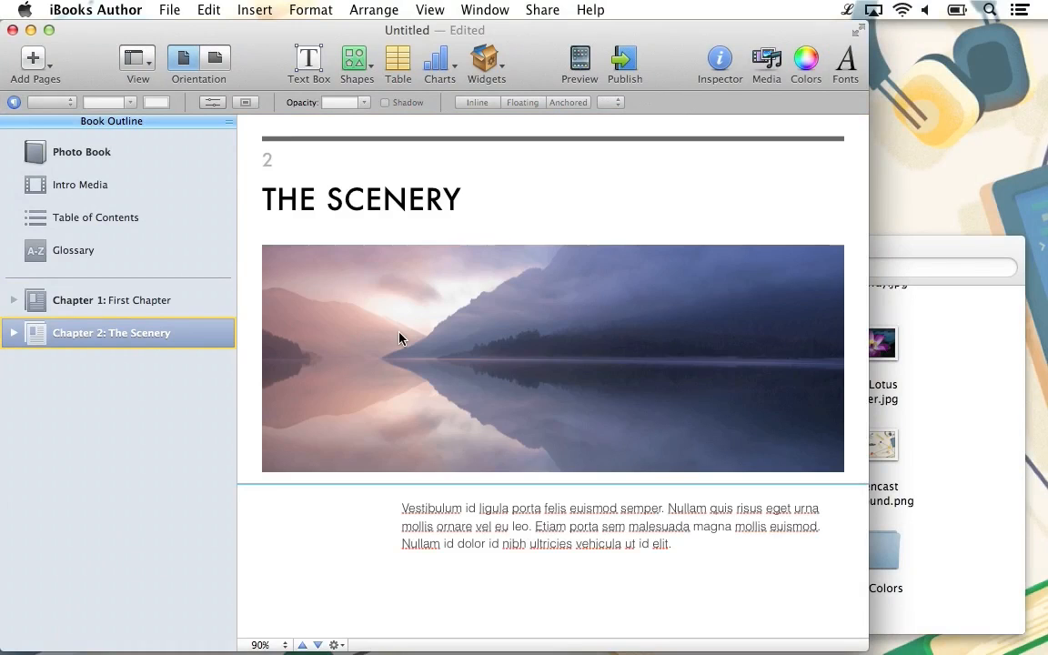
scroll(down, 3)
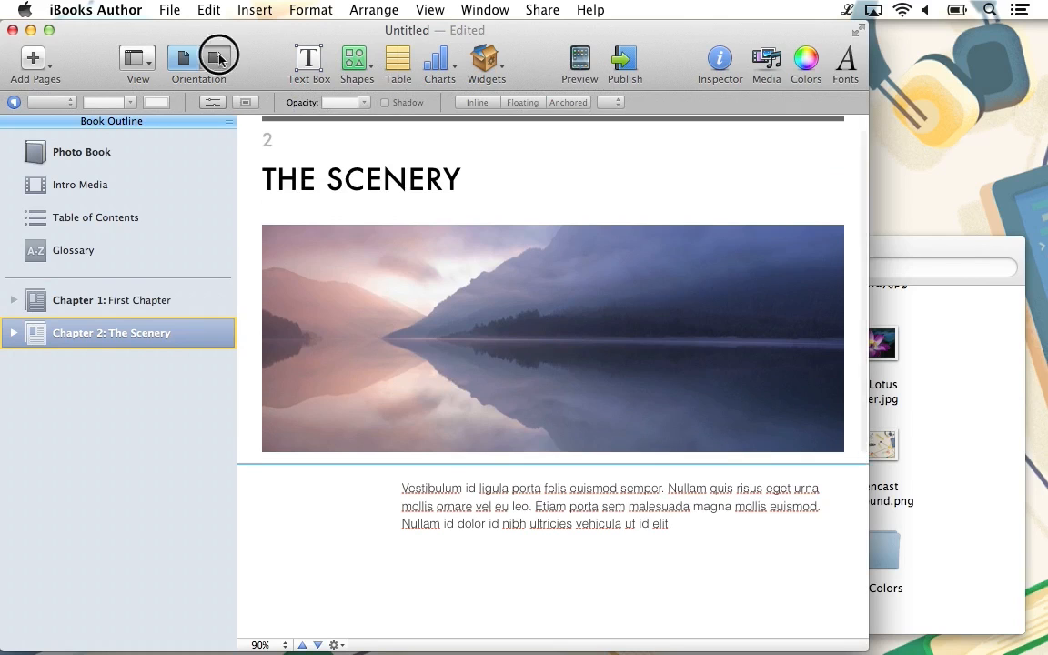
click(136, 57)
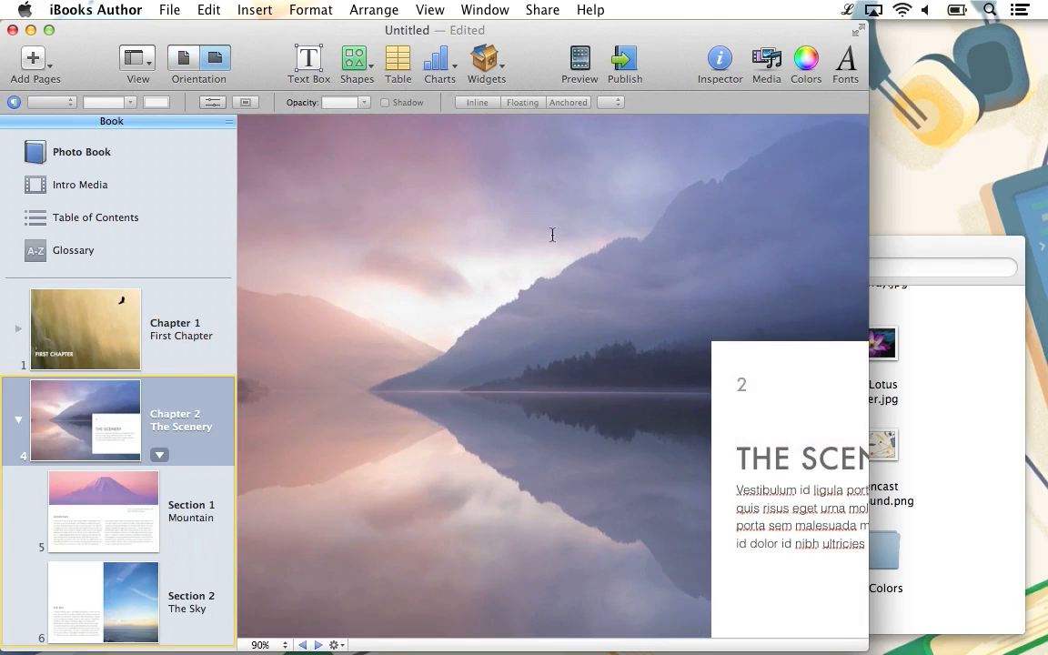
click(262, 644)
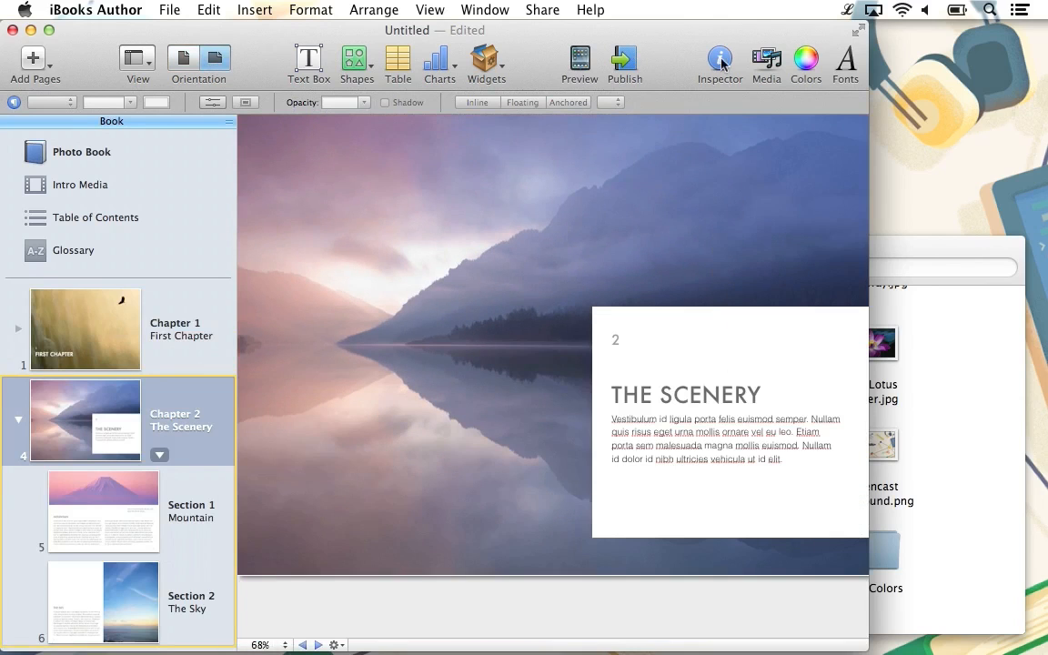
Step: In the Document inspector, check Disable portrait orientation for the book
click(720, 57)
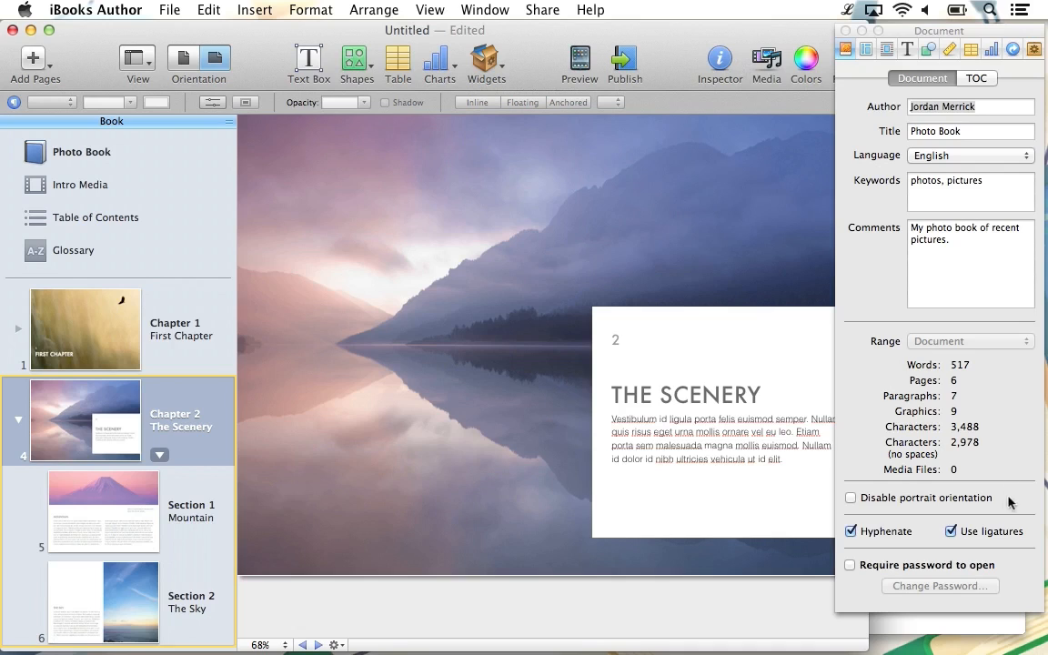
click(852, 498)
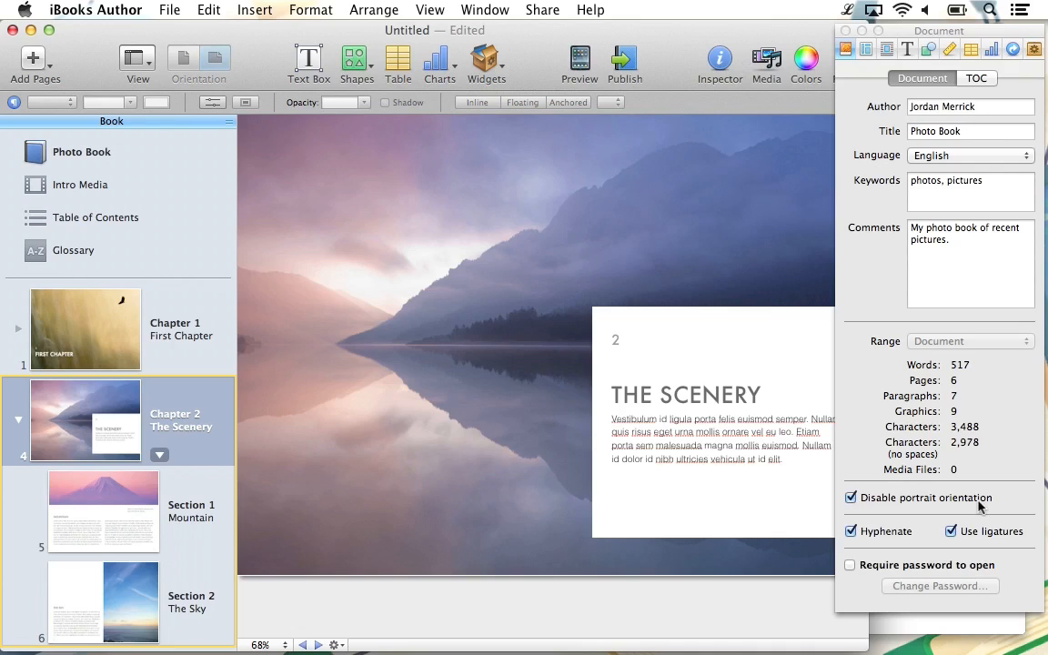
mouse_move(976, 498)
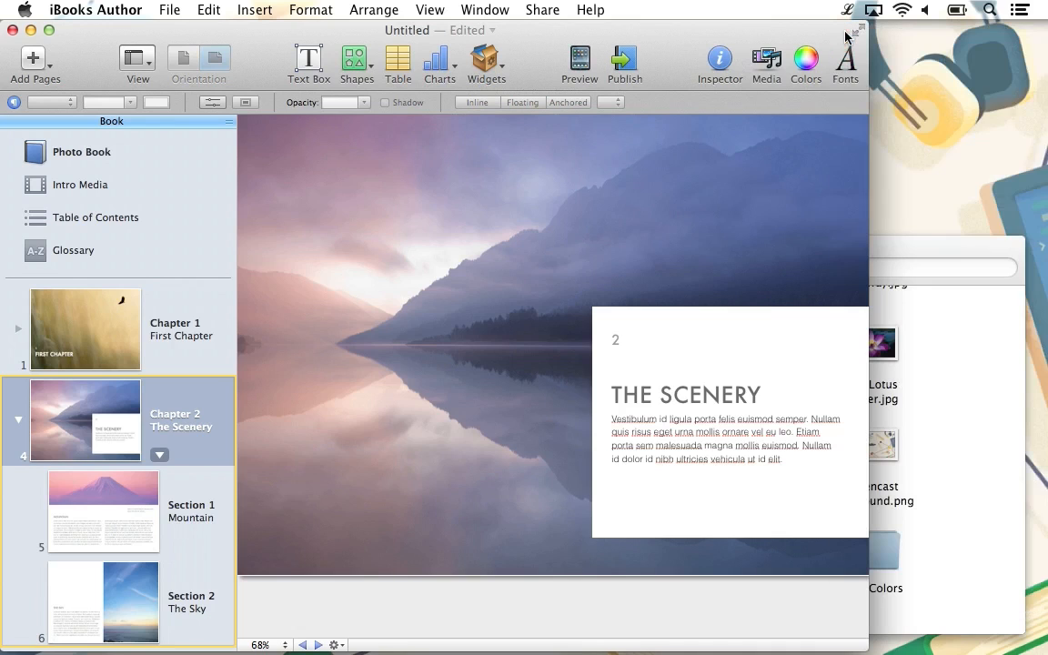
click(83, 327)
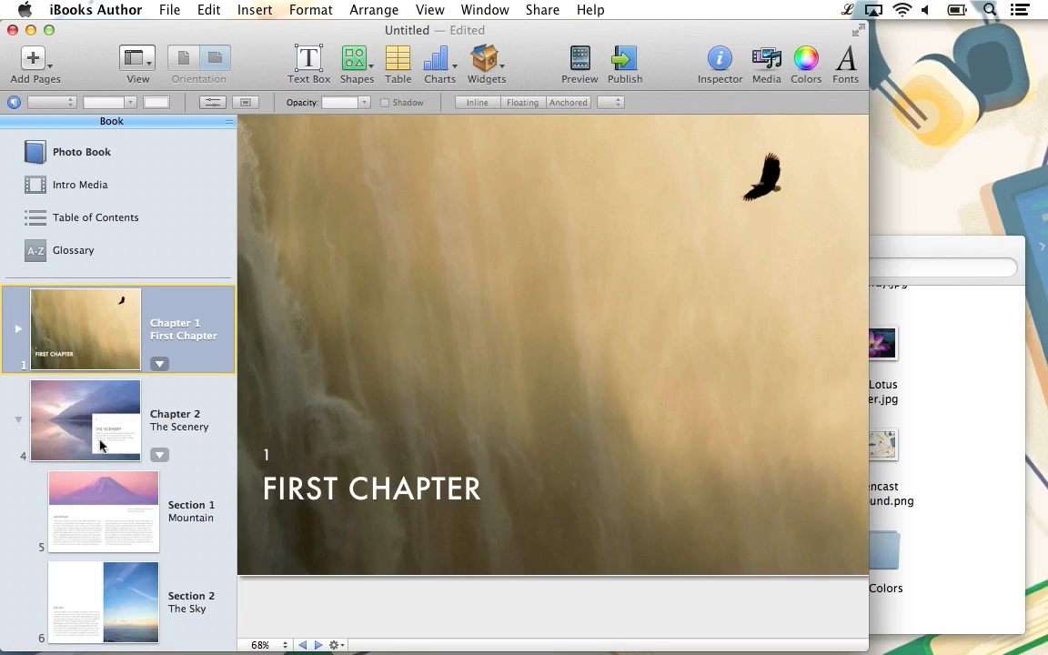
Step: Insert a Gallery widget on the Mountain section page and place it beside the text
click(102, 511)
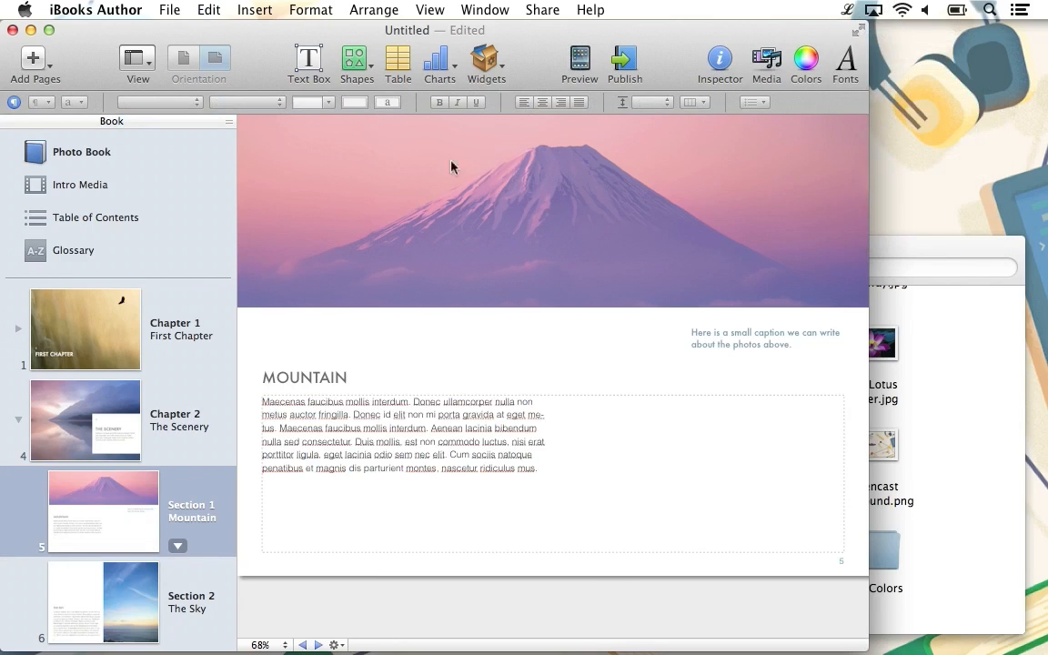
click(486, 62)
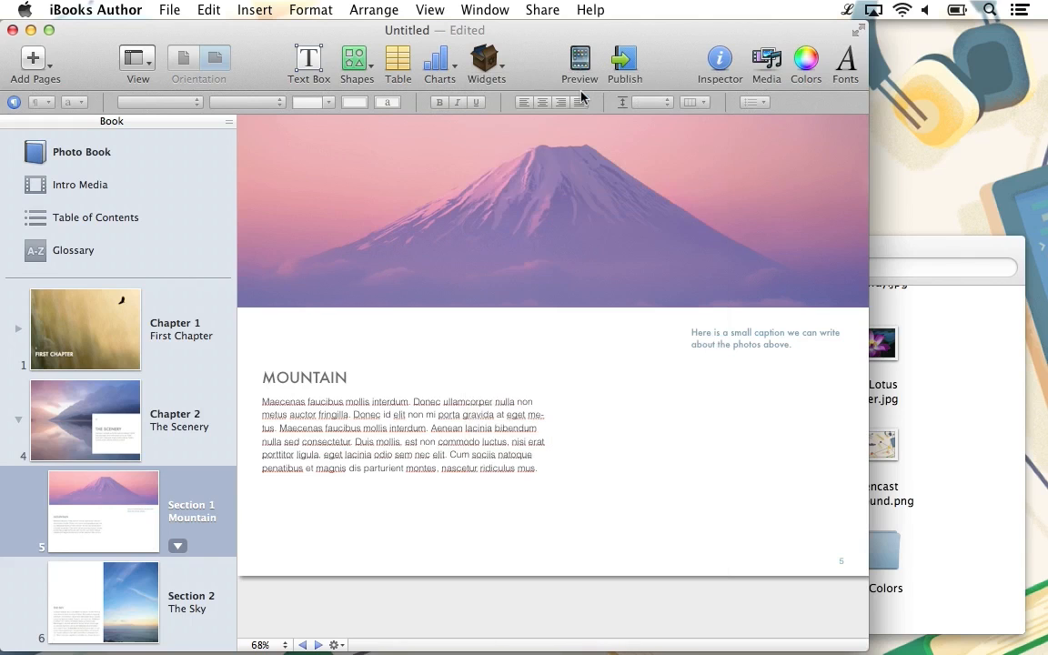
click(486, 61)
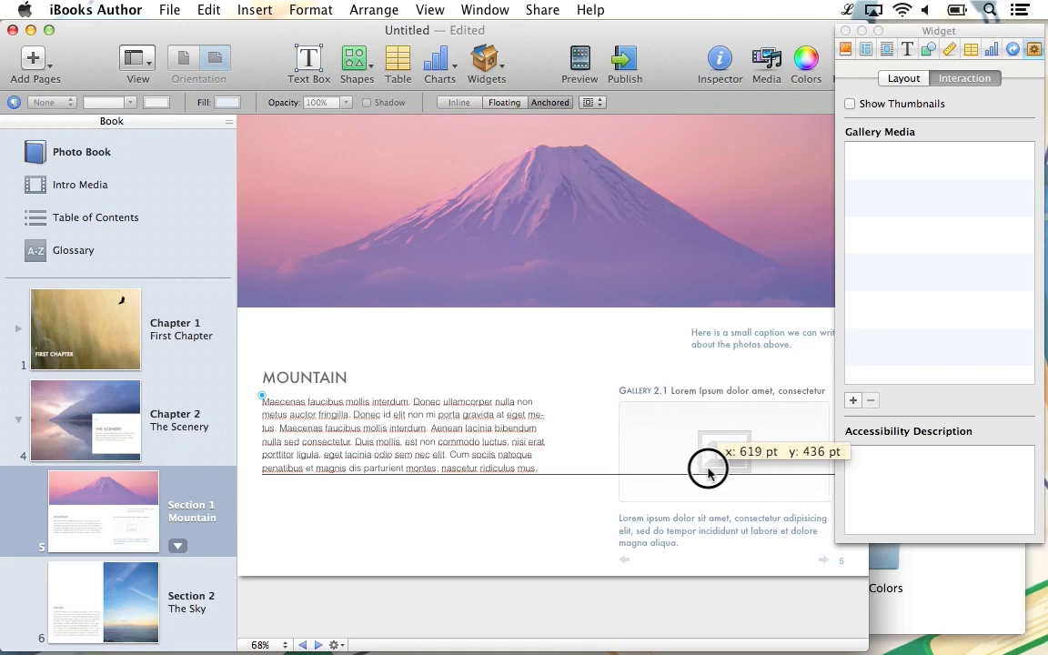
click(708, 469)
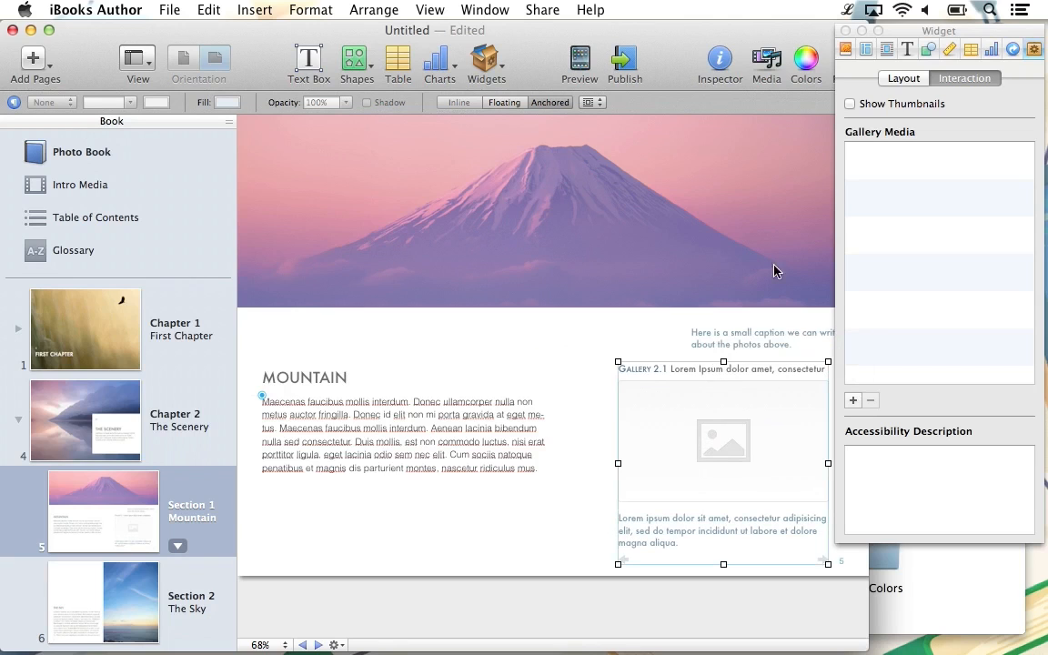
mouse_move(928, 40)
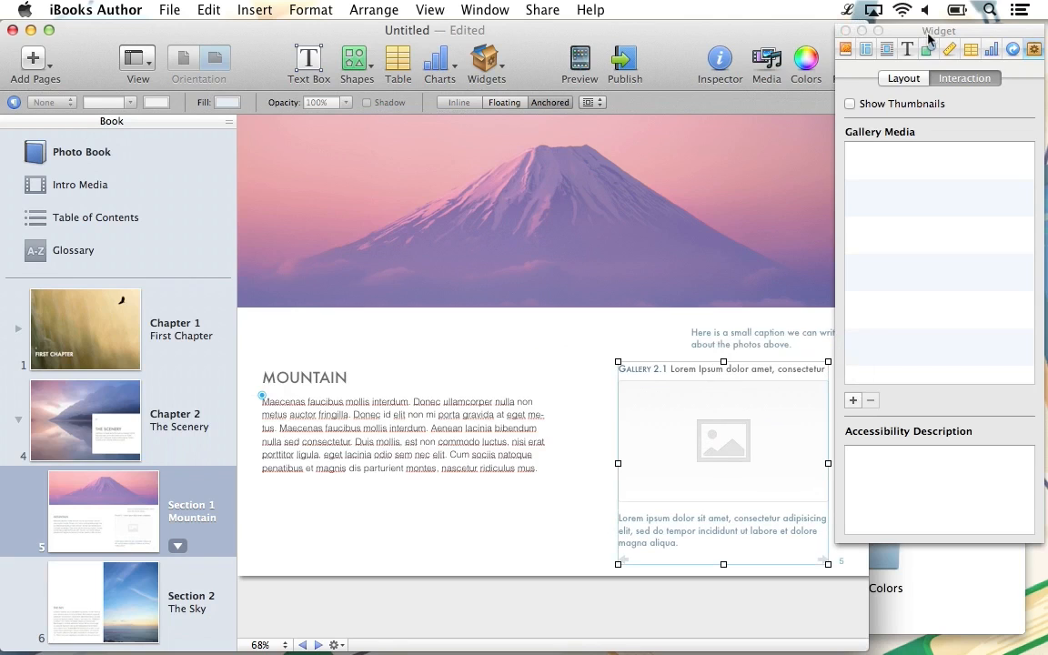
Step: Add the Desktop Pictures batch as Gallery Media and show the Frog photo first
drag(939, 29, 344, 48)
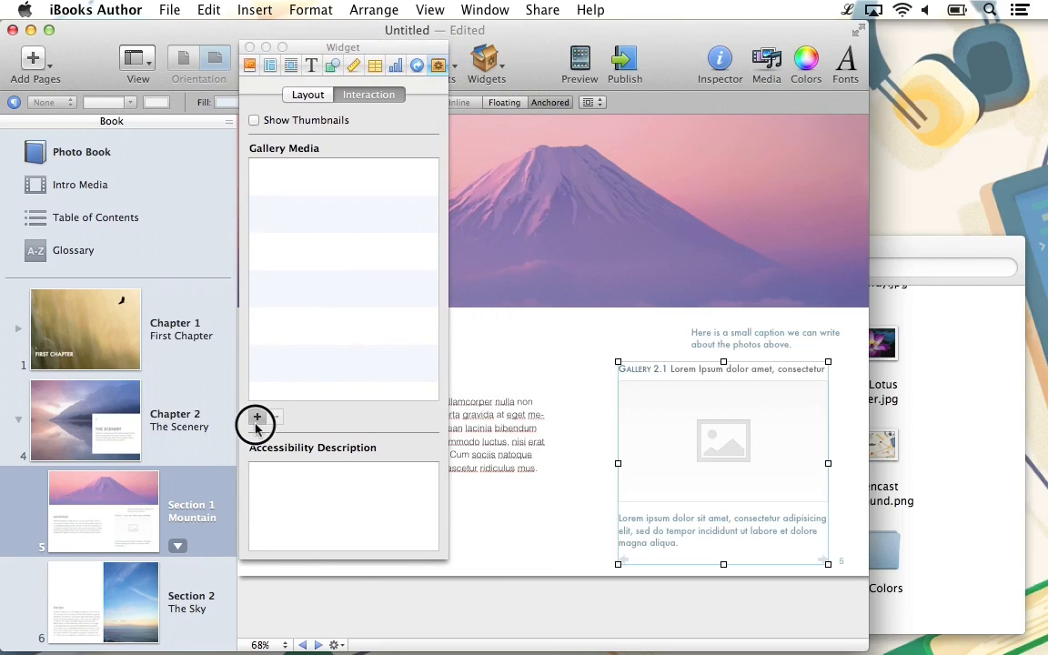
click(255, 422)
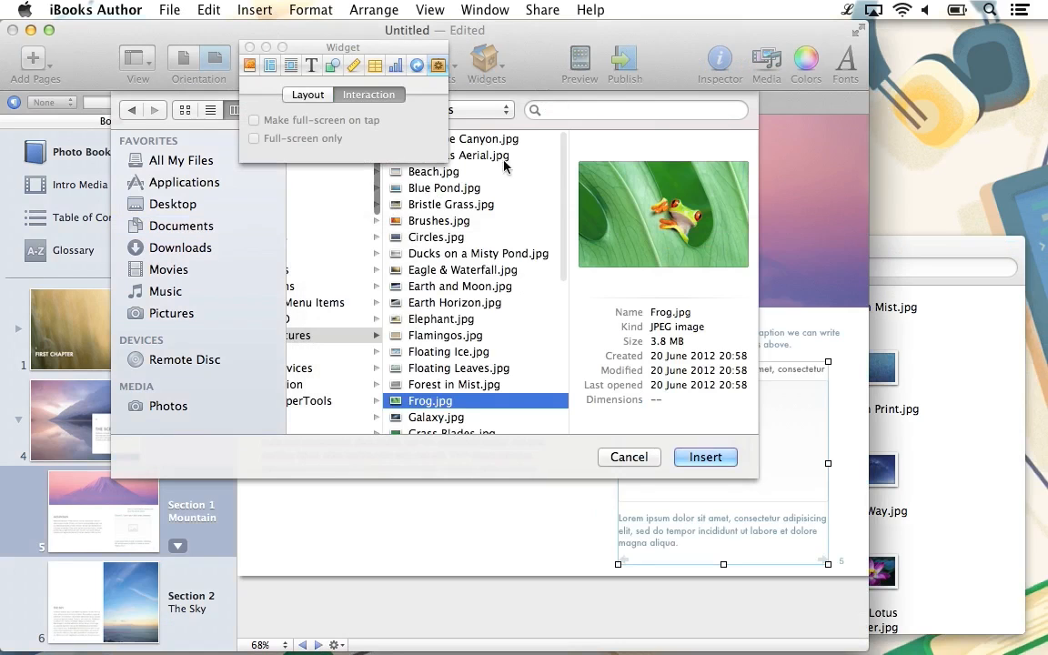
click(442, 324)
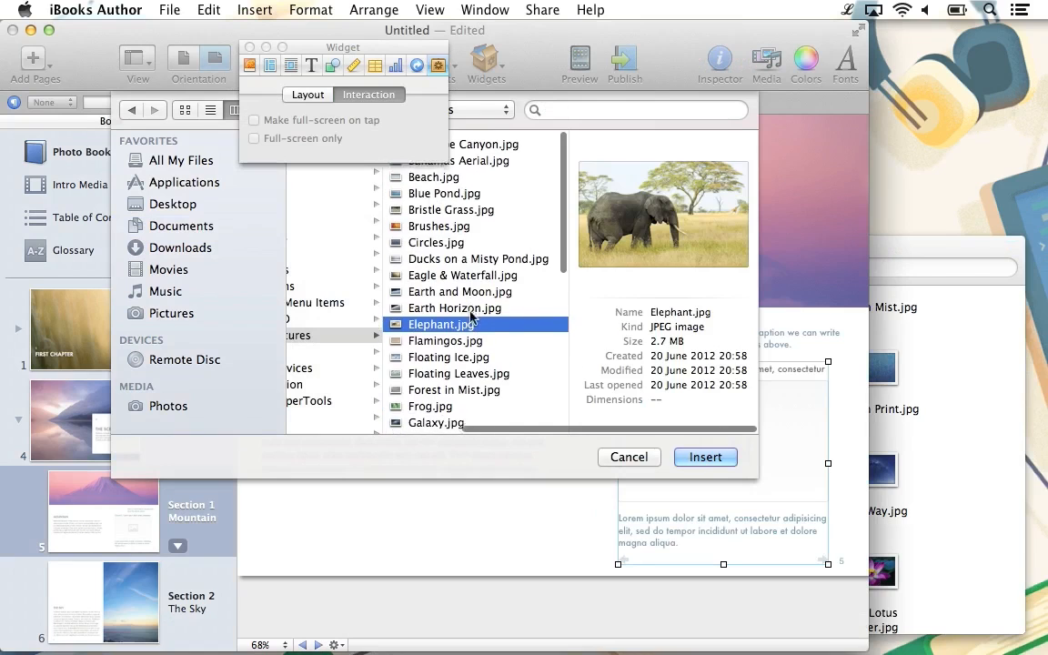
click(455, 383)
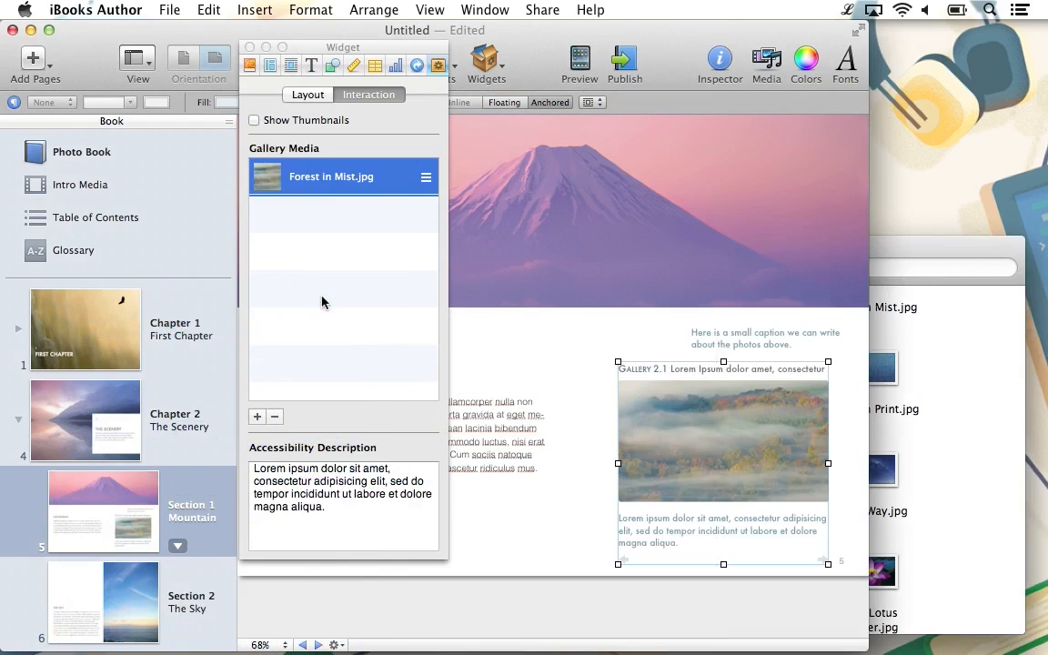
click(343, 213)
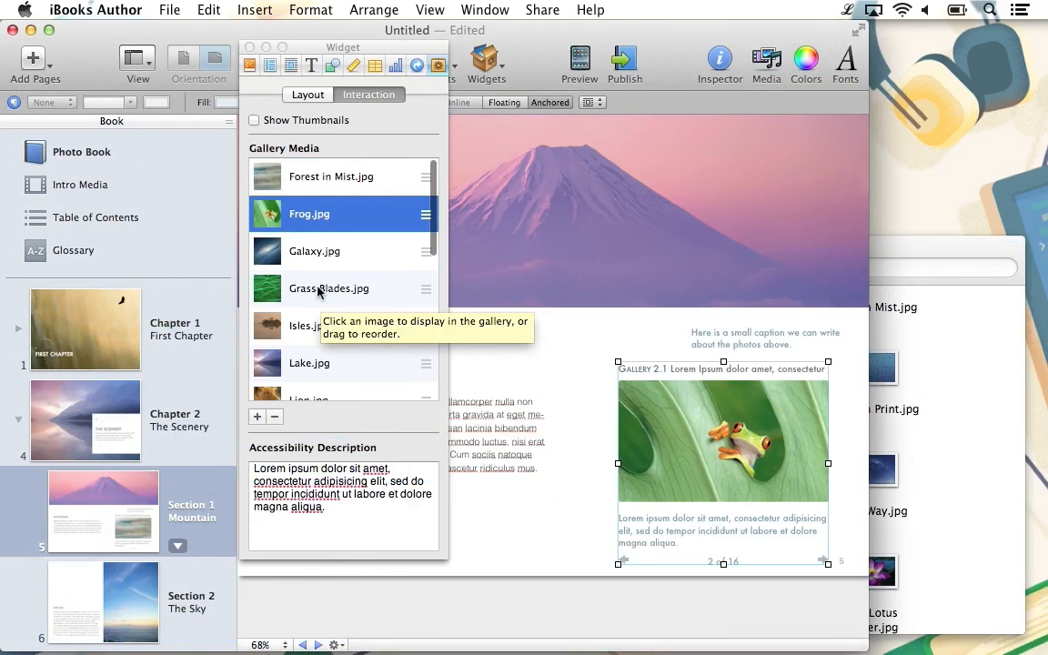
scroll(down, 3)
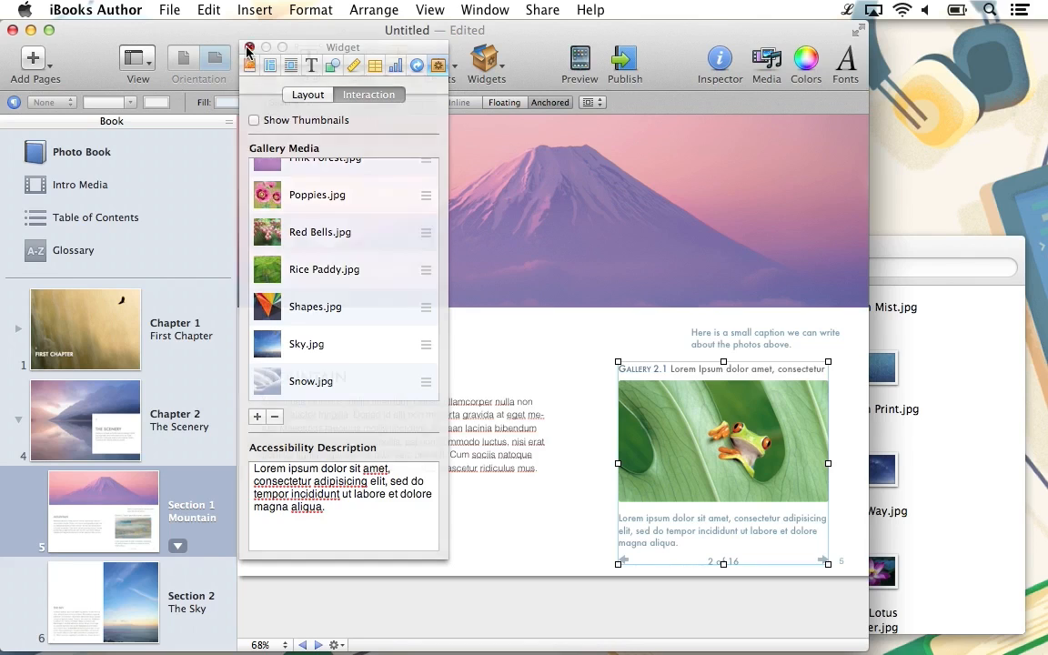
click(251, 48)
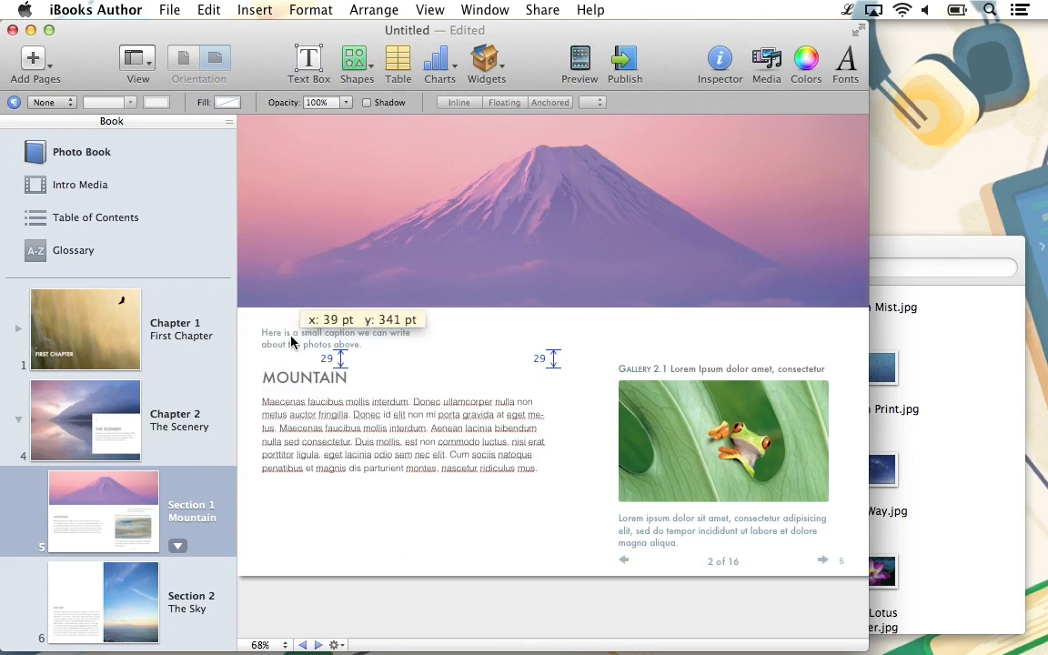
Step: Resize the gallery widget and display Moon.jpg from its image list
click(724, 442)
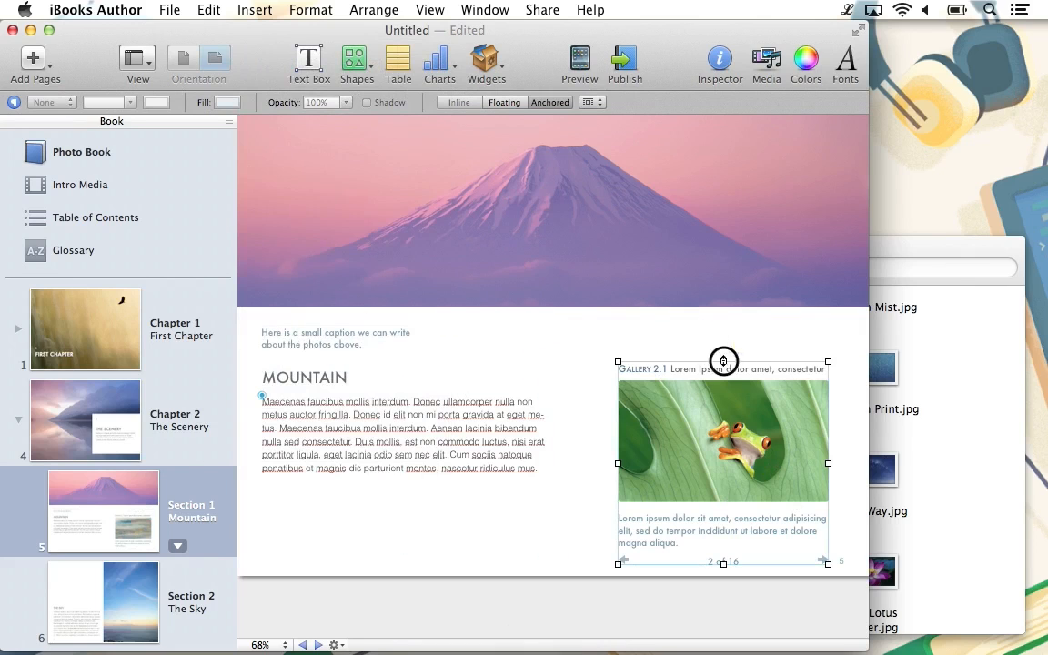
drag(724, 360, 724, 313)
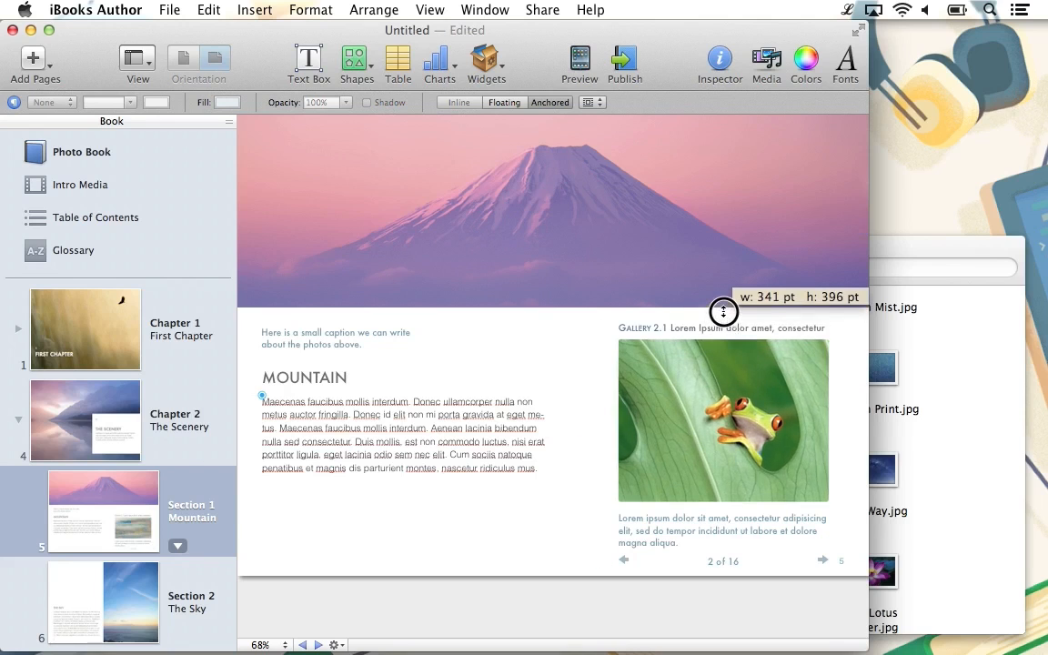
drag(724, 313, 724, 319)
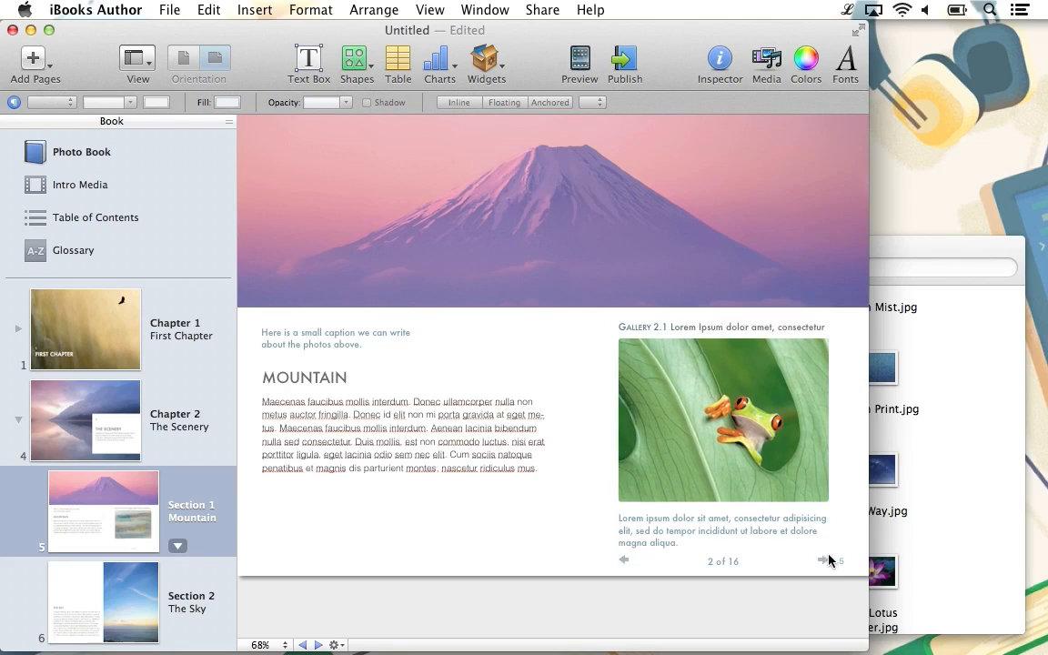
click(823, 560)
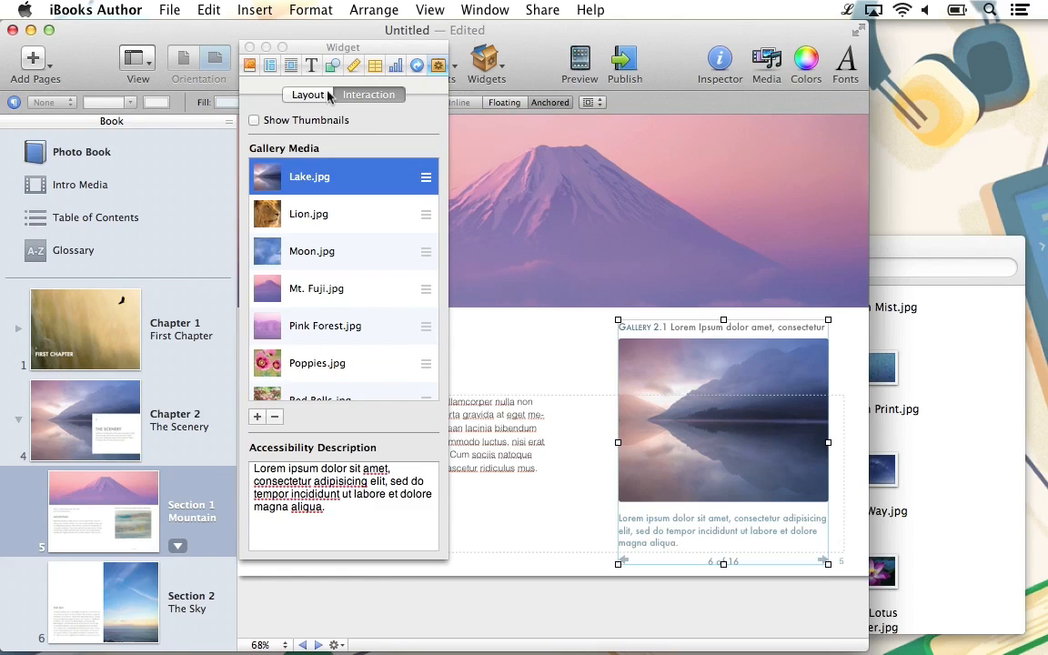
click(311, 251)
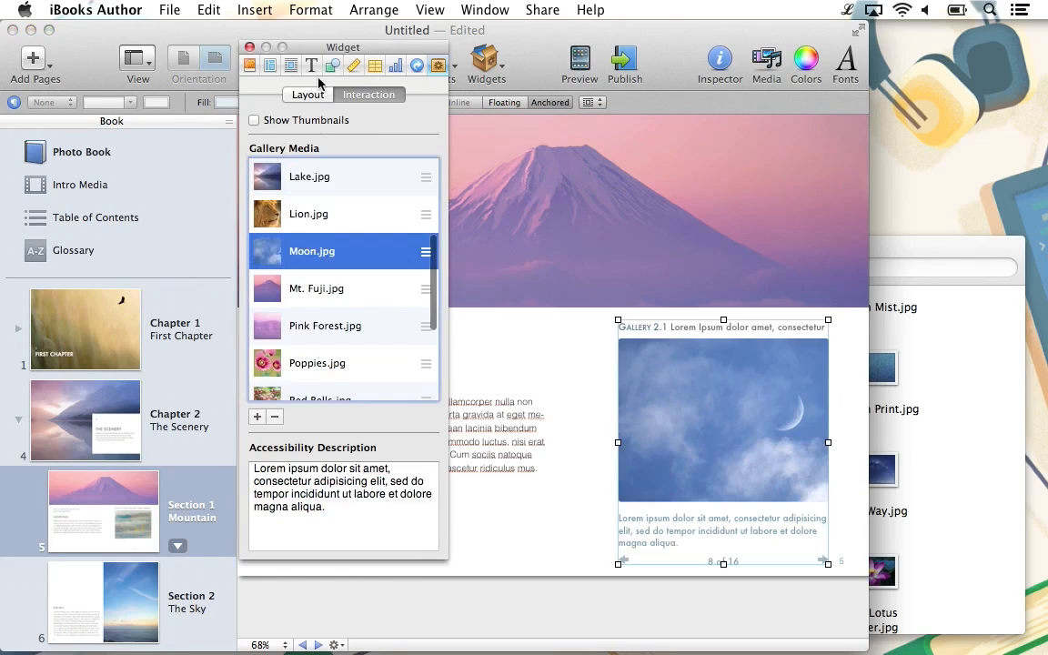
Step: Turn off the gallery's Title and Caption in the Layout settings
click(307, 95)
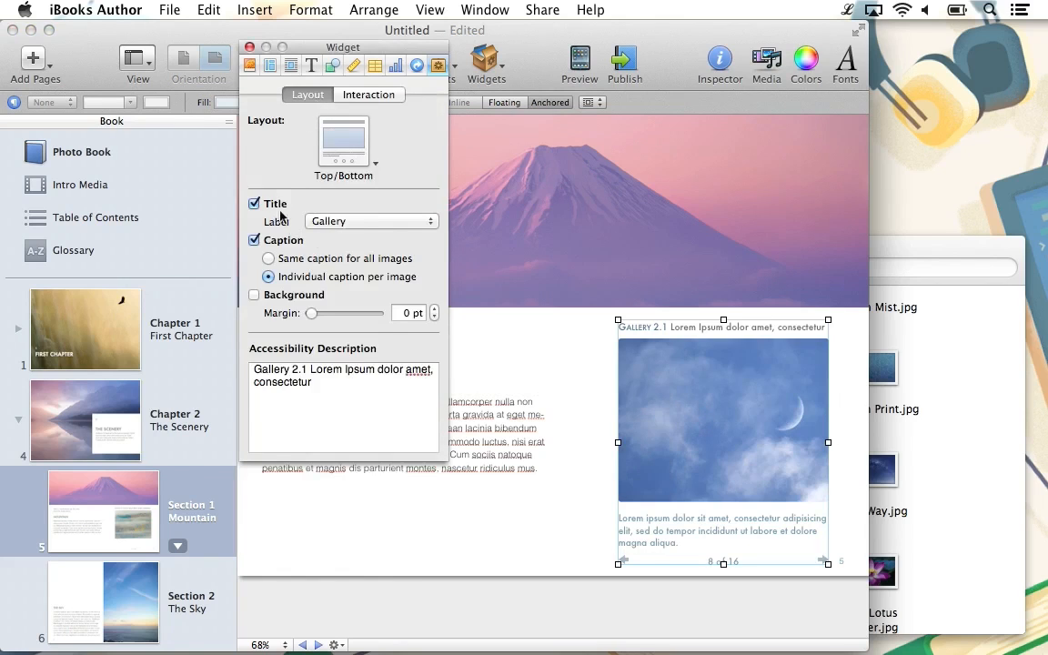
click(255, 203)
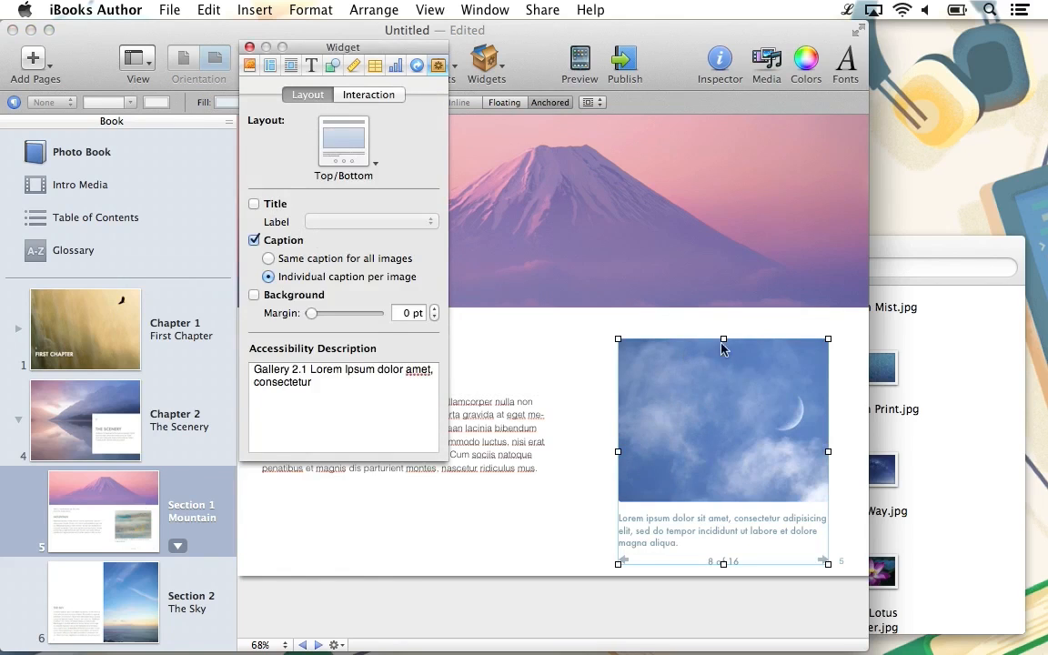
click(255, 241)
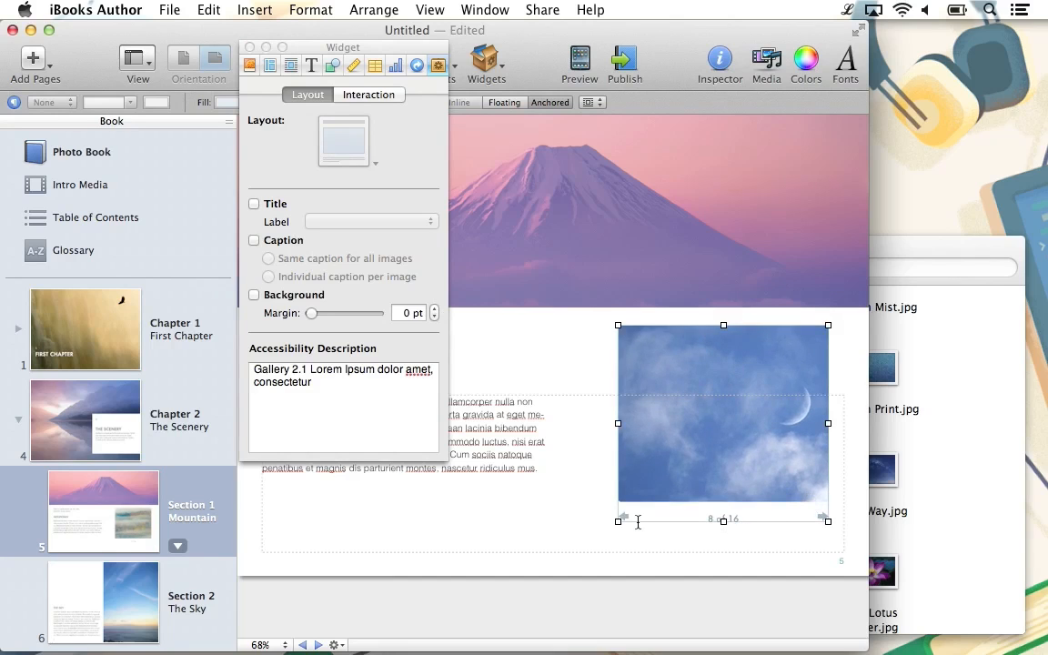
Step: Enlarge the gallery to fill the column and browse its images with the arrows
drag(618, 520, 607, 553)
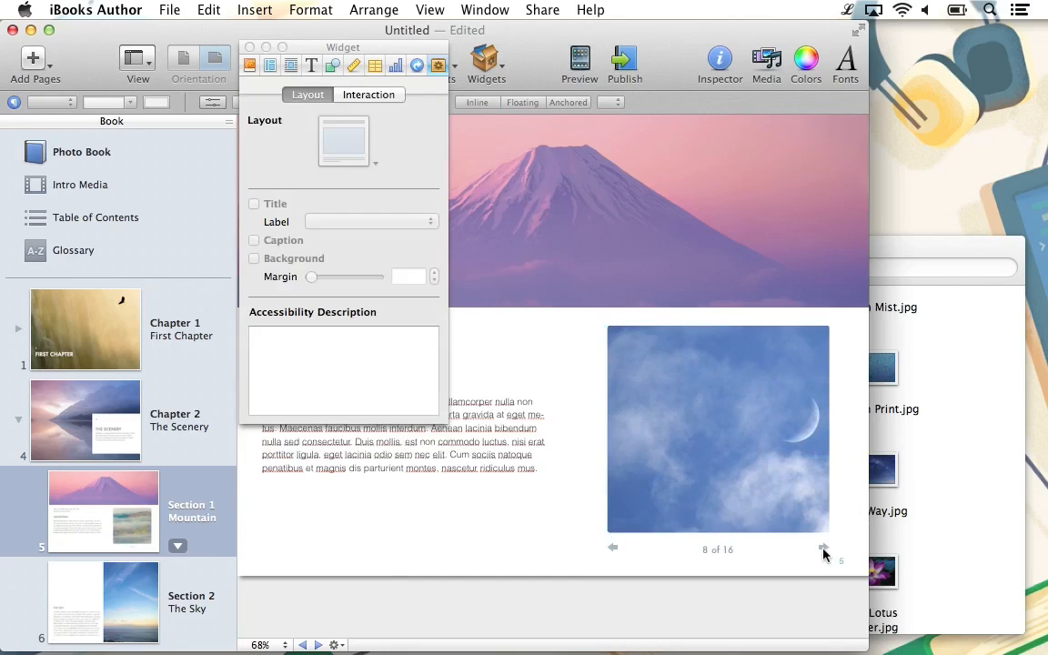
click(822, 550)
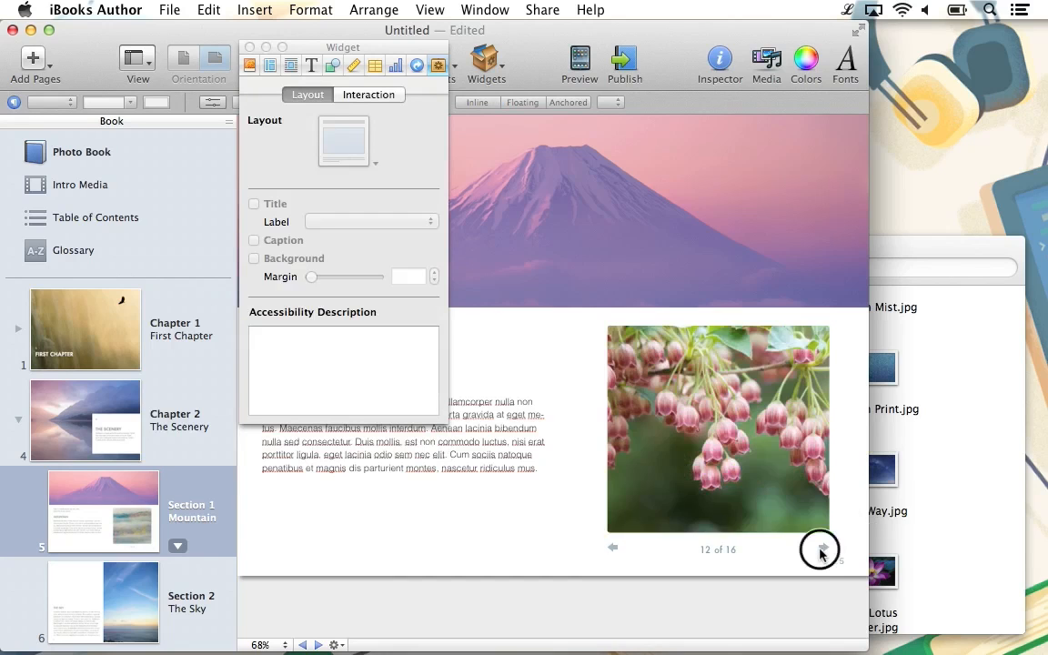
click(819, 549)
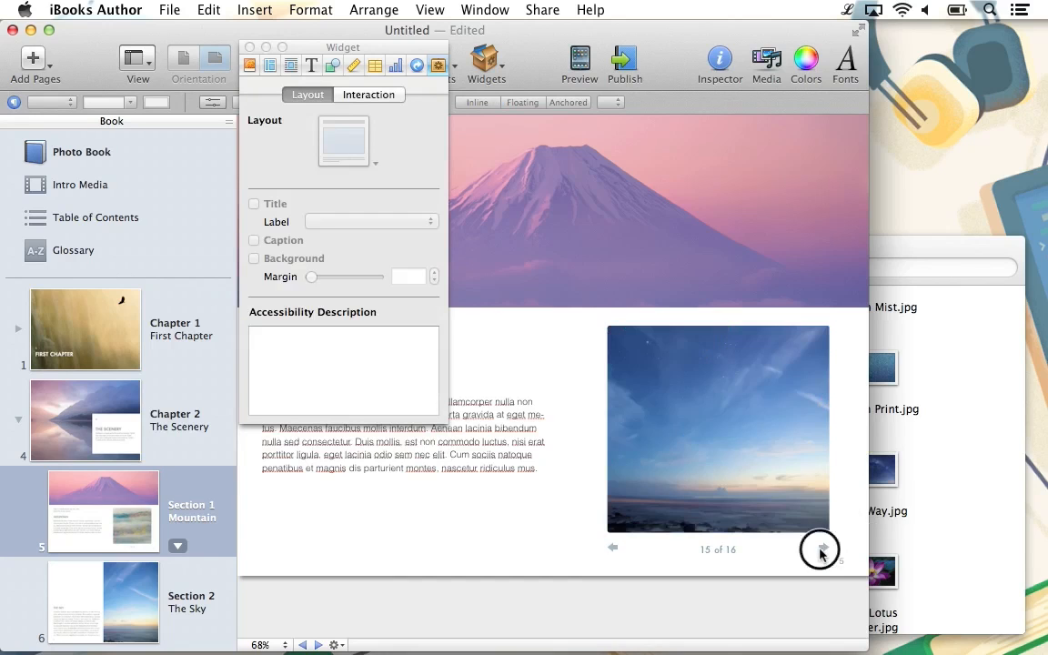
click(822, 546)
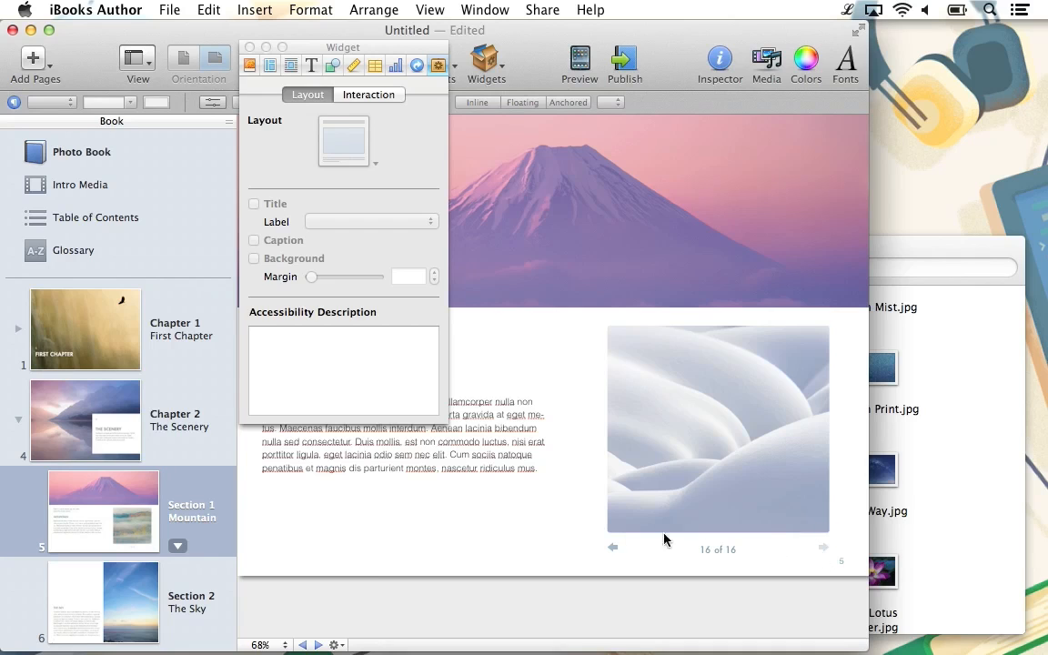
click(611, 546)
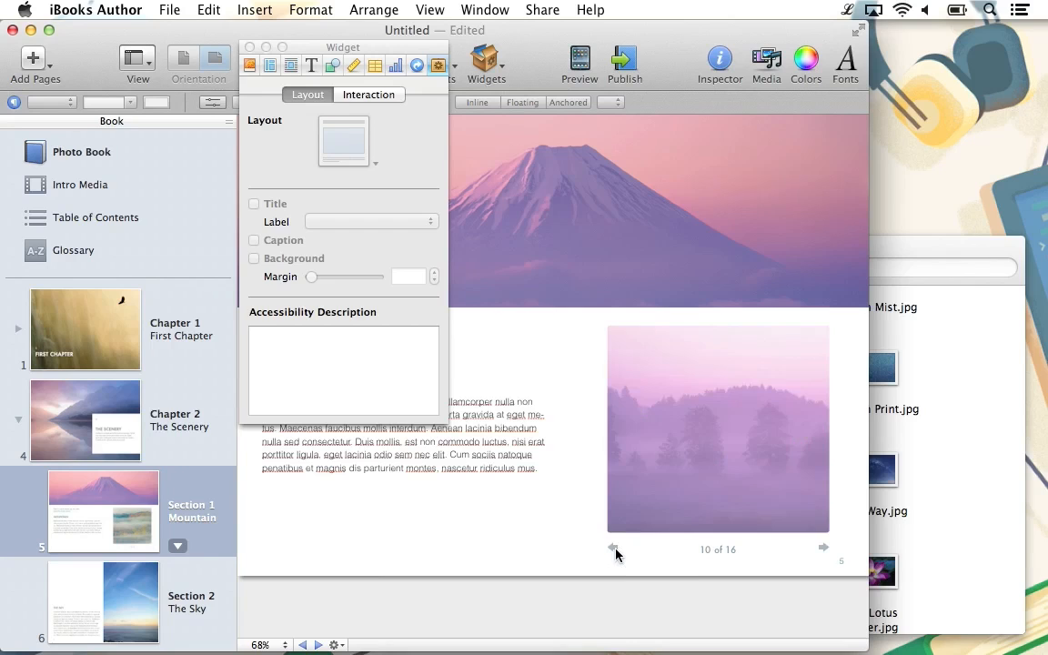
click(616, 546)
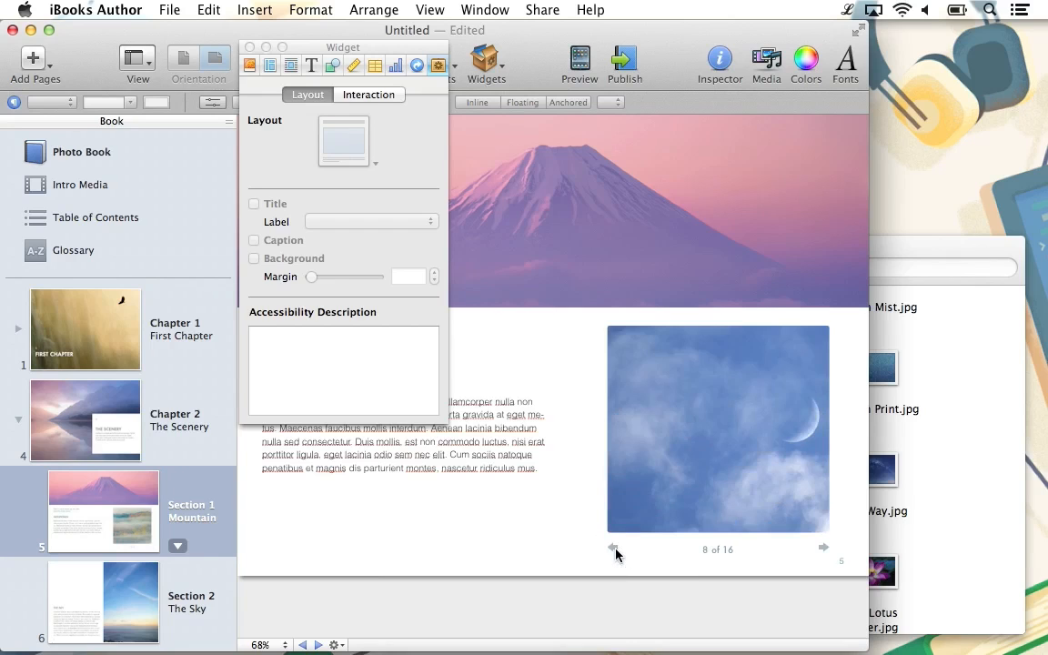
click(615, 546)
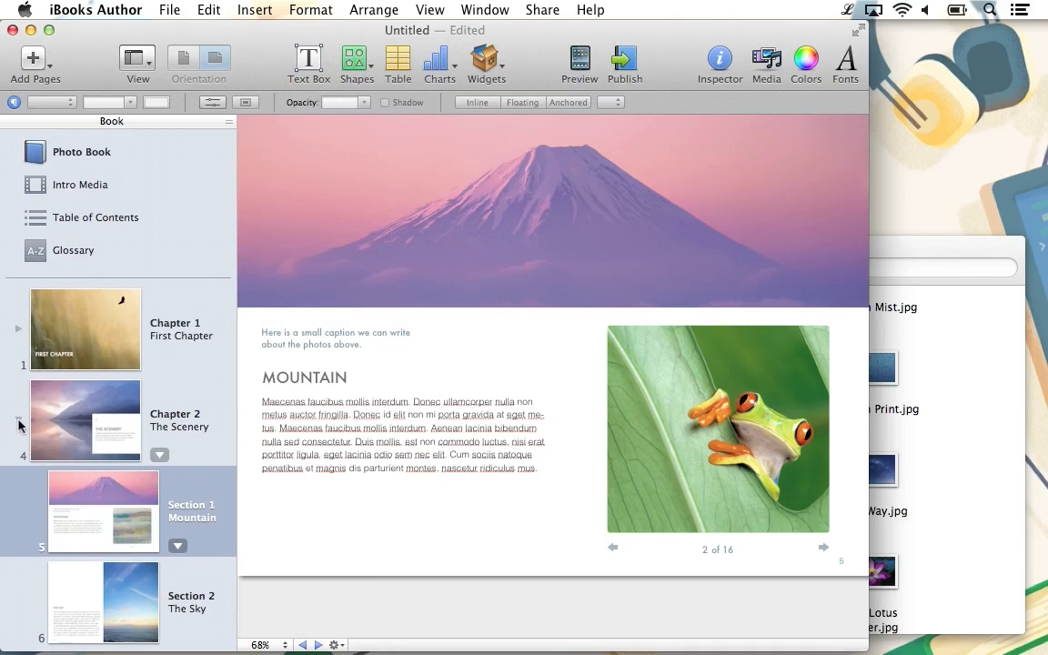
Step: Collapse Chapter 2 in the outline and return to the First Chapter page
click(85, 418)
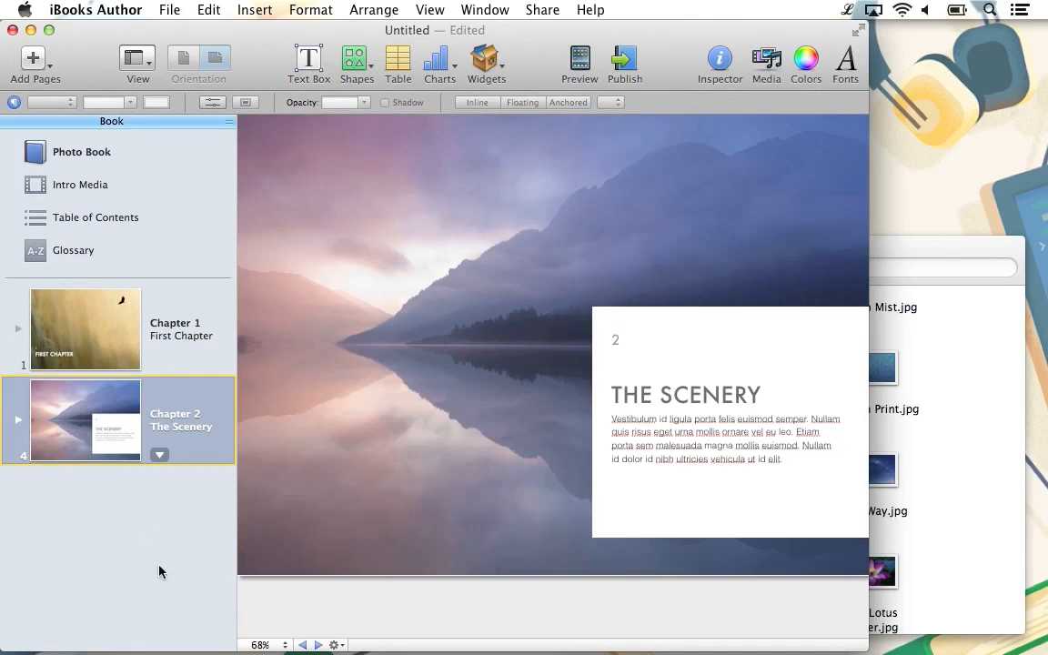
mouse_move(167, 615)
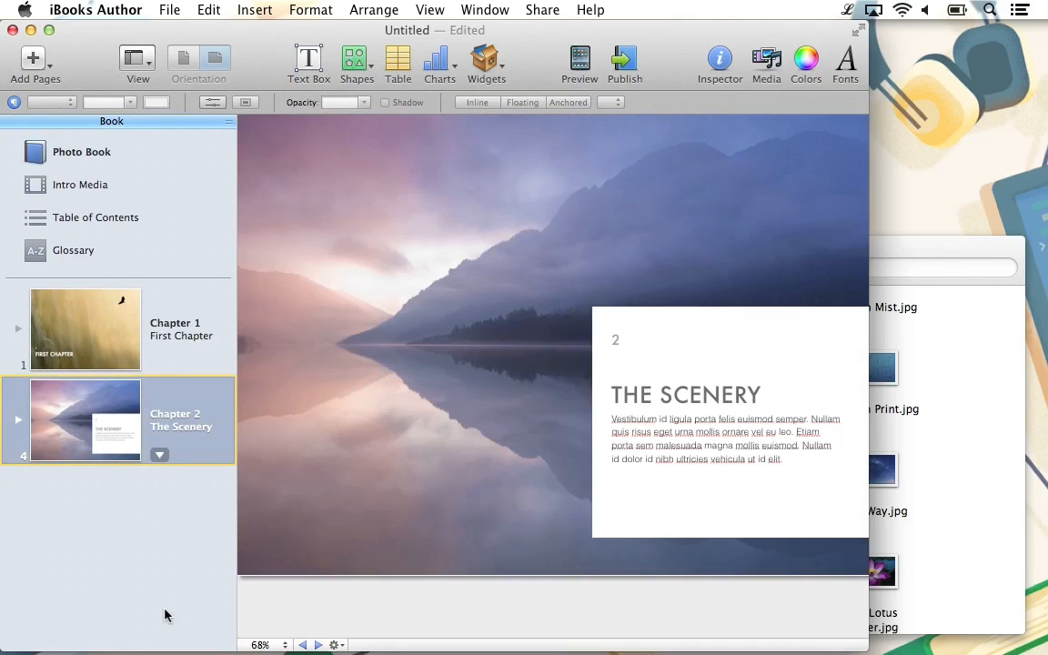
click(84, 327)
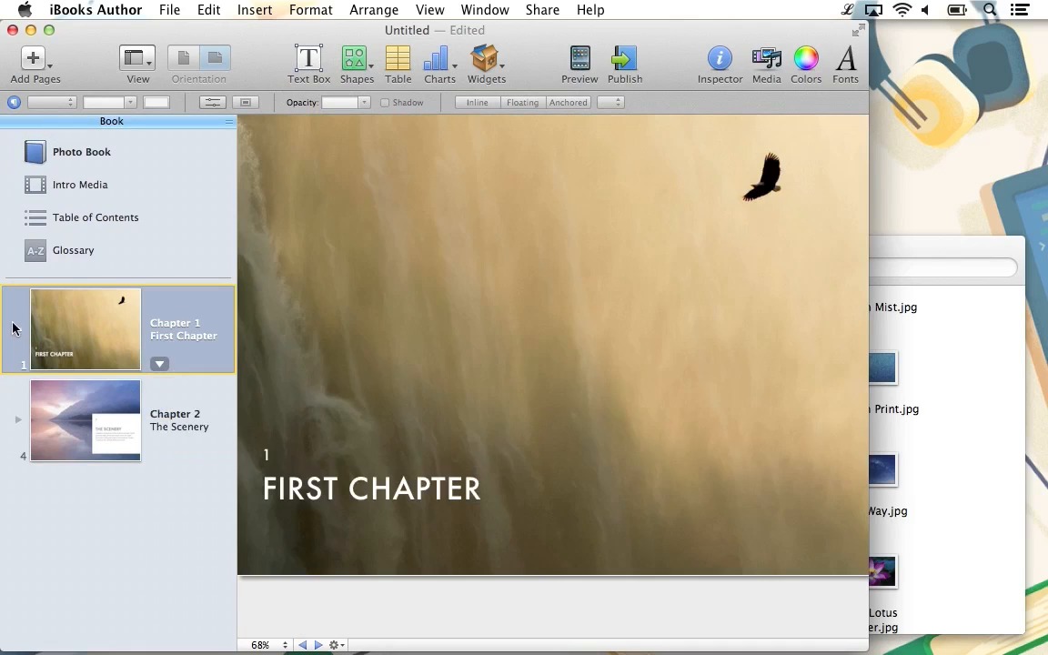
Step: Show Chapter 1's sections and edit the Safari Park body text down to one paragraph
click(84, 418)
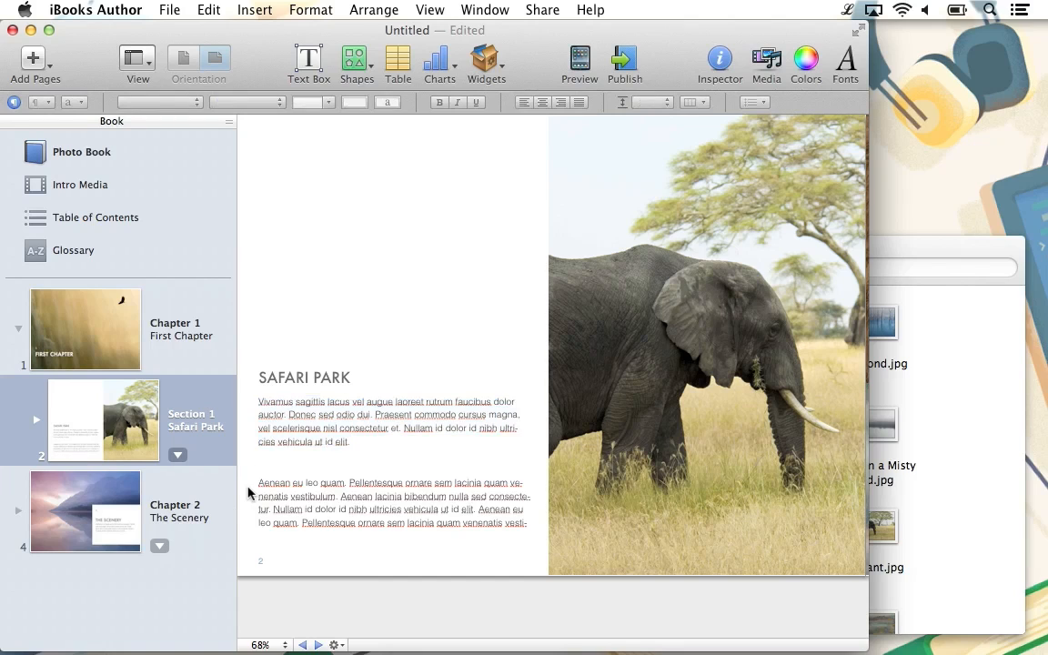
click(371, 422)
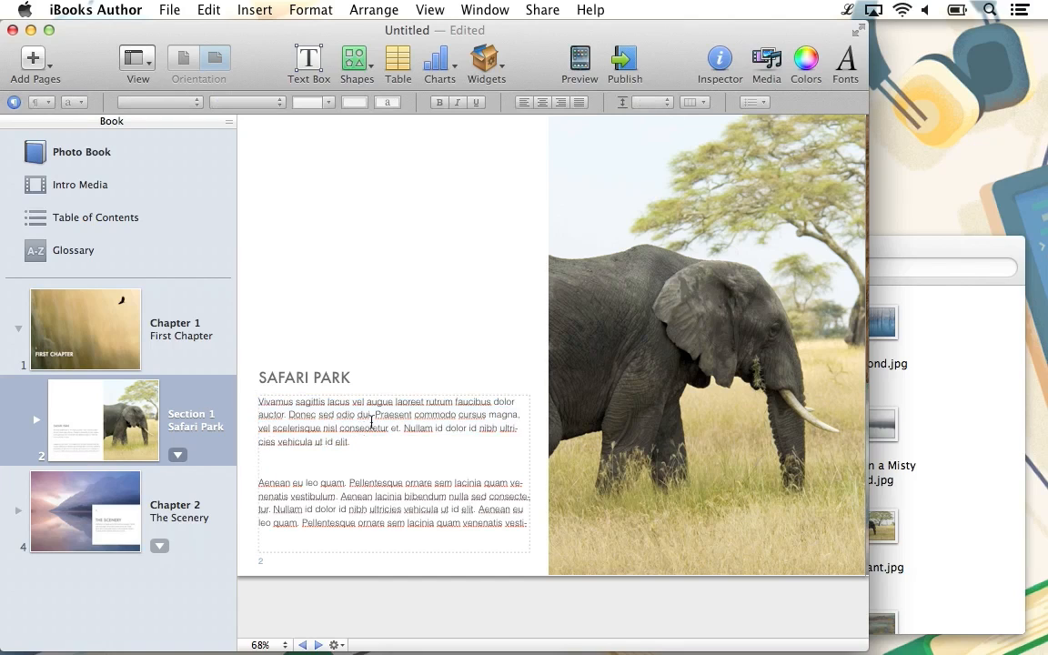
click(393, 427)
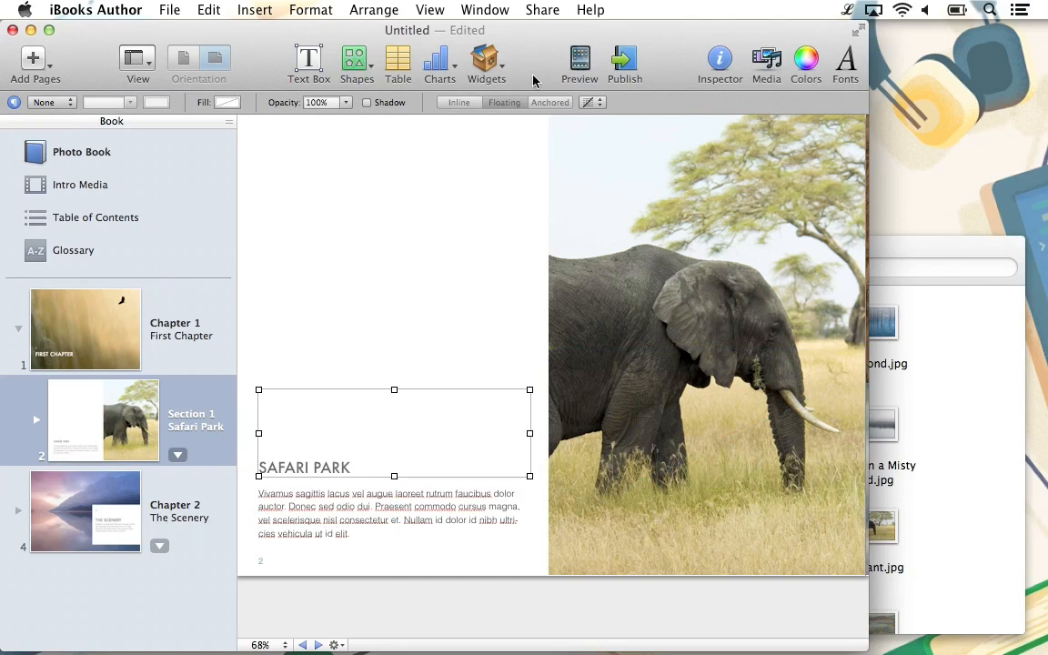
Step: Insert an Interactive Image widget and place it above the Safari Park heading
click(485, 62)
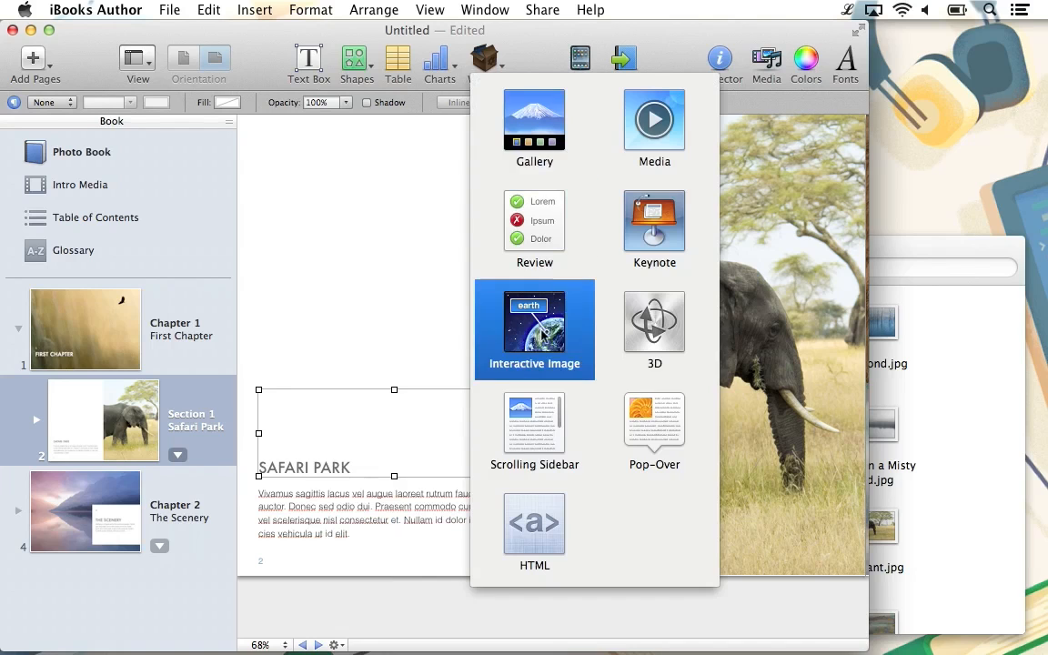
click(535, 329)
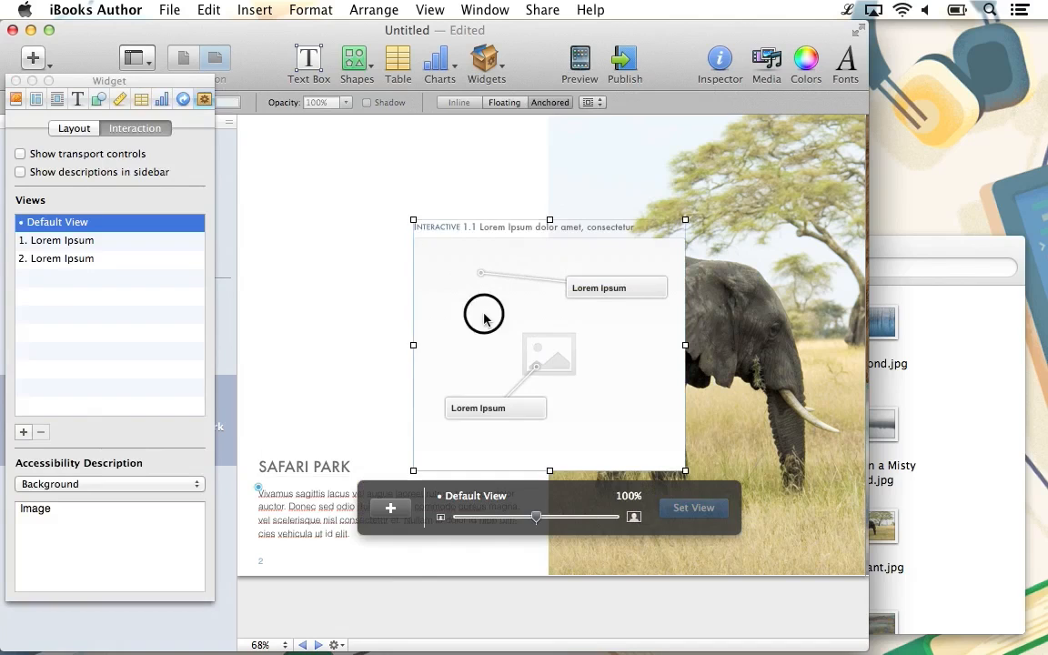
drag(484, 313, 326, 275)
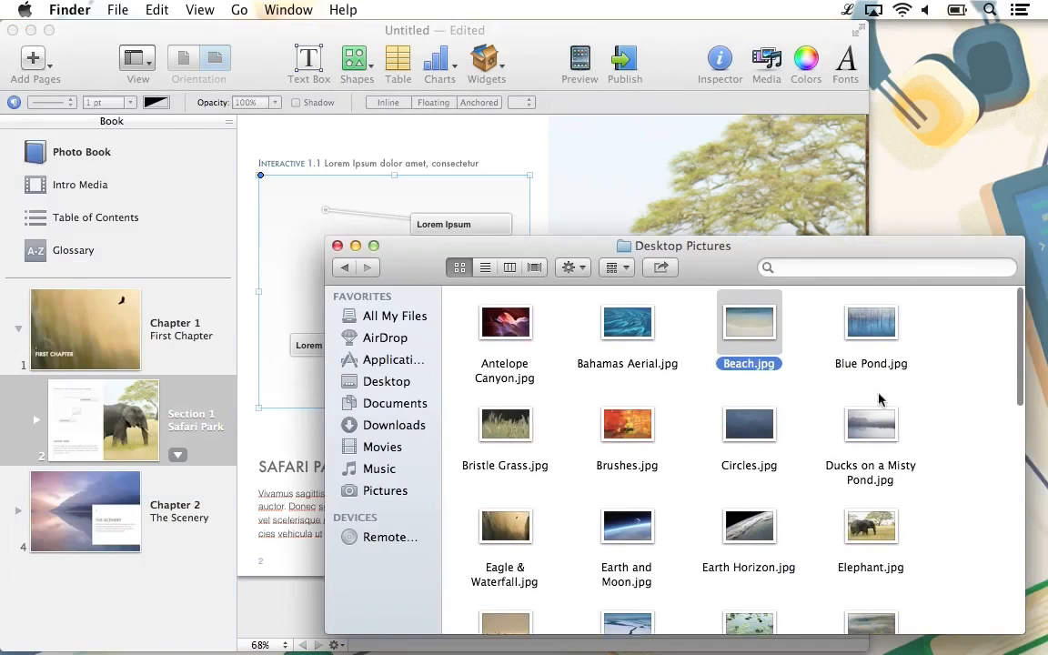
Step: Drop Beach.jpg into the interactive image and title its first callout 'Amazing Sand!'
drag(750, 324, 309, 222)
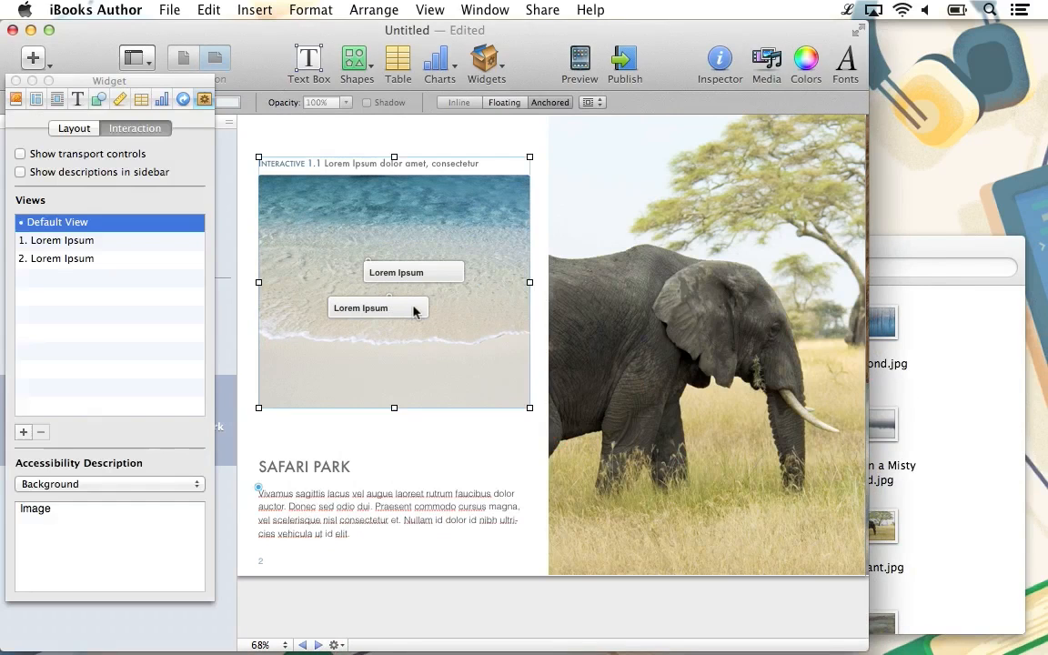
click(62, 240)
text(A)
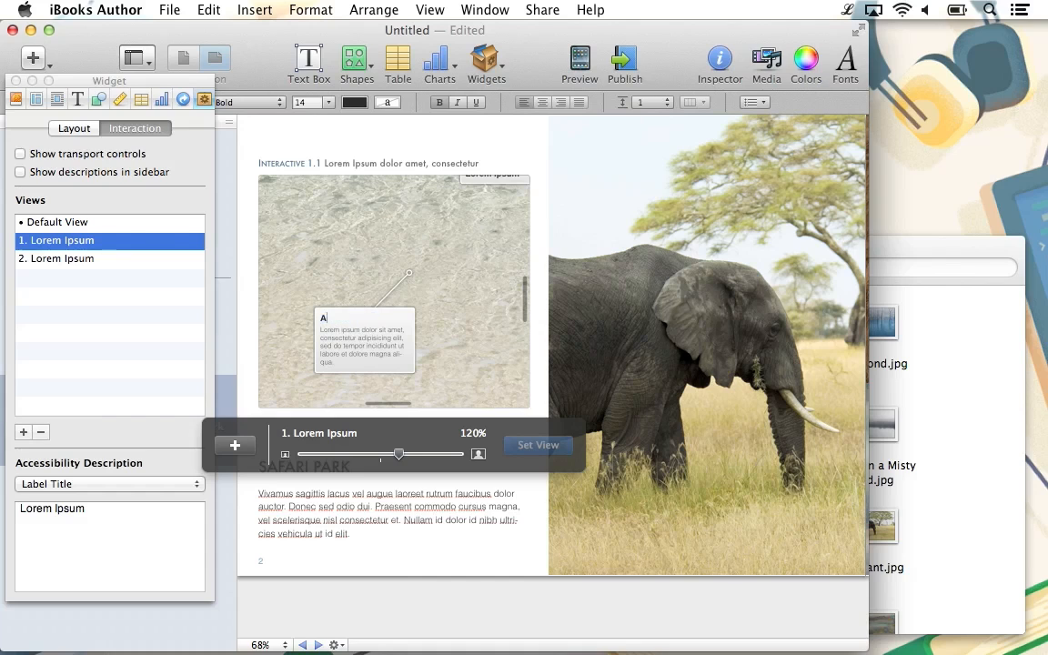
text(mazing Sand!)
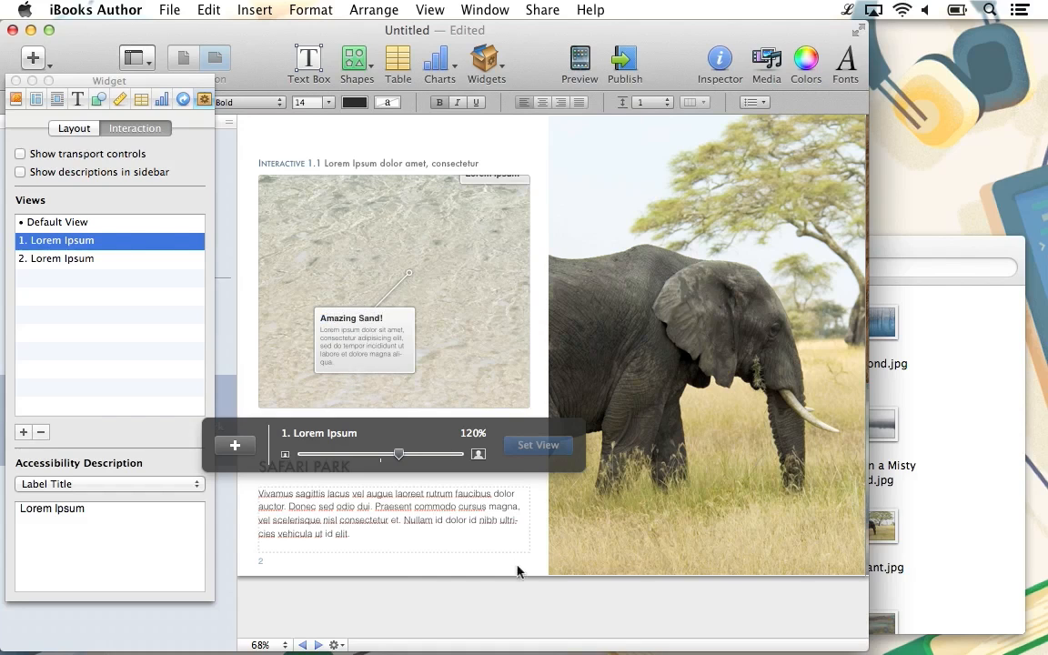
click(364, 340)
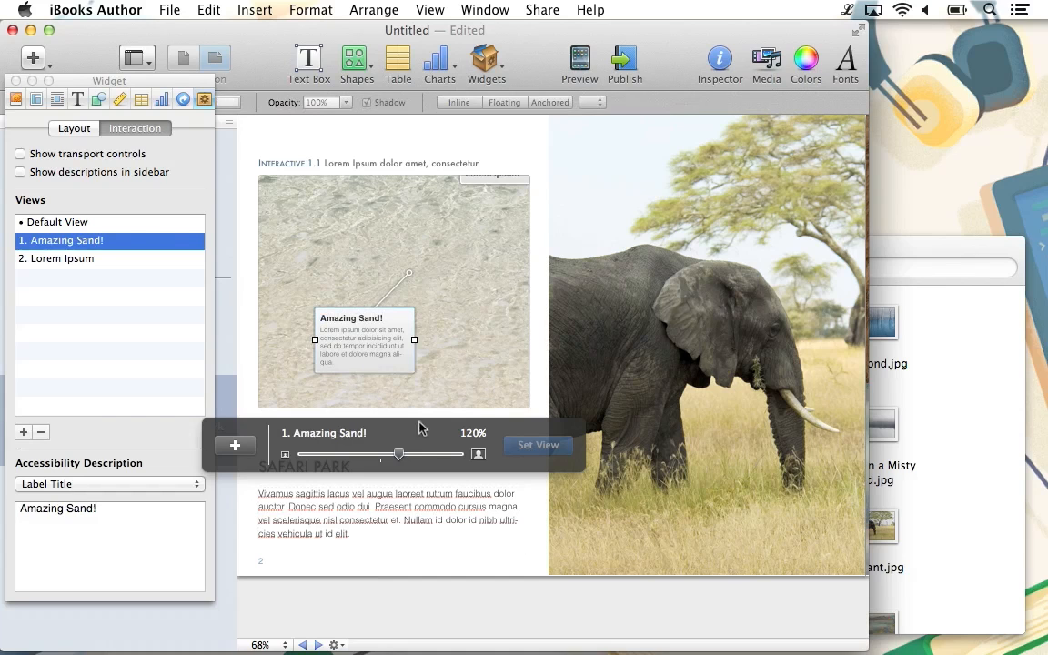
drag(397, 455, 381, 455)
text(Such Blue Water!)
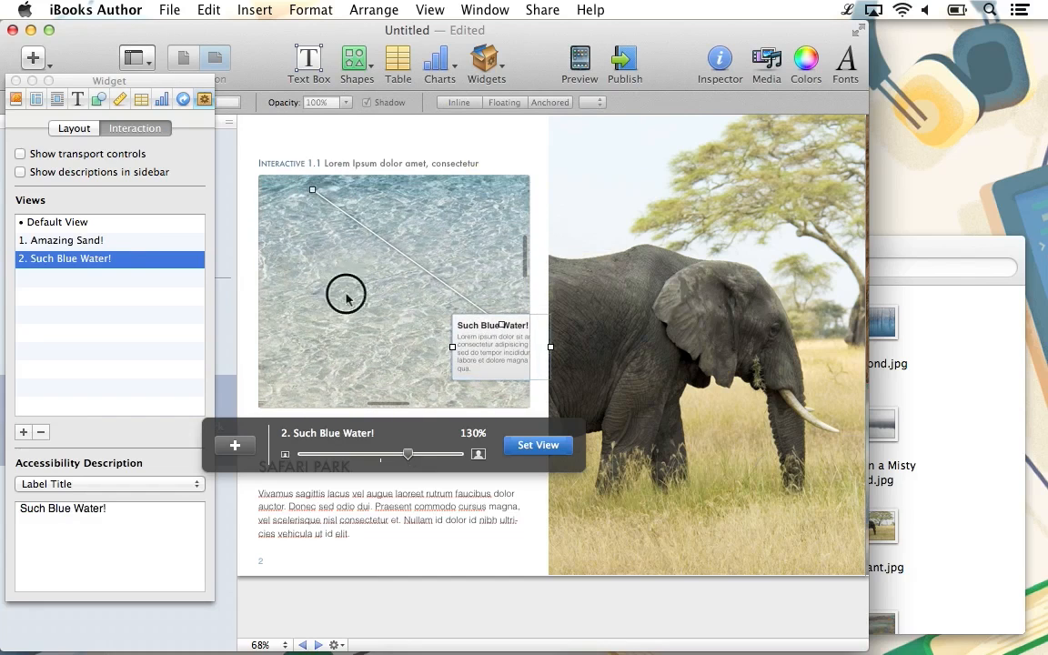
Step: Frame and zoom the 'Such Blue Water!' and 'Amazing Sand!' callout views on the photo
drag(346, 300, 367, 202)
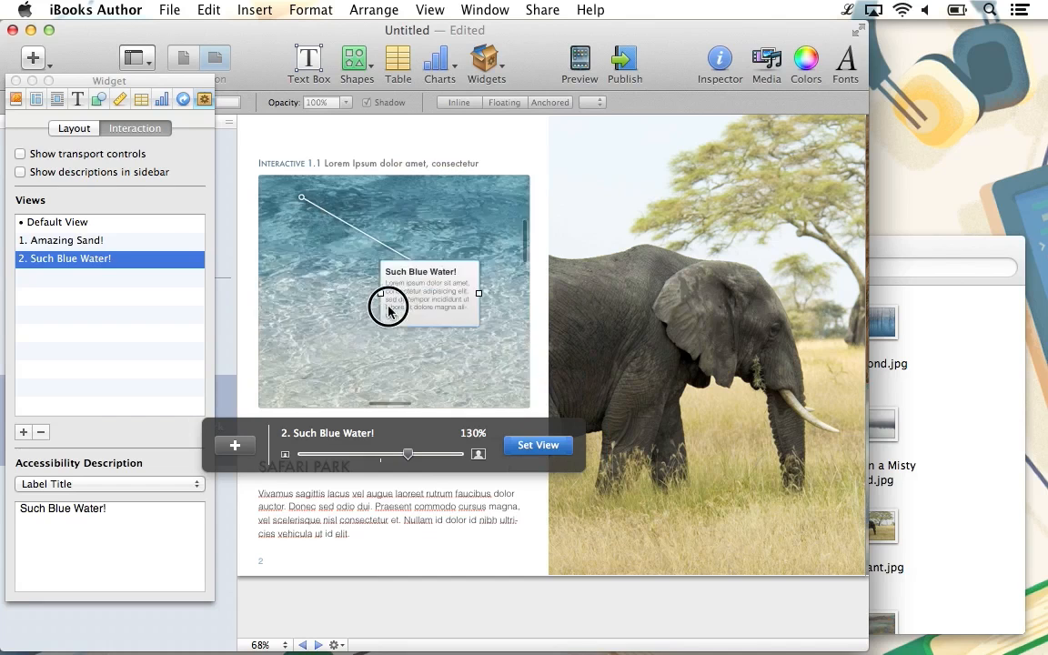
click(537, 444)
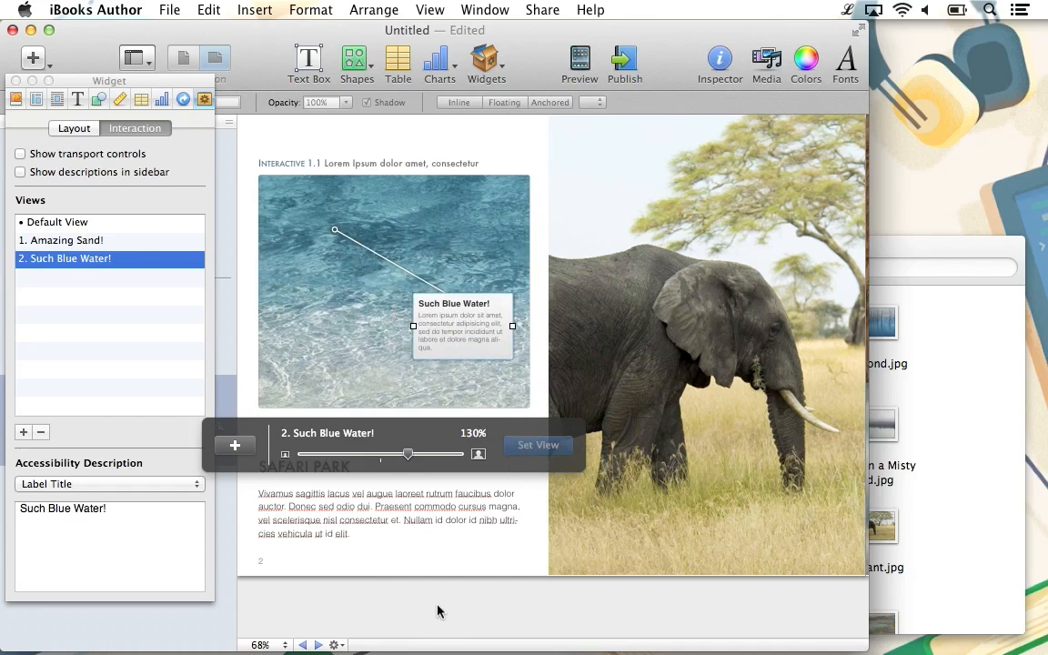
drag(408, 454, 382, 455)
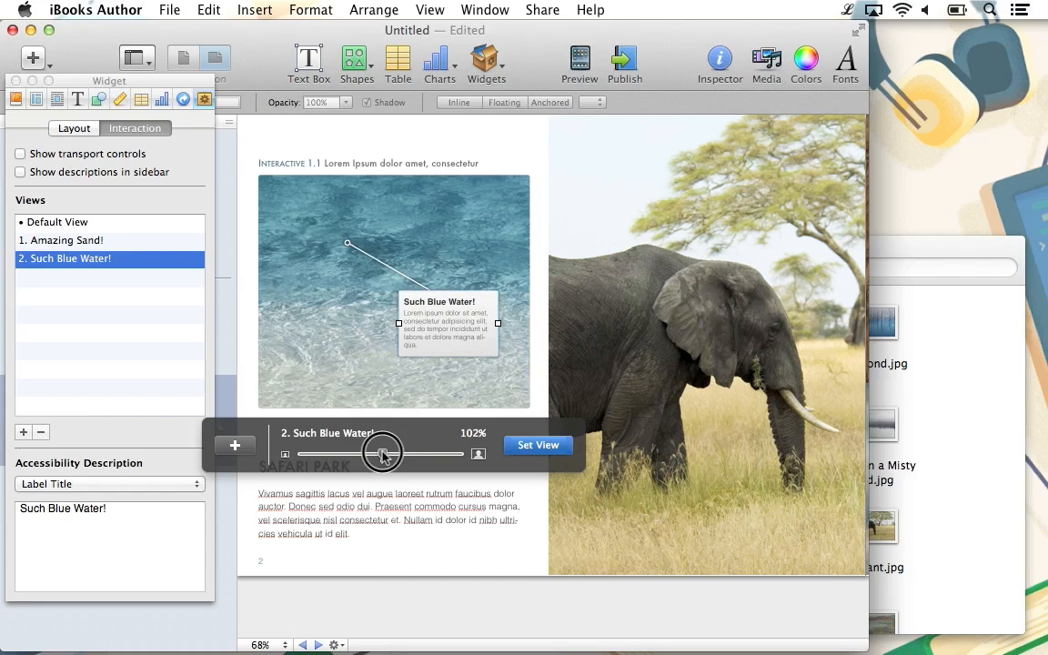
drag(382, 453, 378, 453)
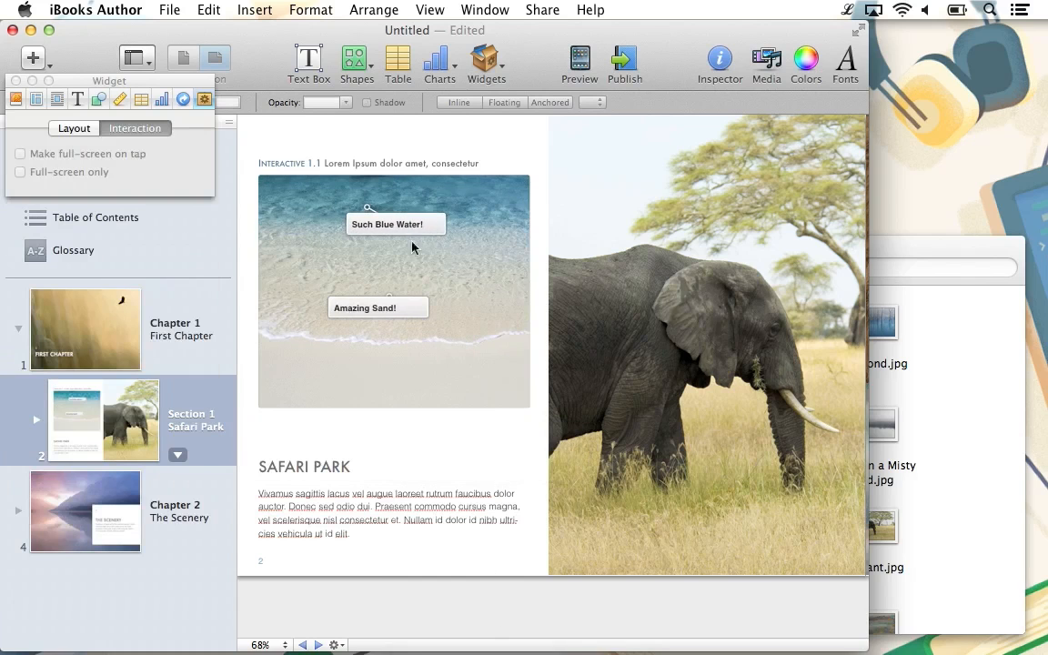
click(364, 307)
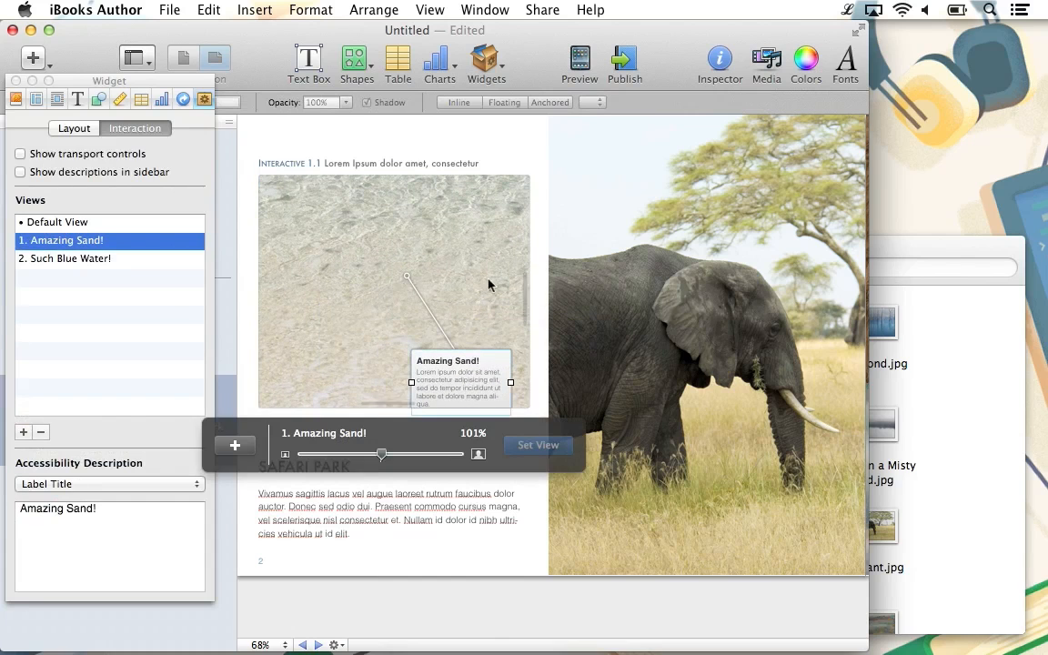
click(539, 444)
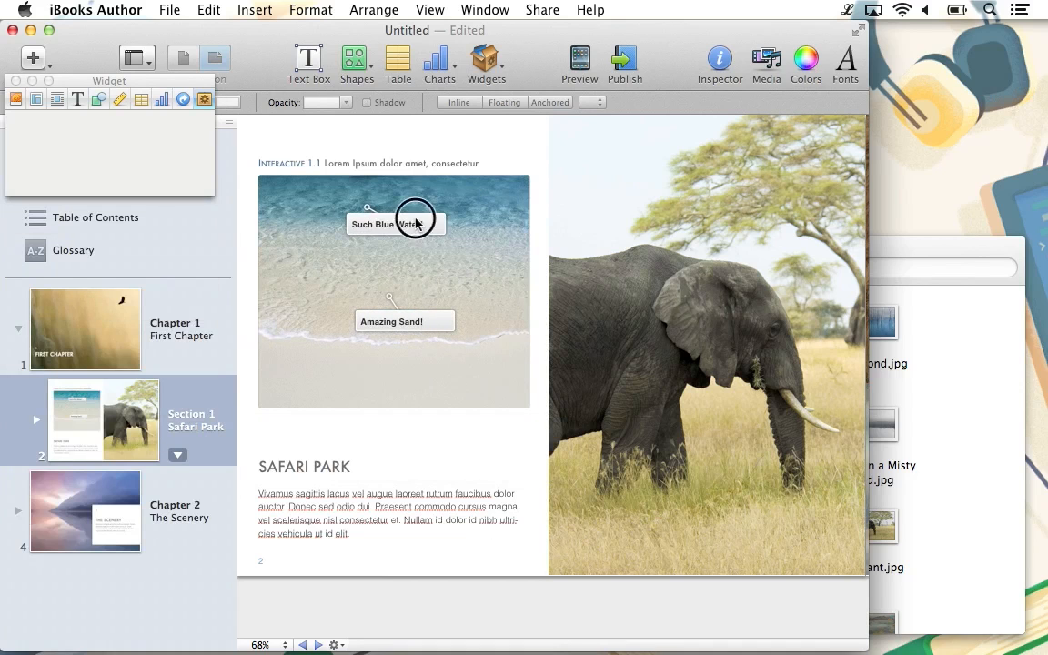
click(415, 222)
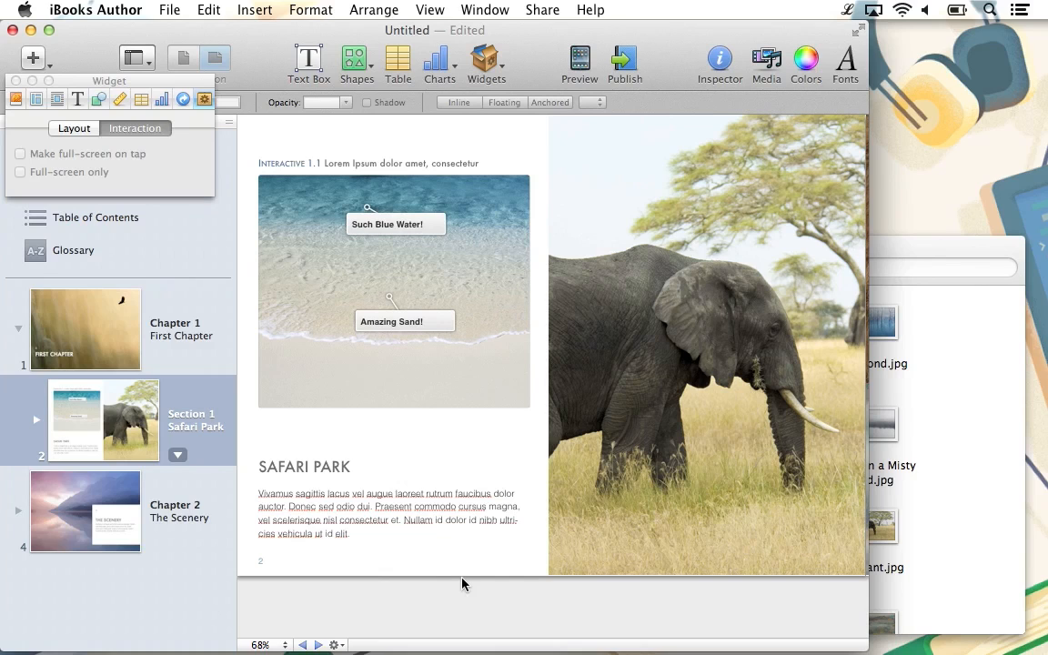
Step: Select the interactive image and show its list of views
click(72, 127)
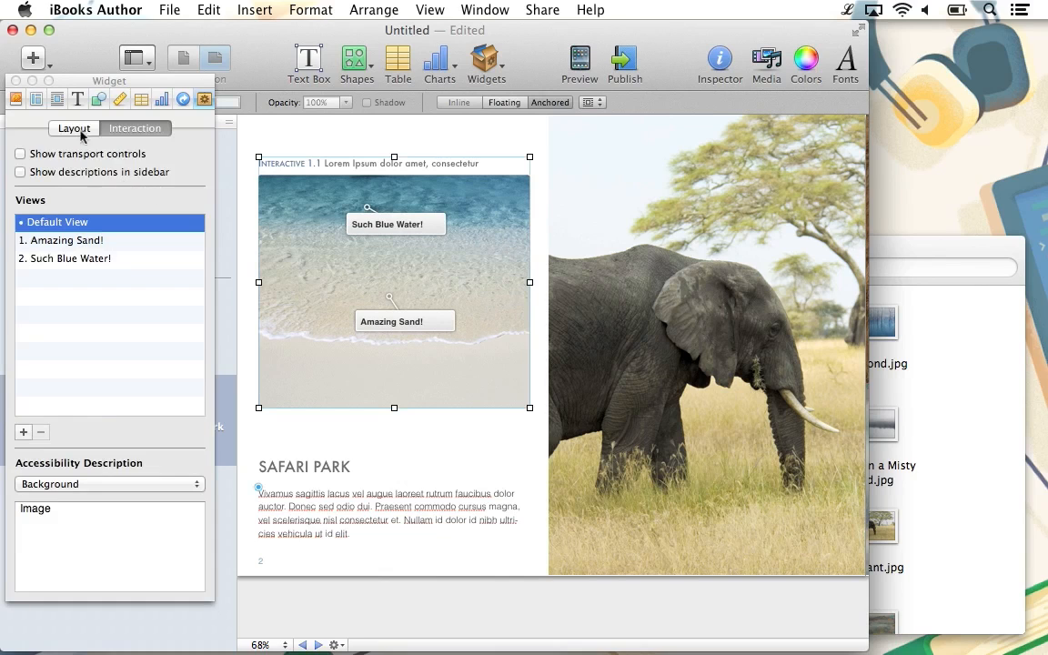
click(73, 128)
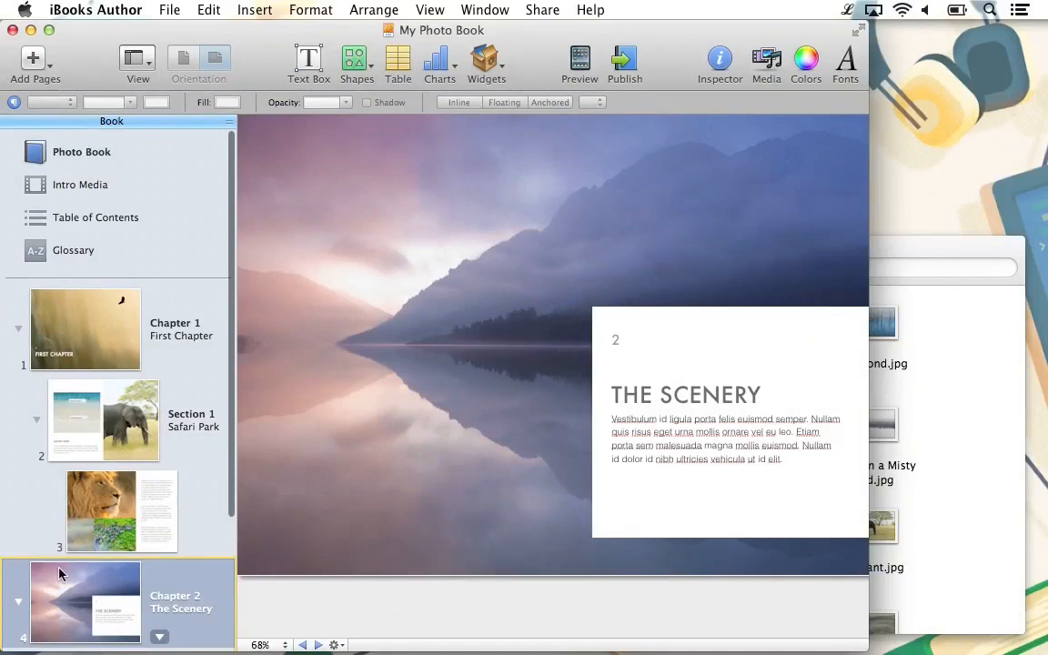
Step: Write 'This is a beautiful mountain that we could see from the safari park we visited!' as the Mountain body text
click(85, 592)
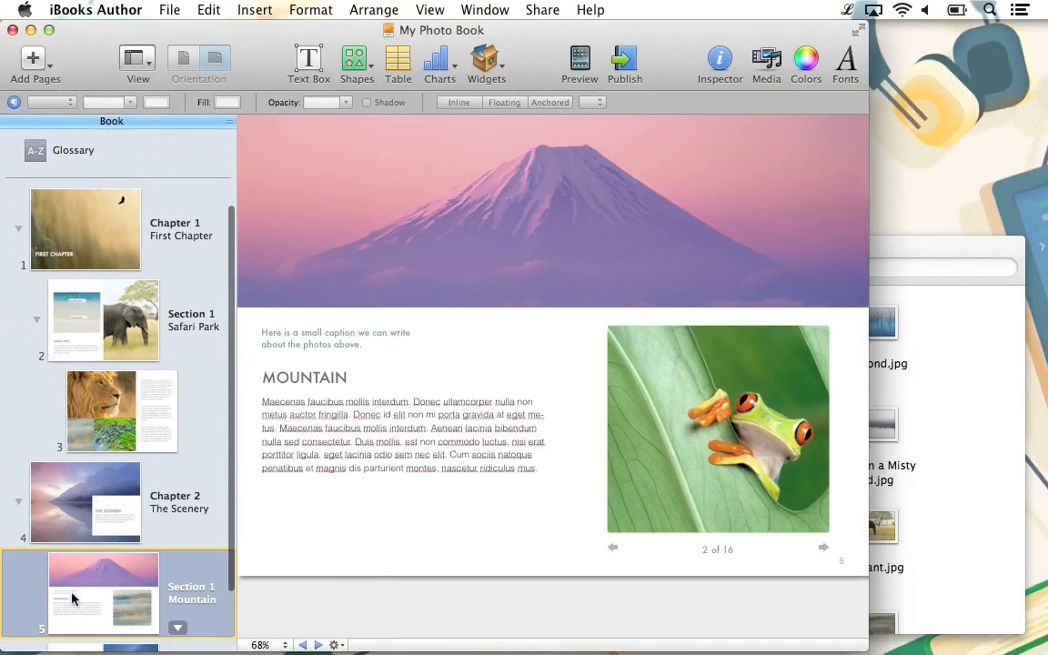
scroll(down, 3)
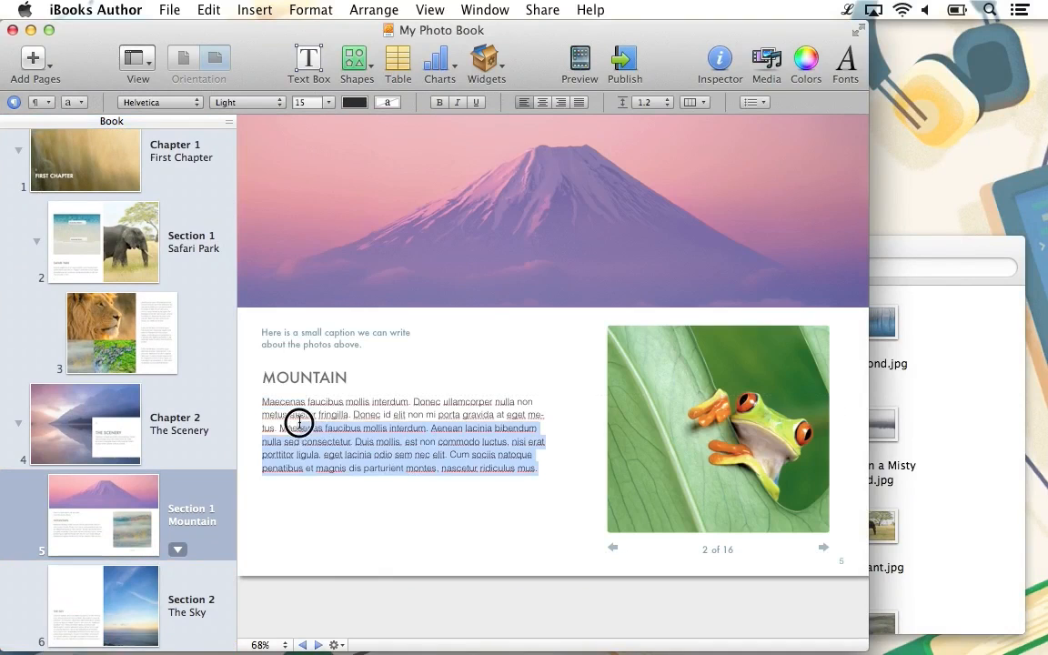
text(This is a)
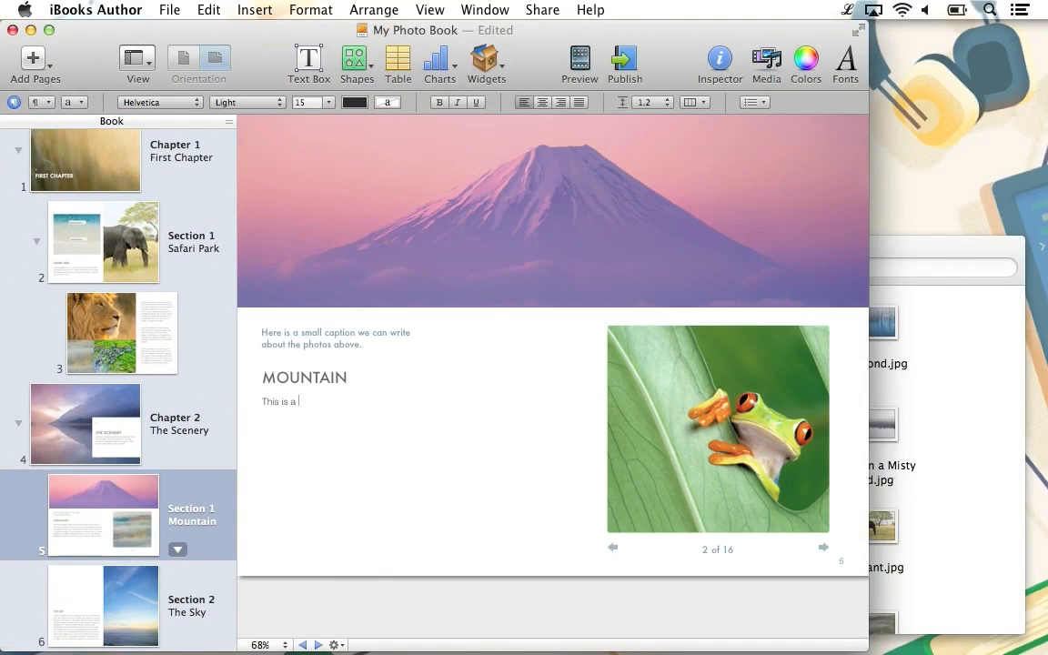
text(beautiful)
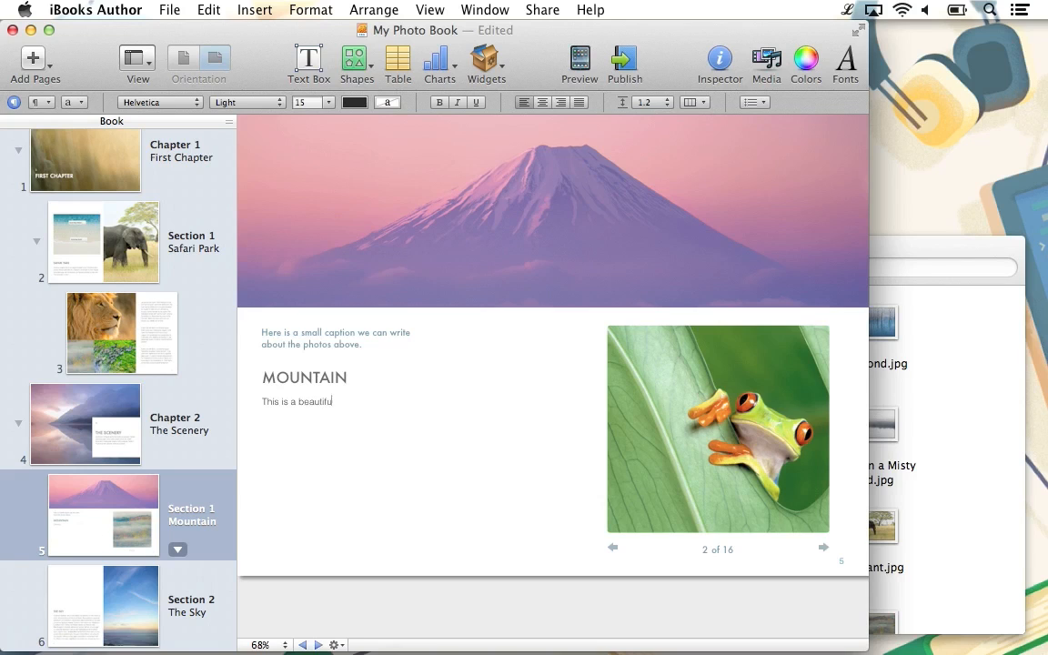
text(mountain)
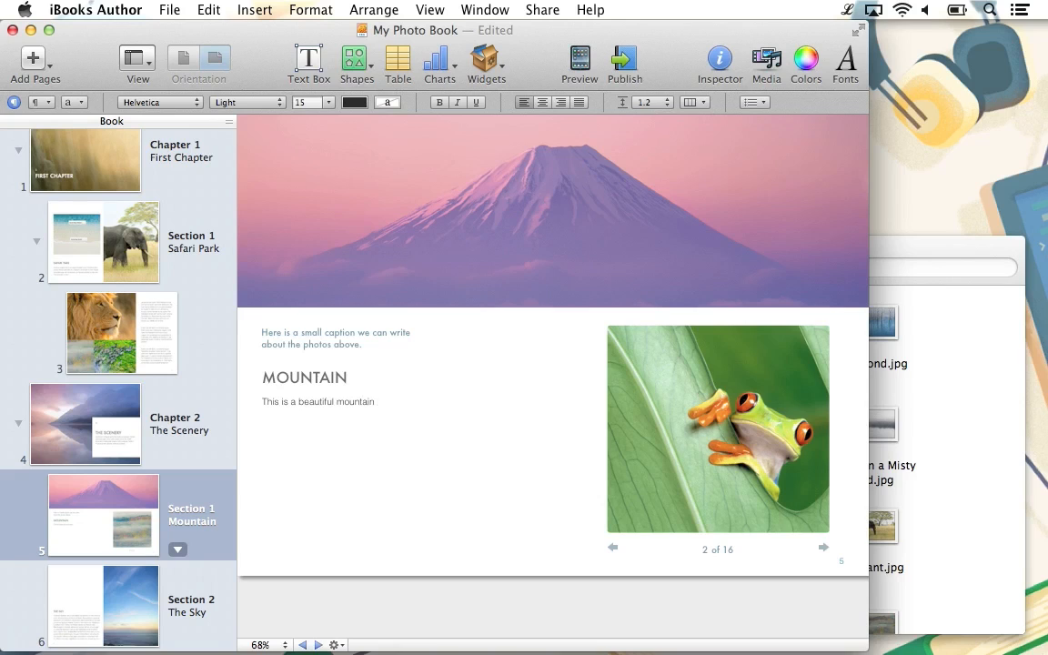
text(that we d)
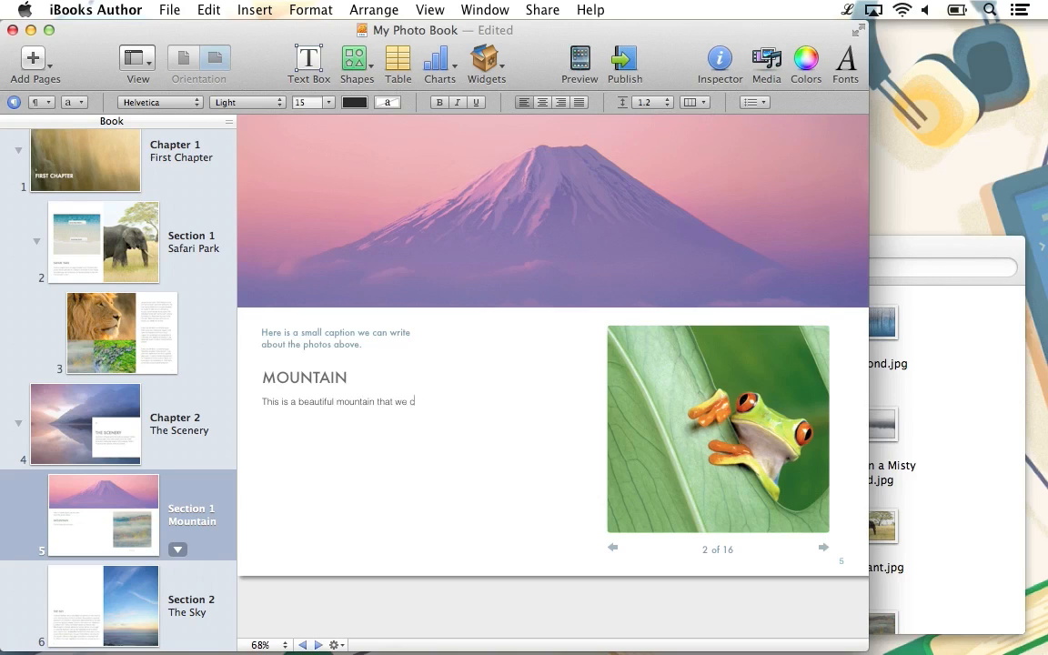
text(ould see from)
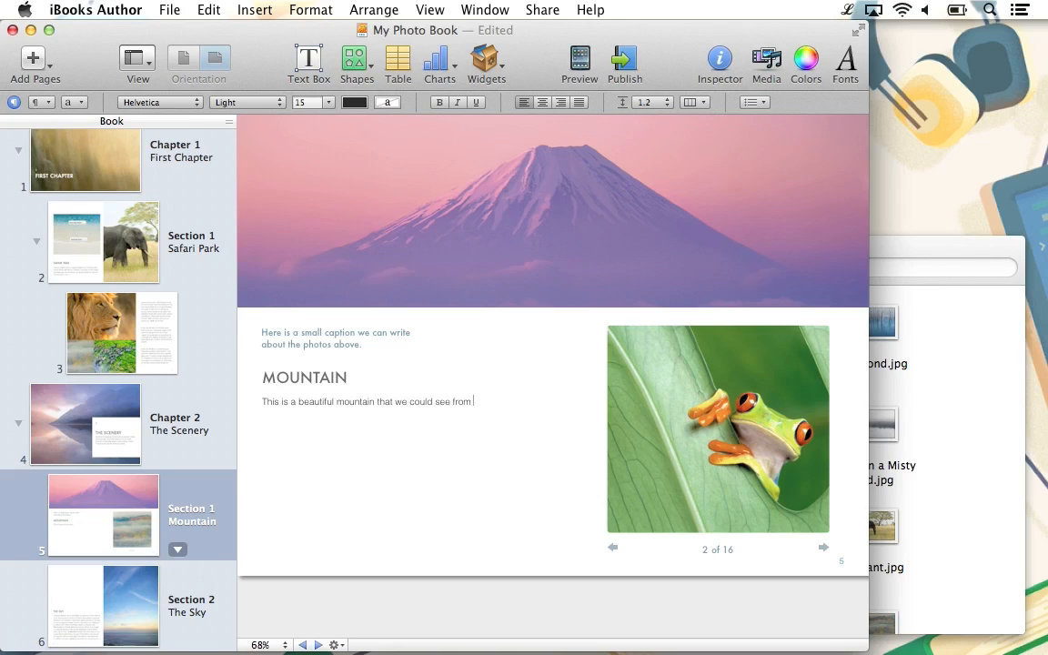
text(the)
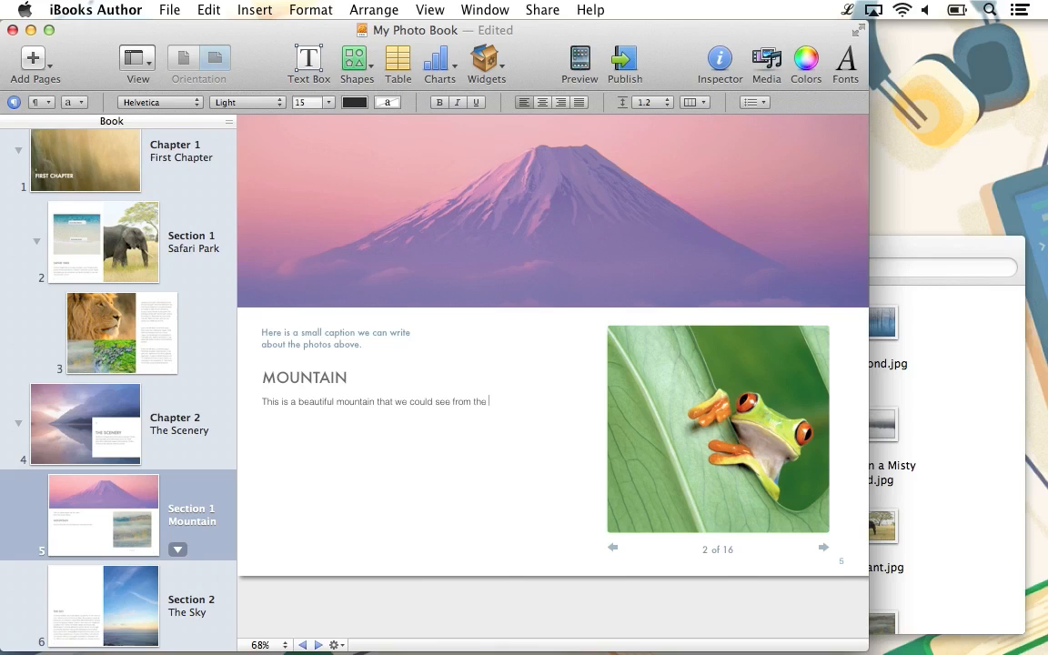
text(safari park we)
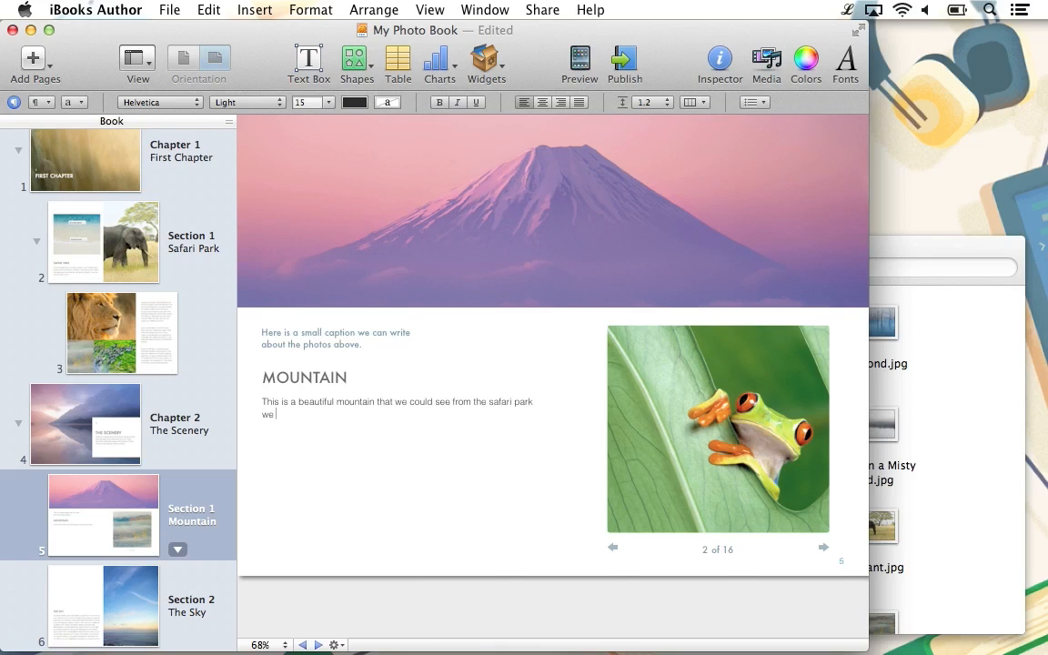
text(visited!)
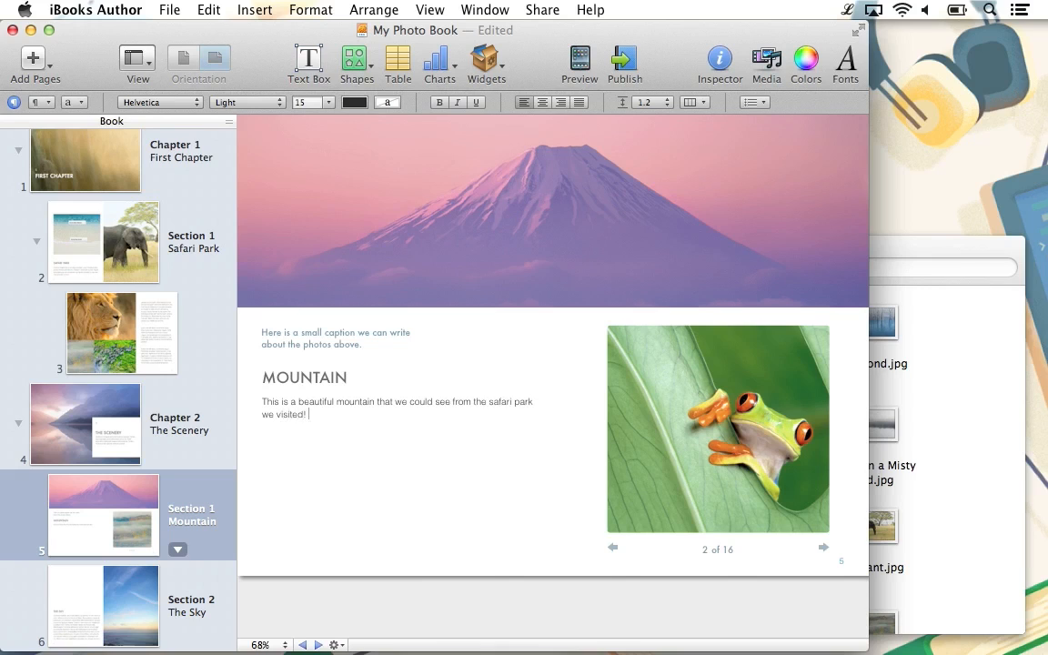
Step: Make the word 'mountain' a glossary term via Create Glossary Term from Selection
double_click(353, 402)
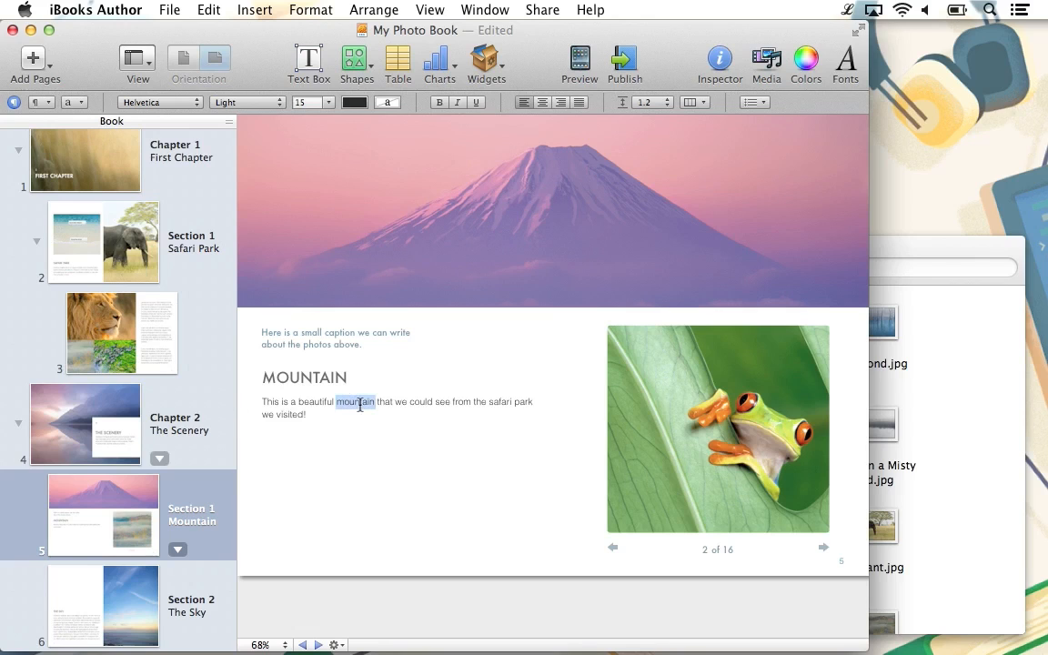
right_click(355, 402)
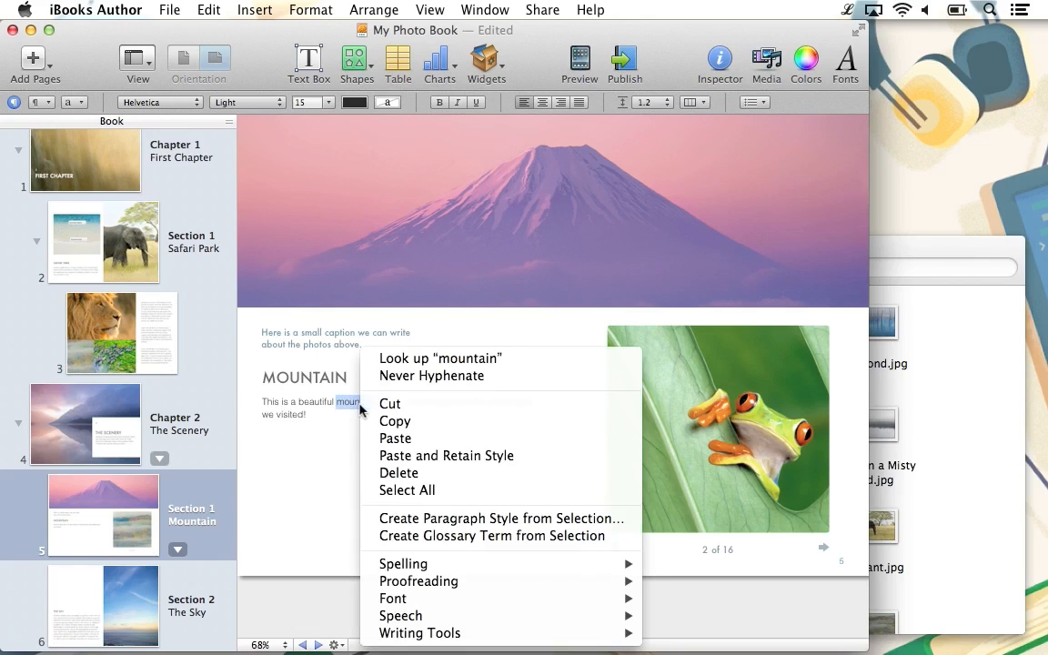
mouse_move(491, 535)
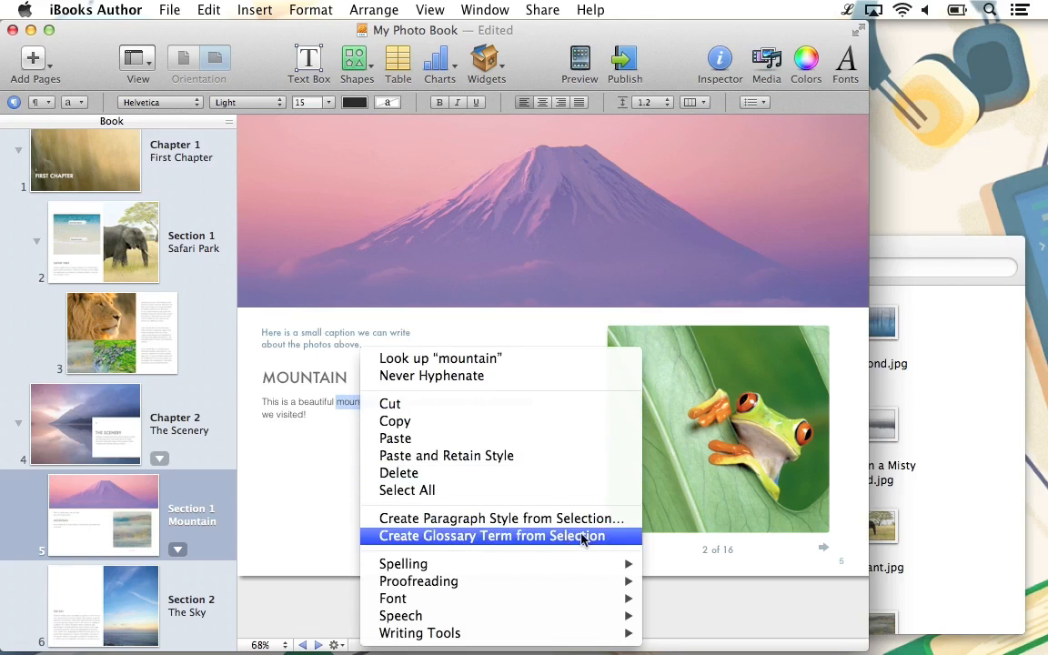
click(487, 535)
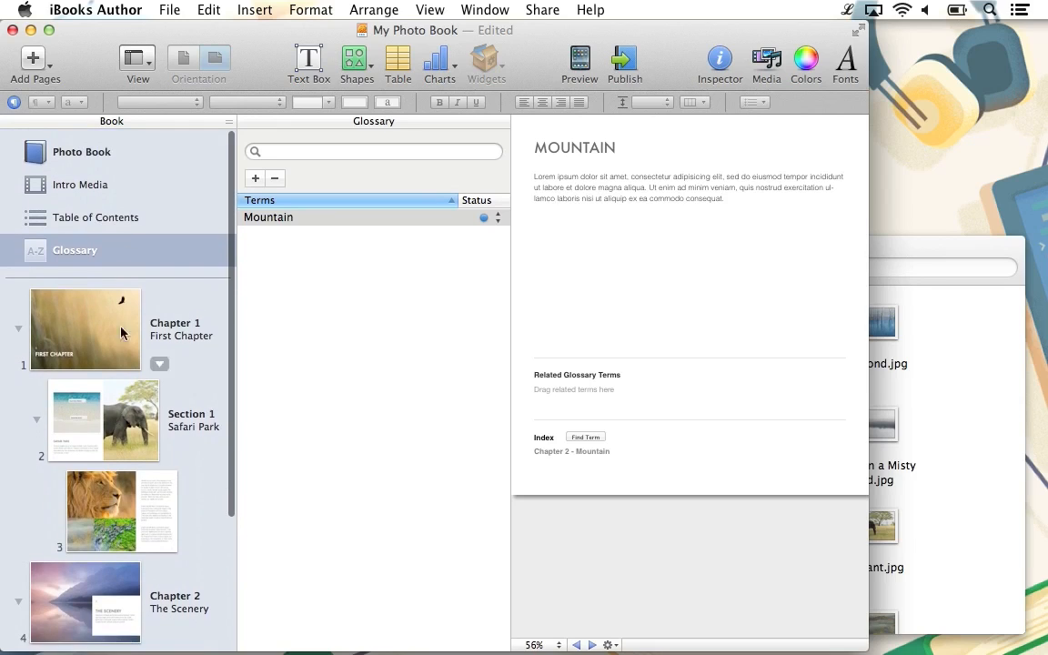
scroll(down, 3)
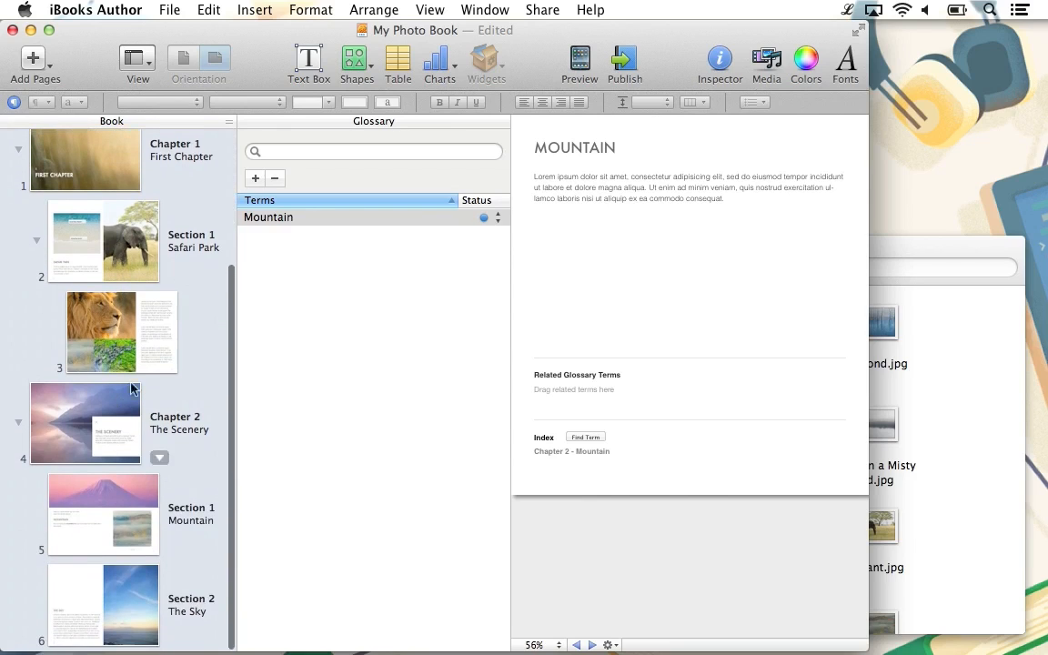
click(169, 11)
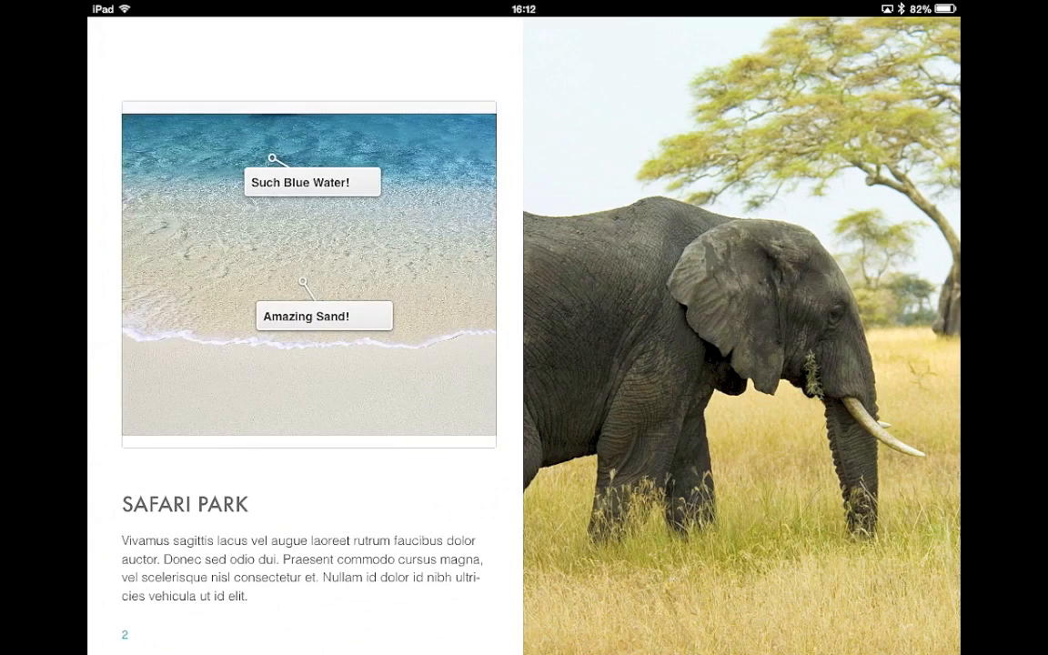
Step: Page forward in the preview and view the lion photo full screen, then close it
click(273, 157)
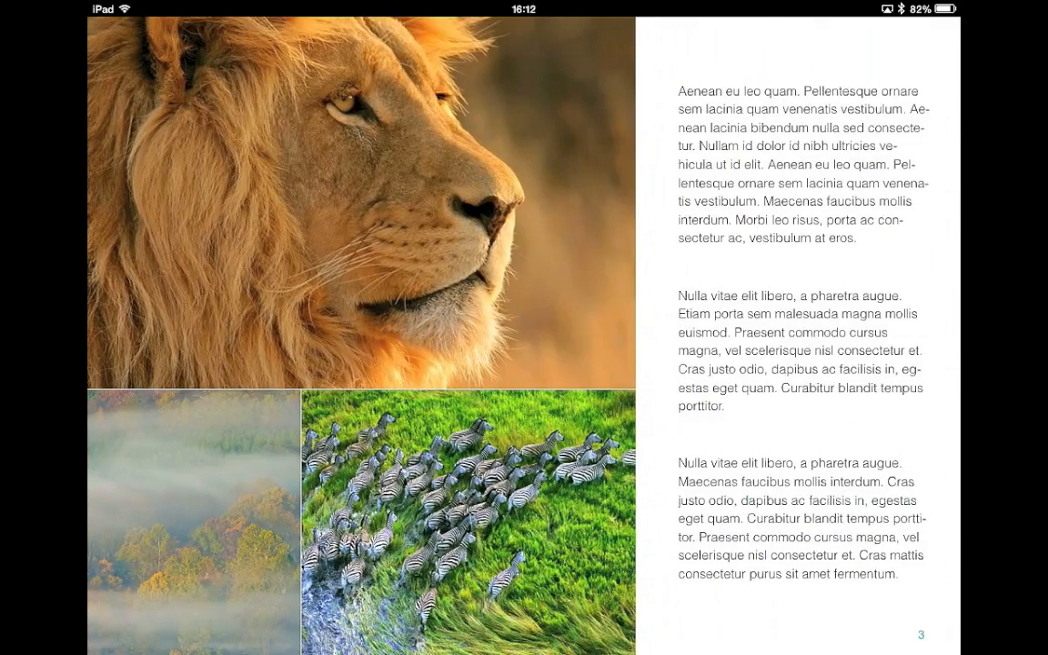
click(355, 200)
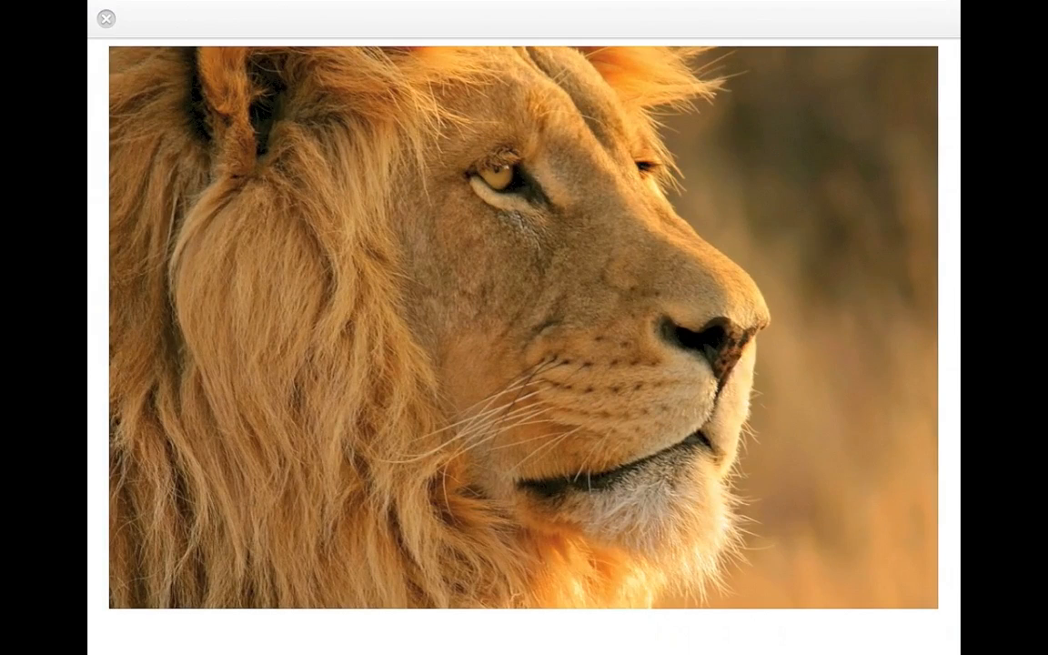
click(106, 18)
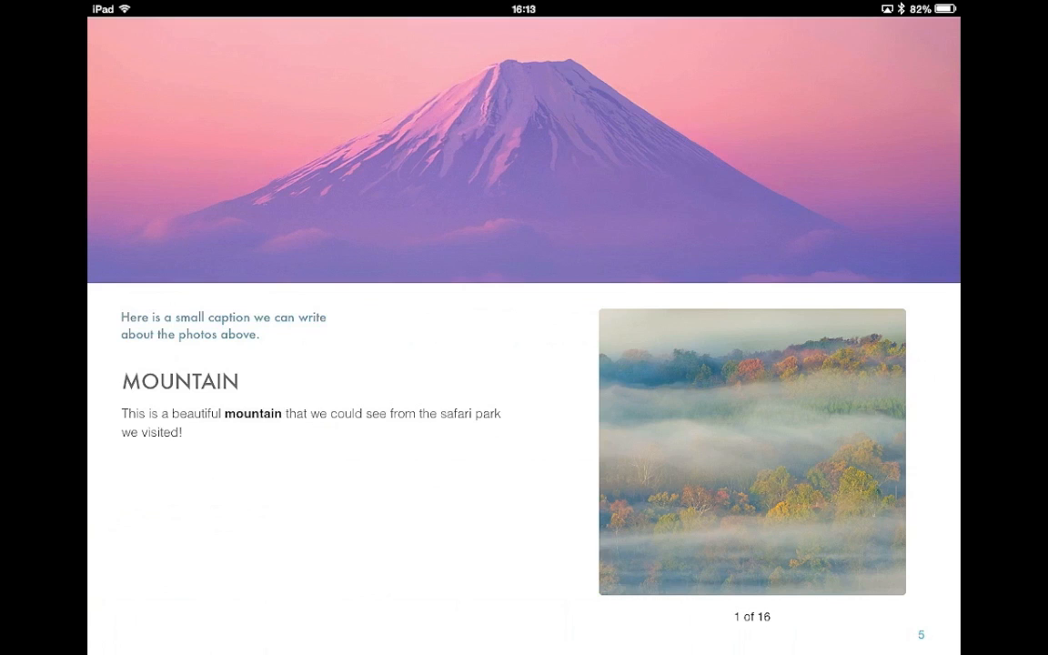
Step: Tap the bold word 'mountain' for its definition, then go to its Glossary Index entry
click(253, 413)
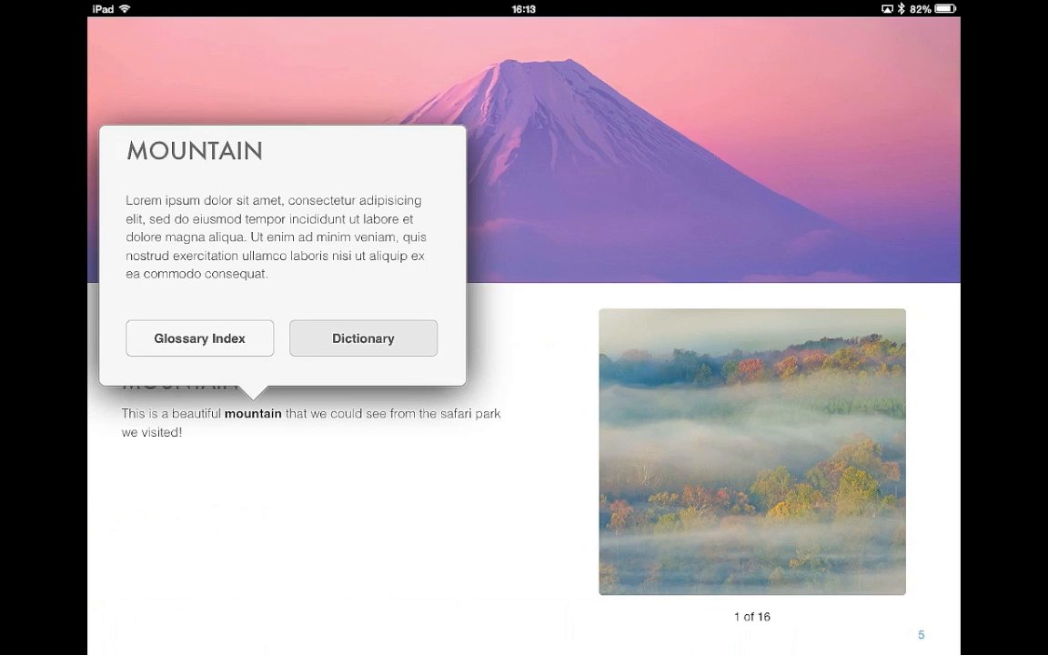
click(362, 336)
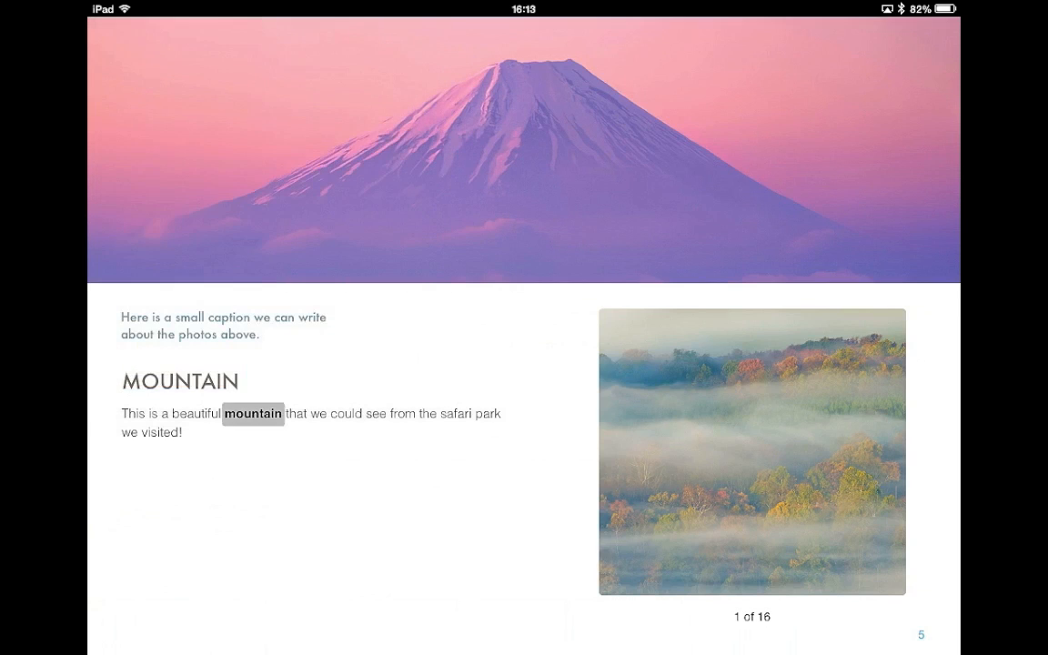
click(251, 413)
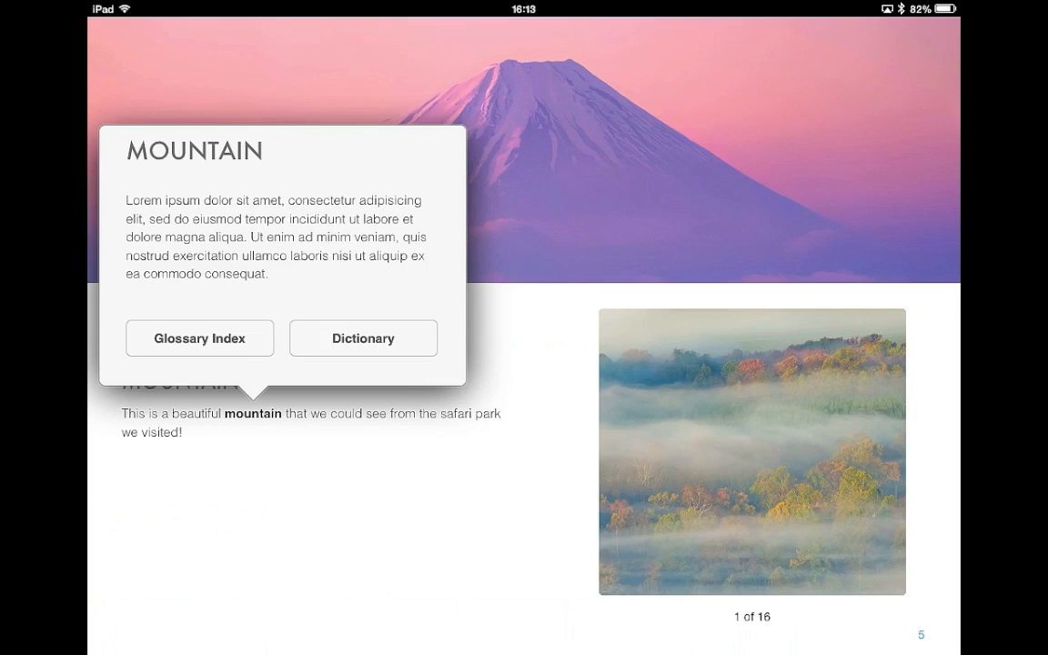
click(200, 336)
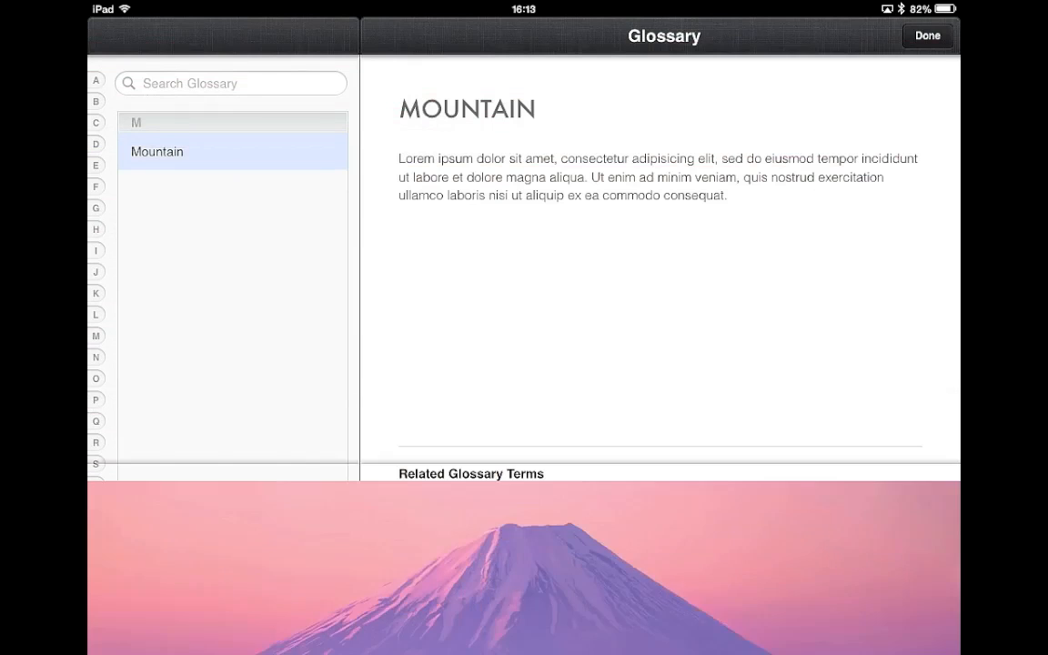
Step: Leave the glossary with Done and show the Table of Contents for The Scenery
click(928, 37)
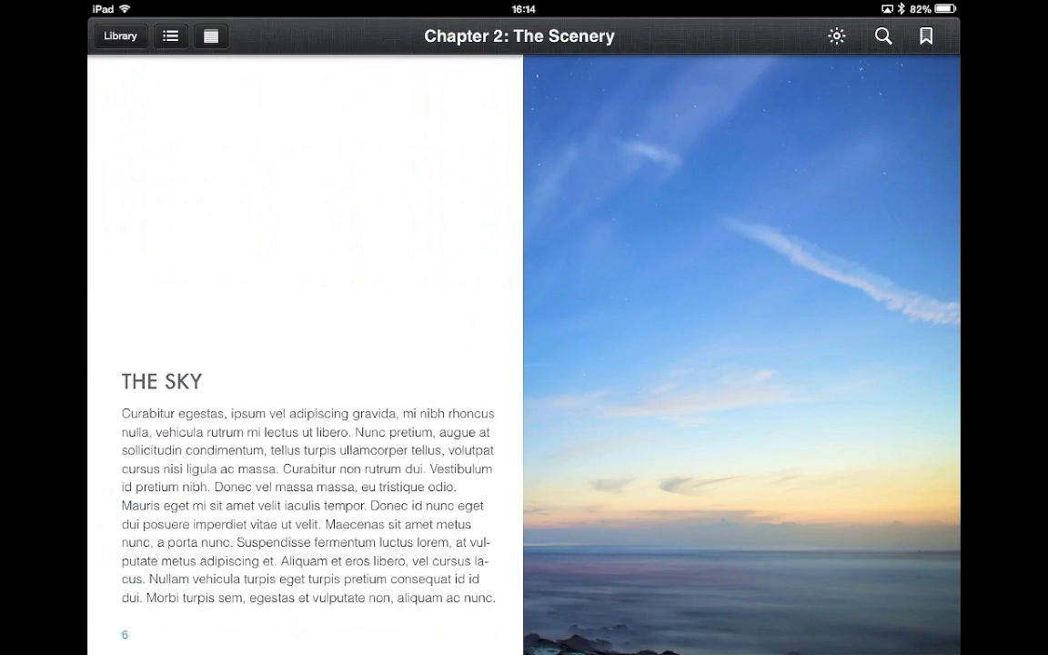
click(171, 36)
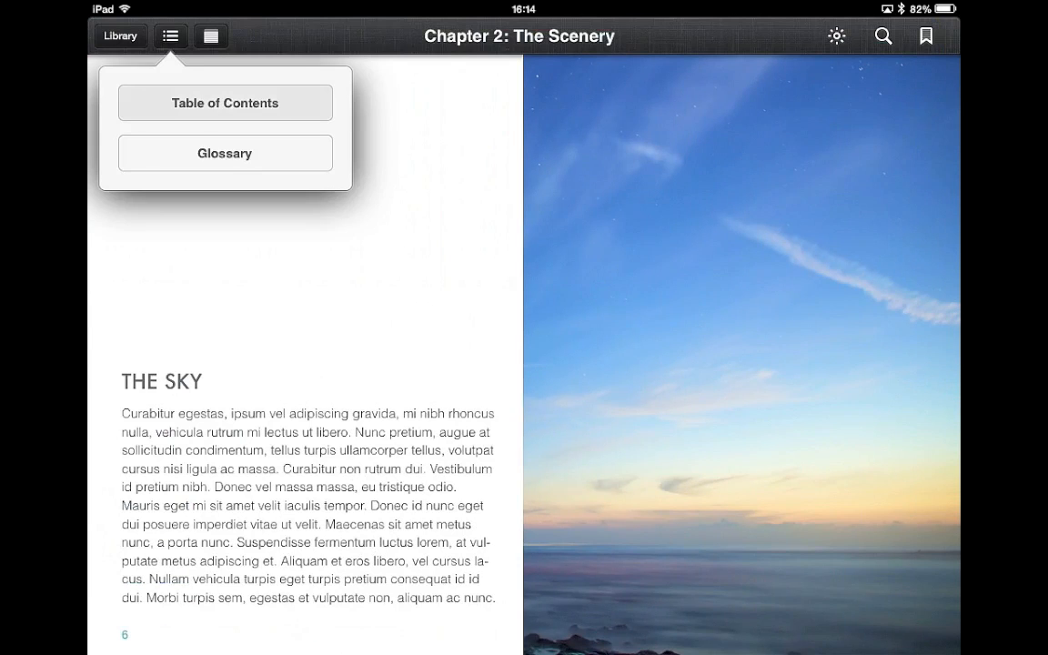
click(226, 102)
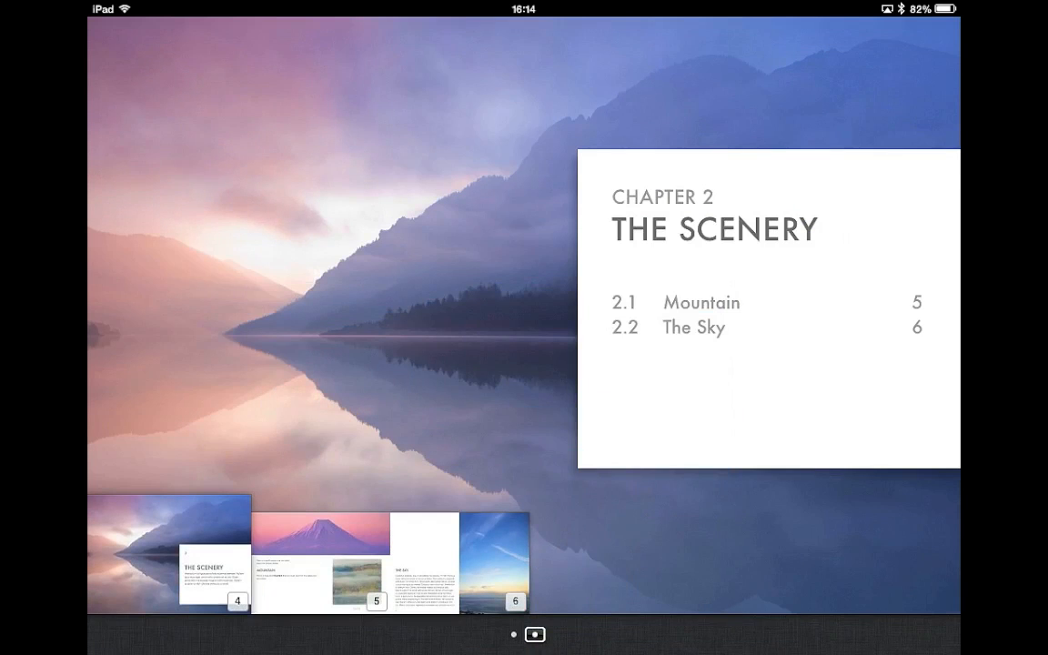